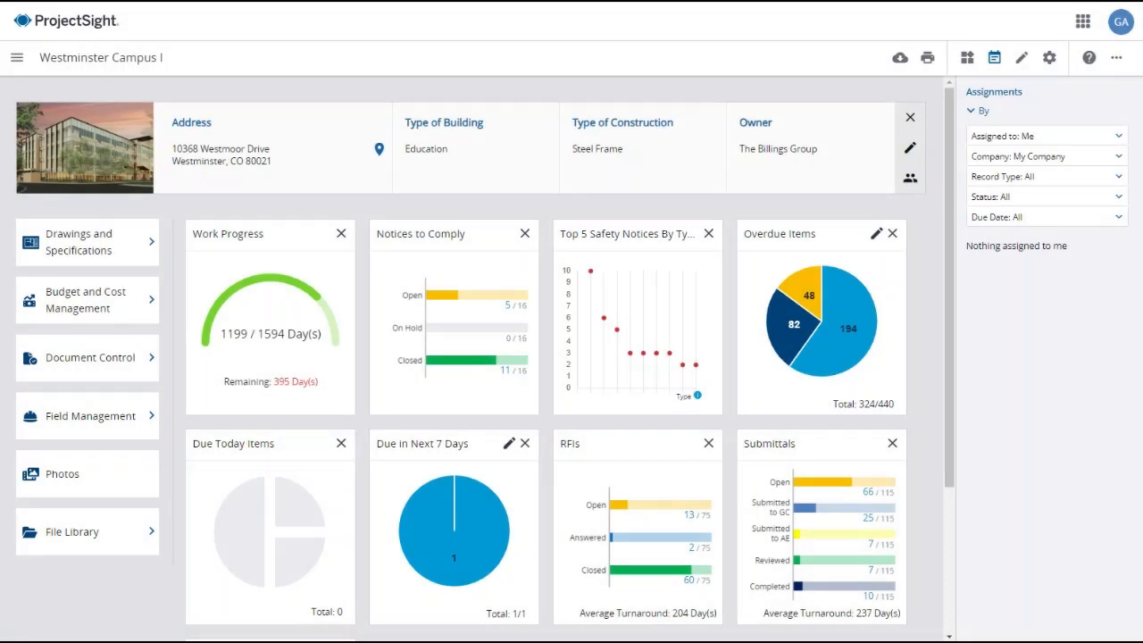
# - Open the Westminster Campus I project in Trimble Connect from ProjectSight's app launcher
pyautogui.click(1081, 18)
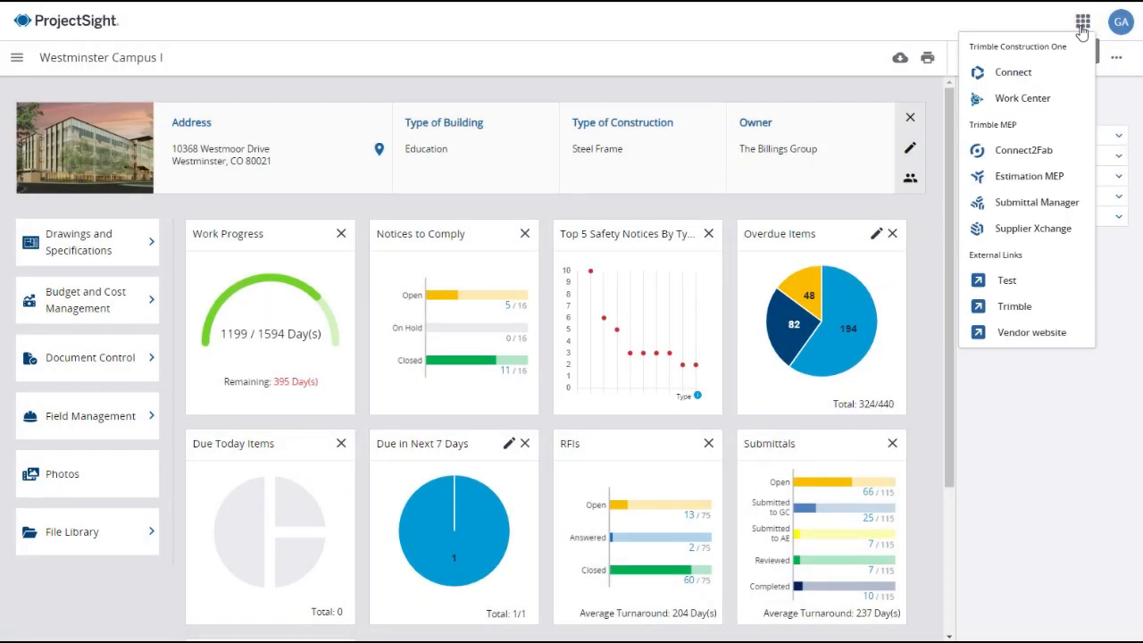
pyautogui.moveTo(1014, 72)
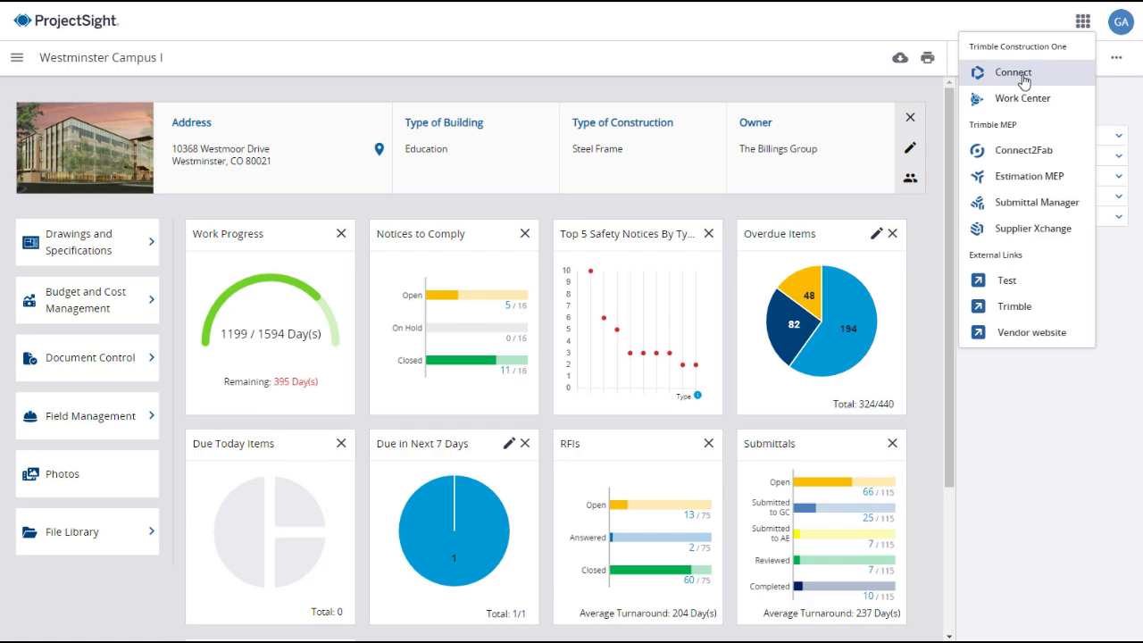
pyautogui.click(1009, 70)
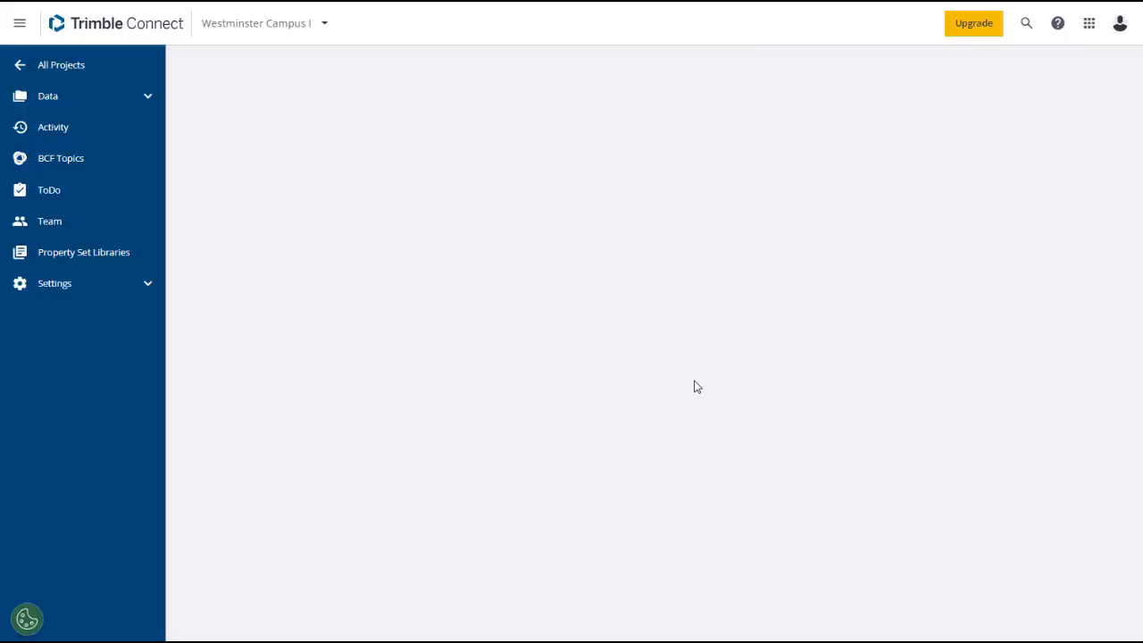
# - Open Data > Explorer to list folders like 3d Models, CADD and ProjectSight Documents
pyautogui.click(50, 88)
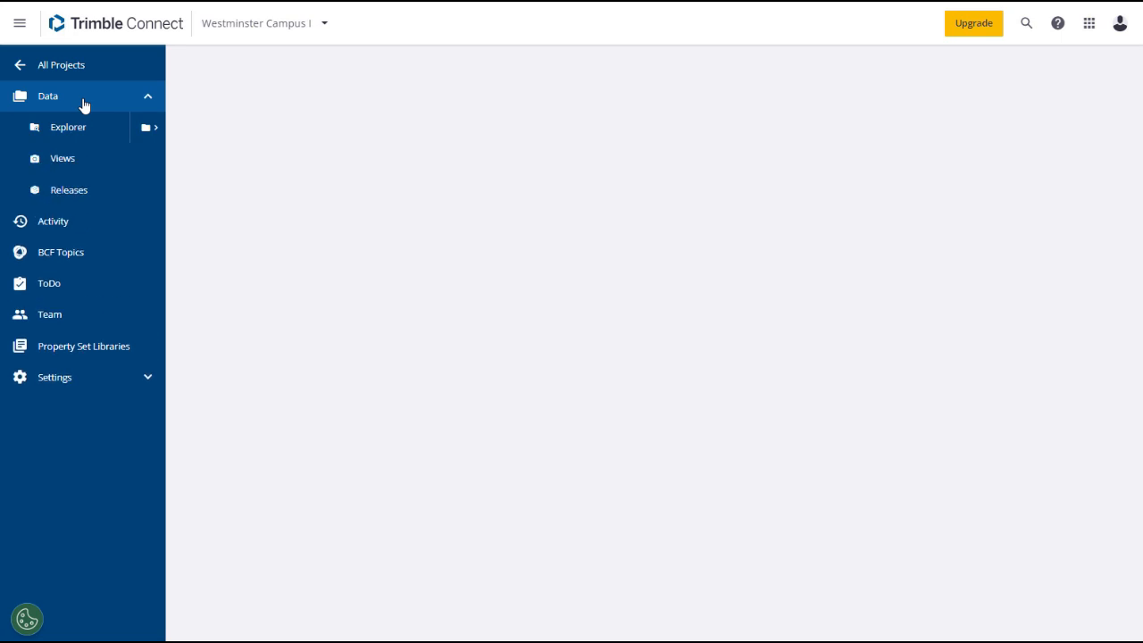
pyautogui.click(67, 127)
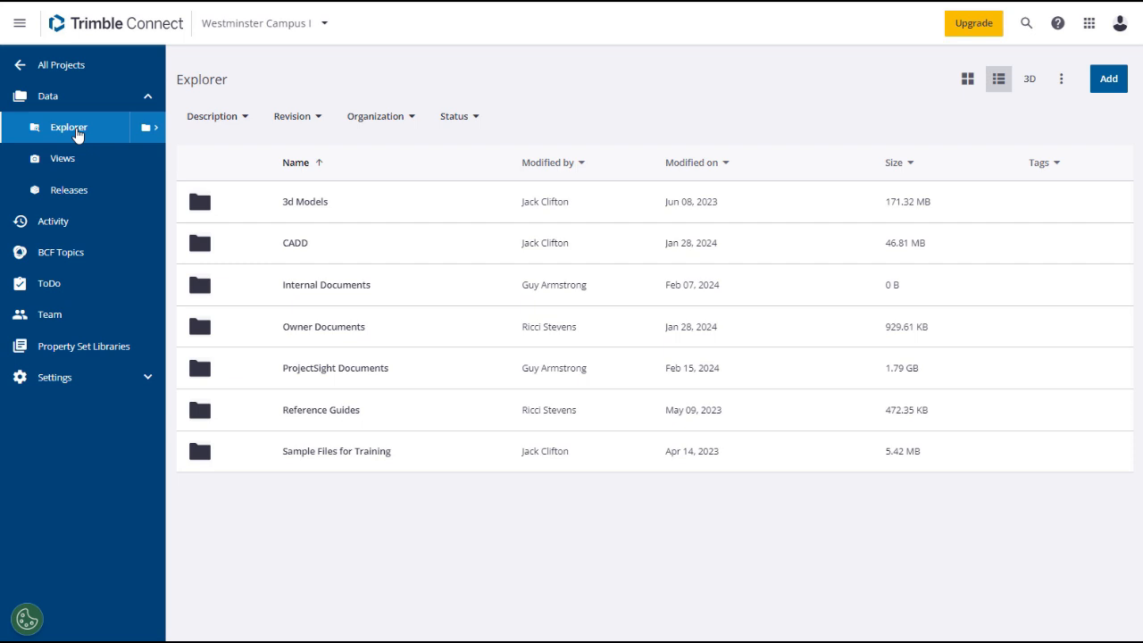
pyautogui.moveTo(59, 165)
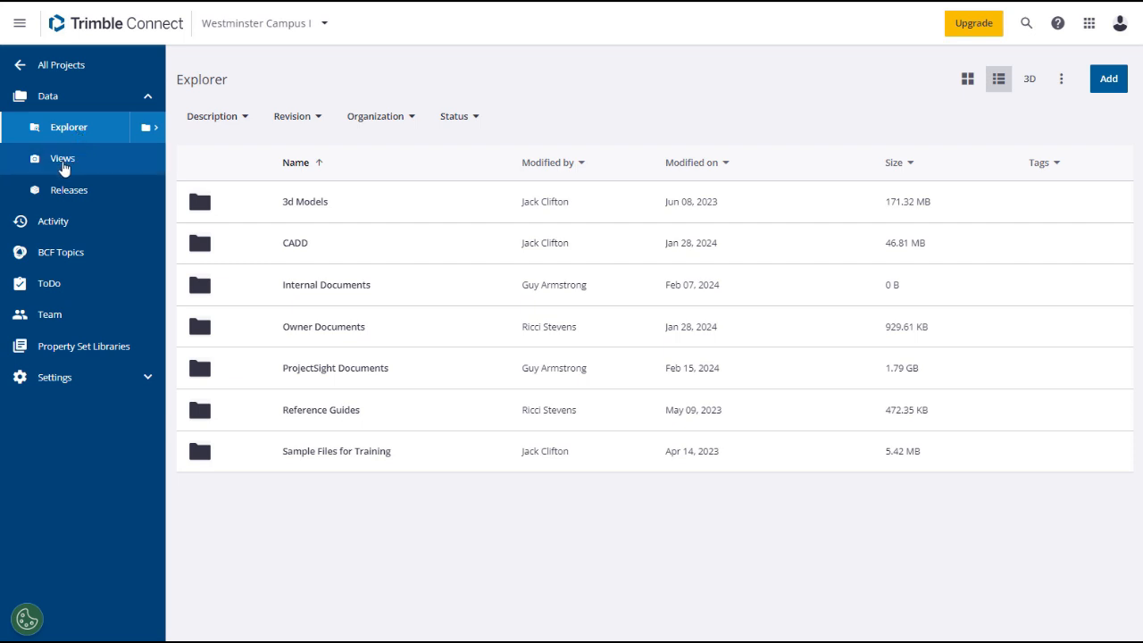
# - Browse saved Views, checking 2D Views, returning to 3D Views and opening the Users filter
pyautogui.click(62, 158)
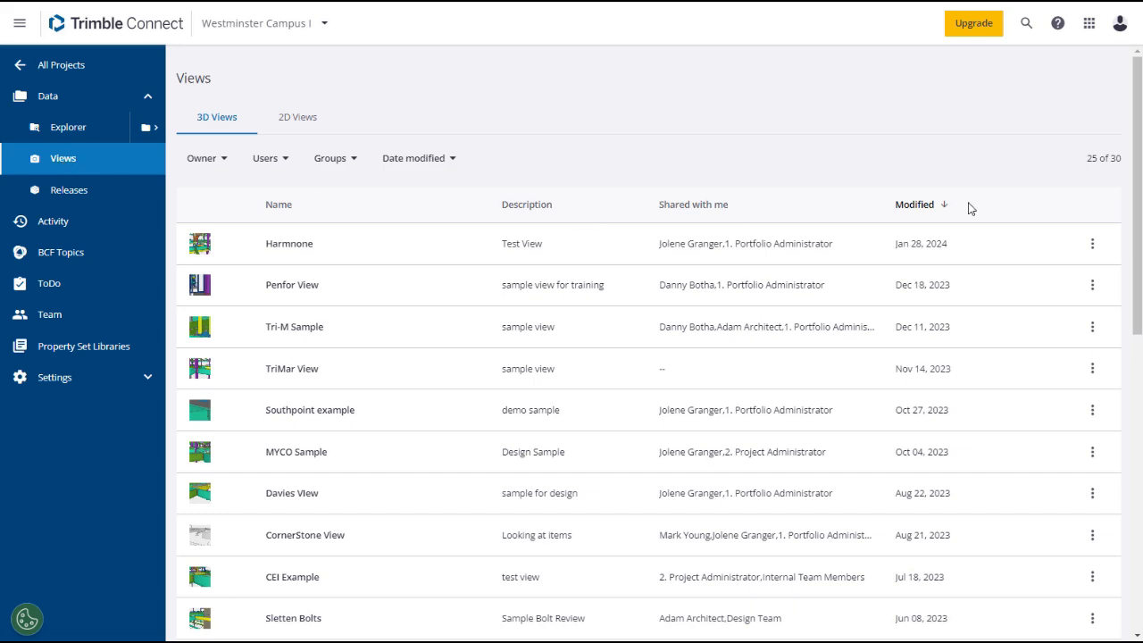
pyautogui.scroll(-3)
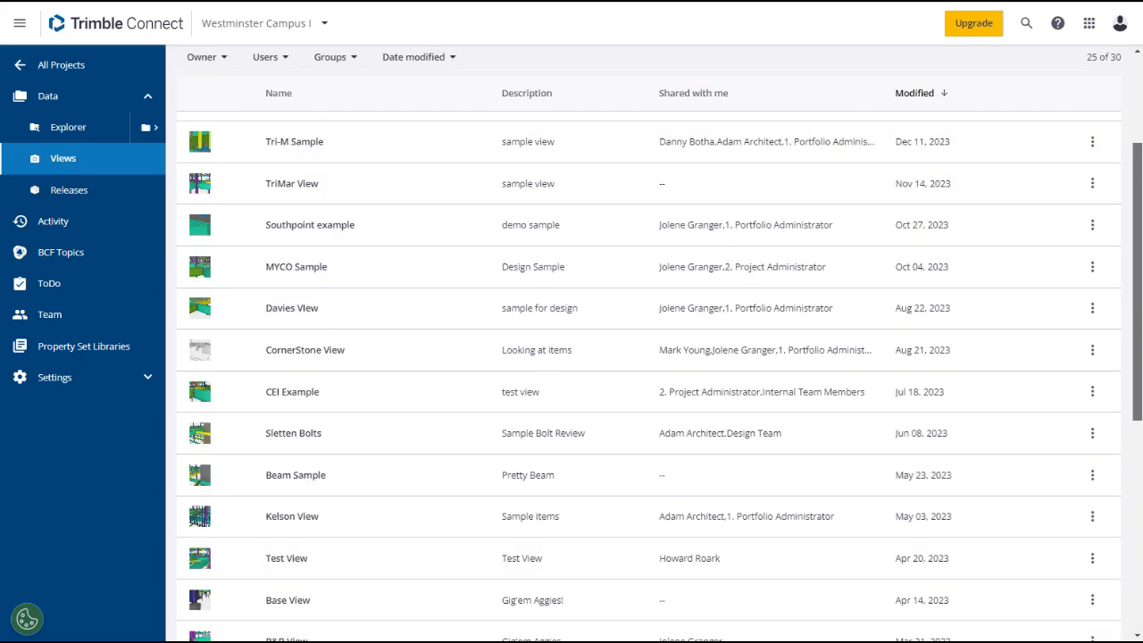
pyautogui.scroll(-3)
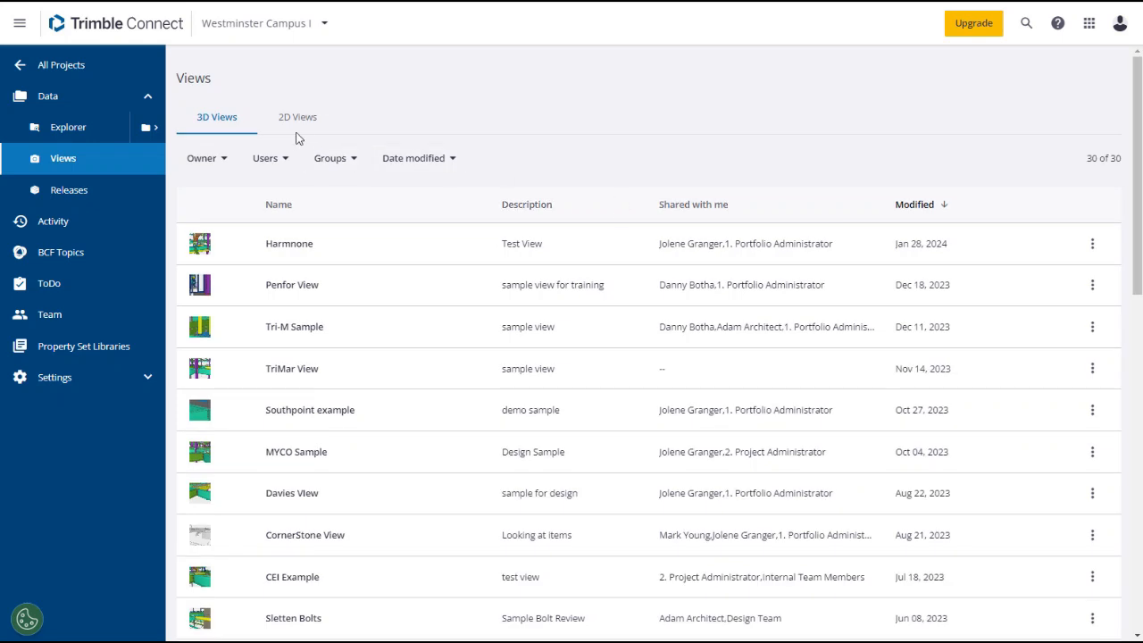
pyautogui.click(298, 117)
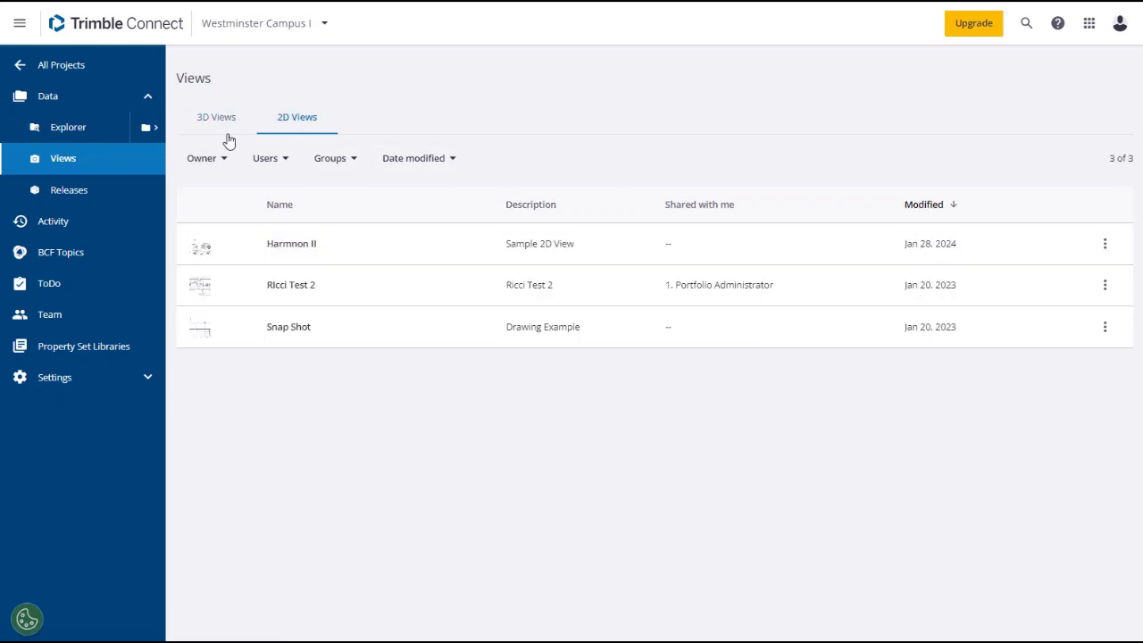
pyautogui.click(215, 117)
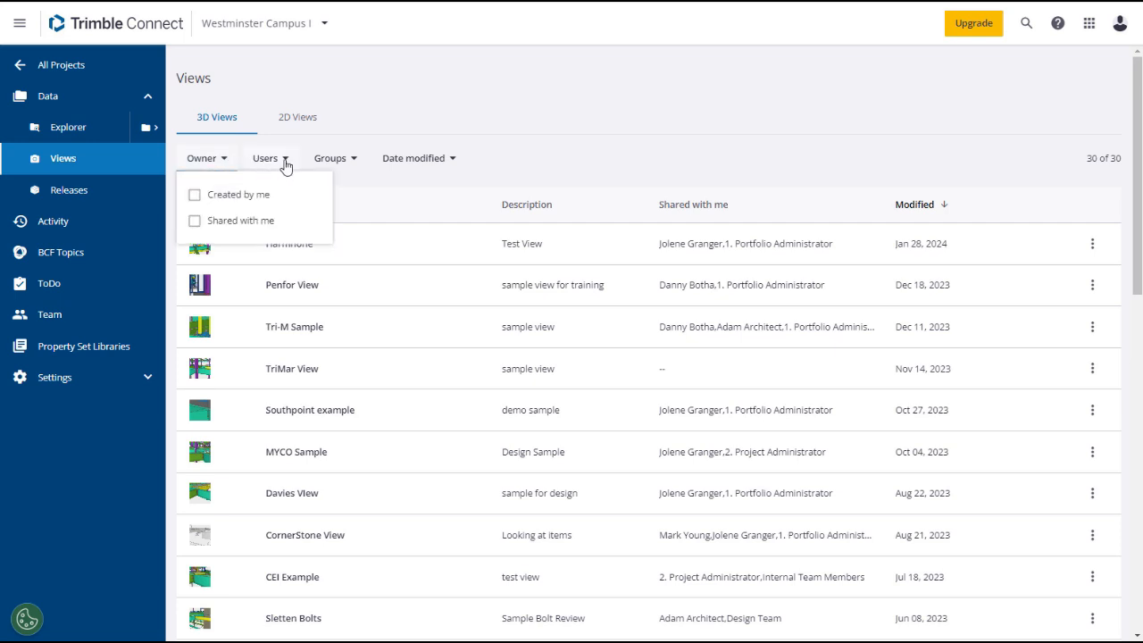
pyautogui.click(331, 158)
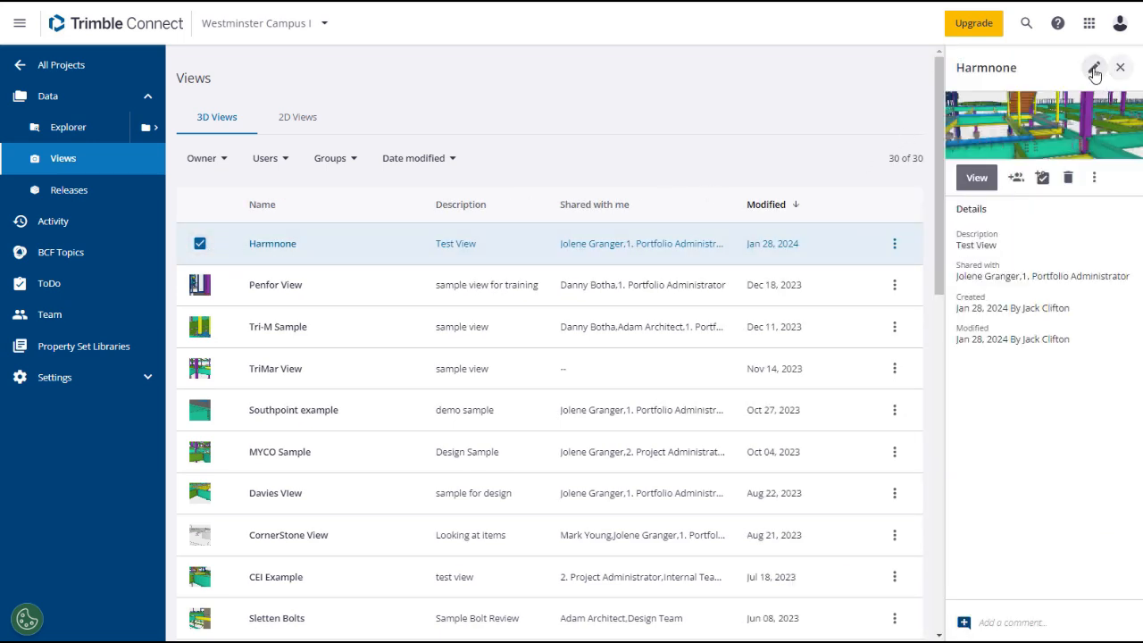
pyautogui.moveTo(1015, 177)
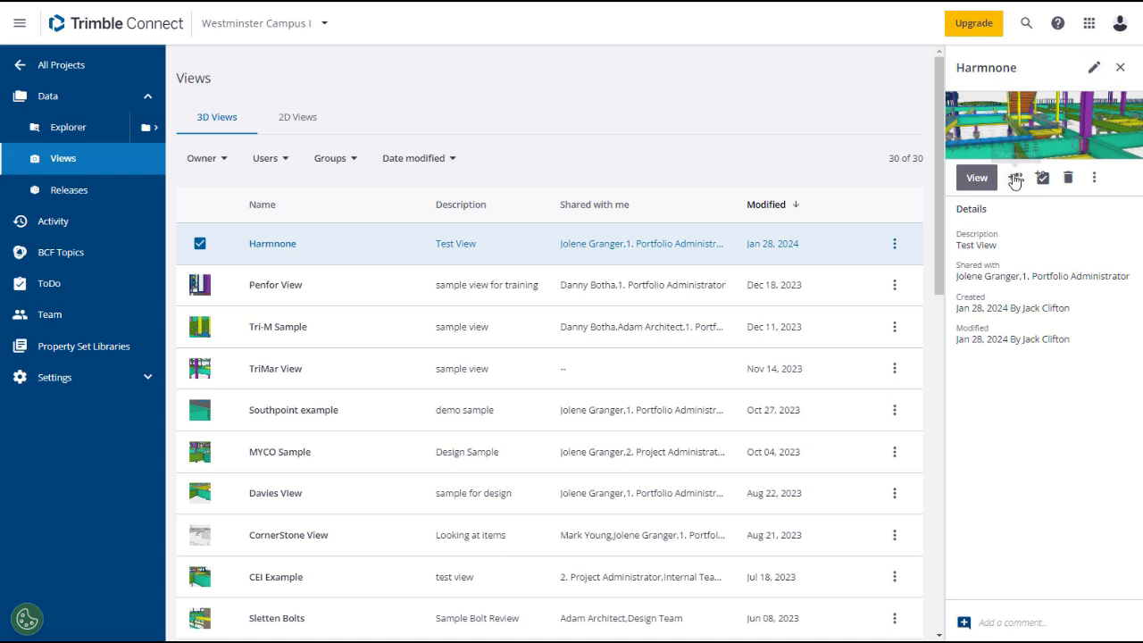
pyautogui.moveTo(1045, 178)
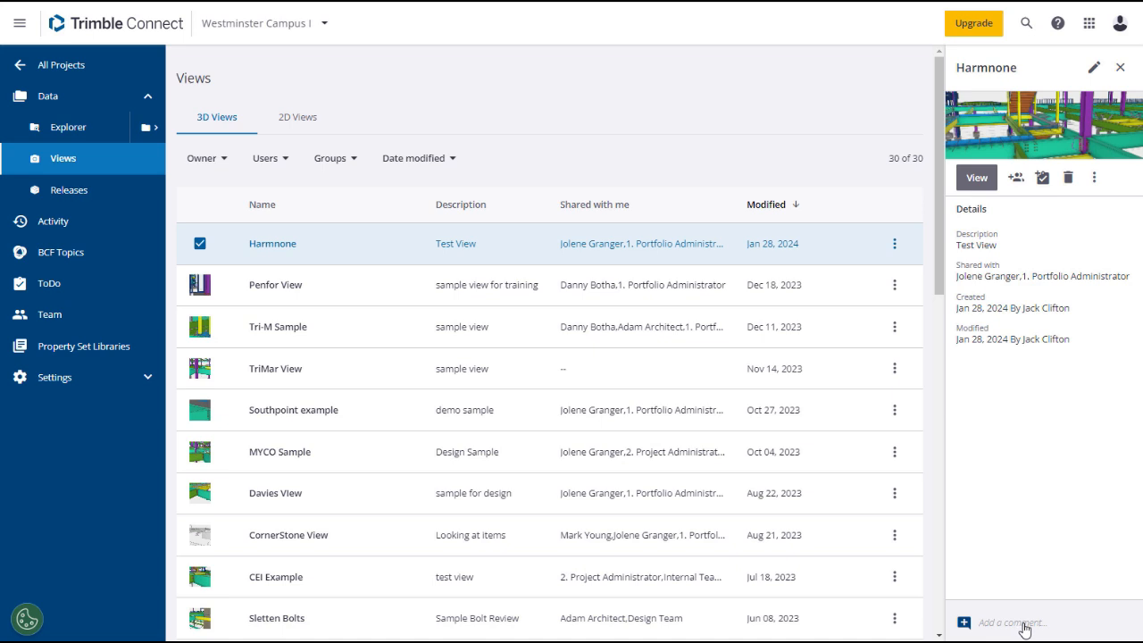
pyautogui.moveTo(487, 428)
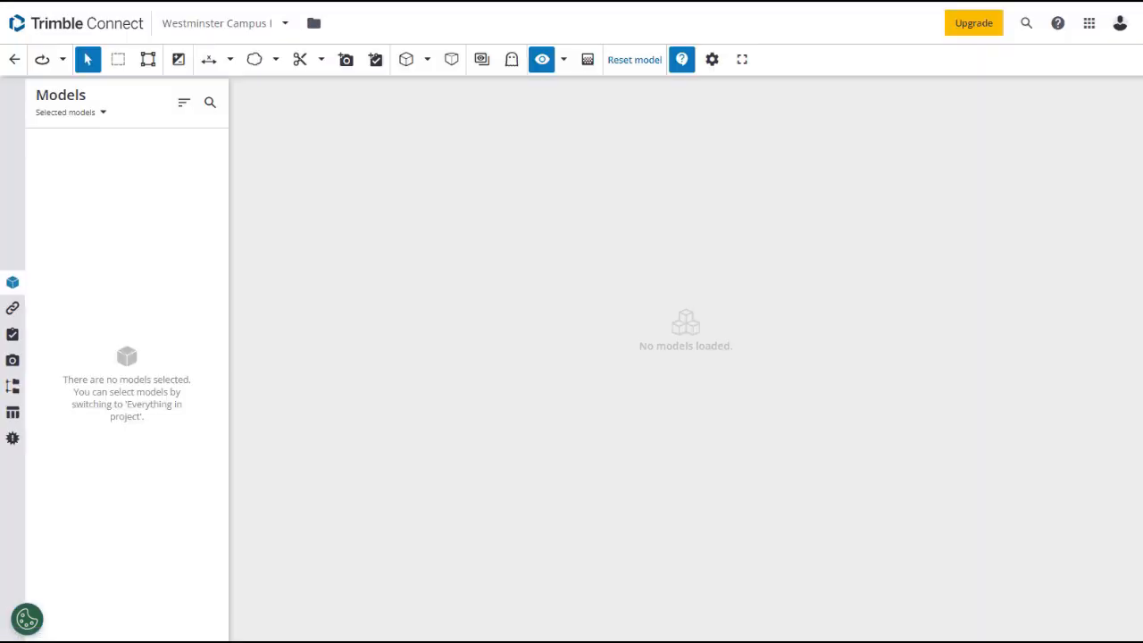
# - Review the Harmnone model, check the markup types, then go back to the Views list
pyautogui.click(11, 361)
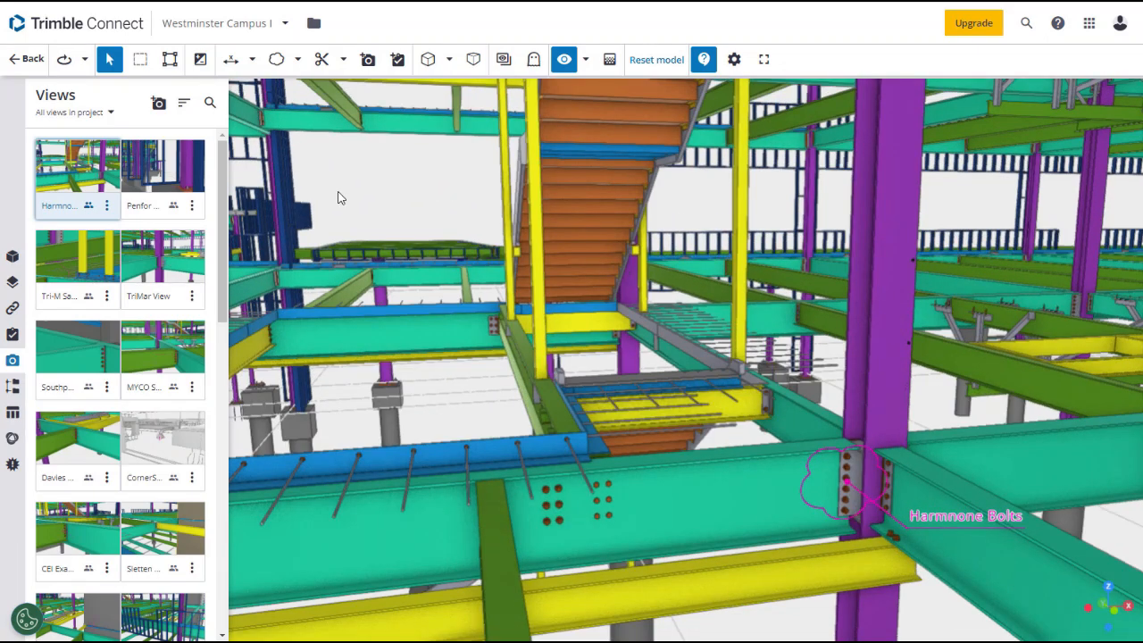
pyautogui.click(299, 59)
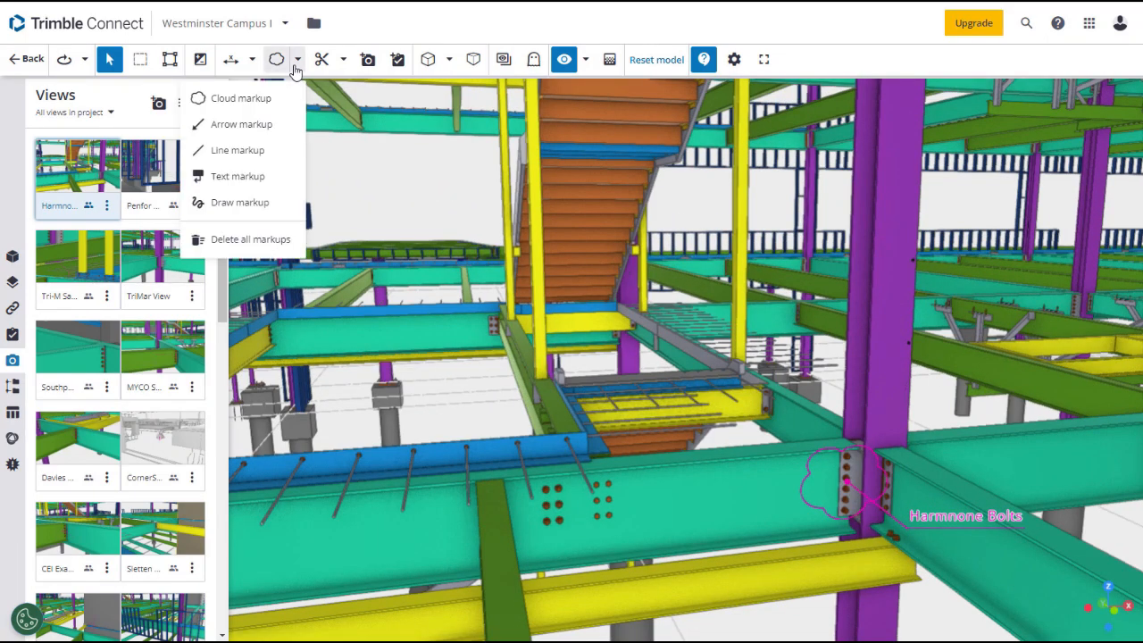
pyautogui.moveTo(158, 110)
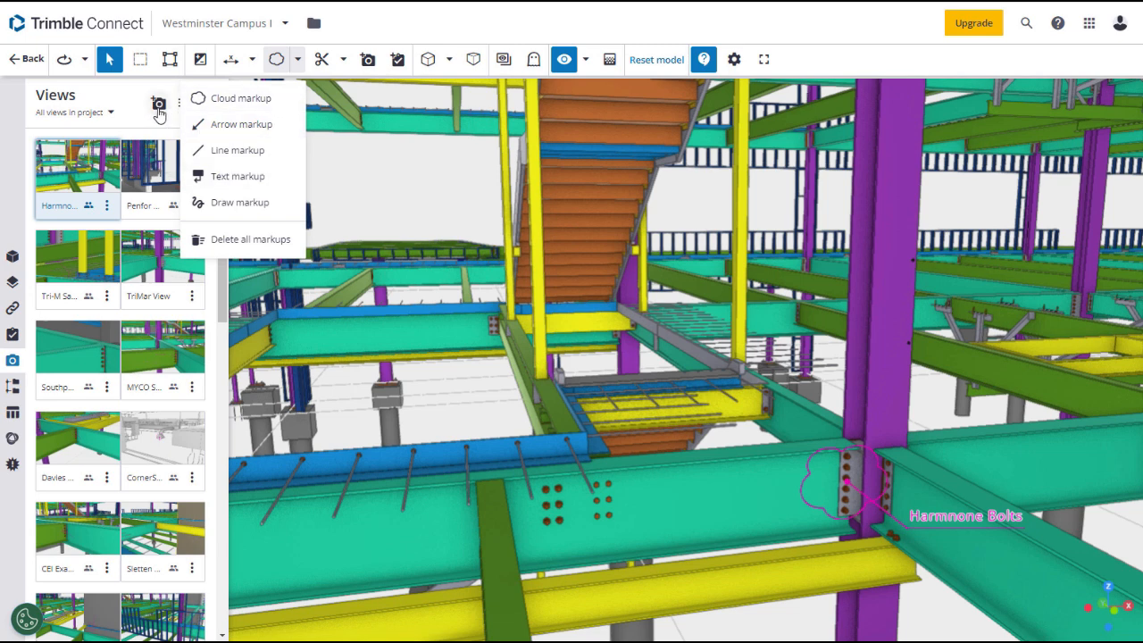
pyautogui.click(158, 105)
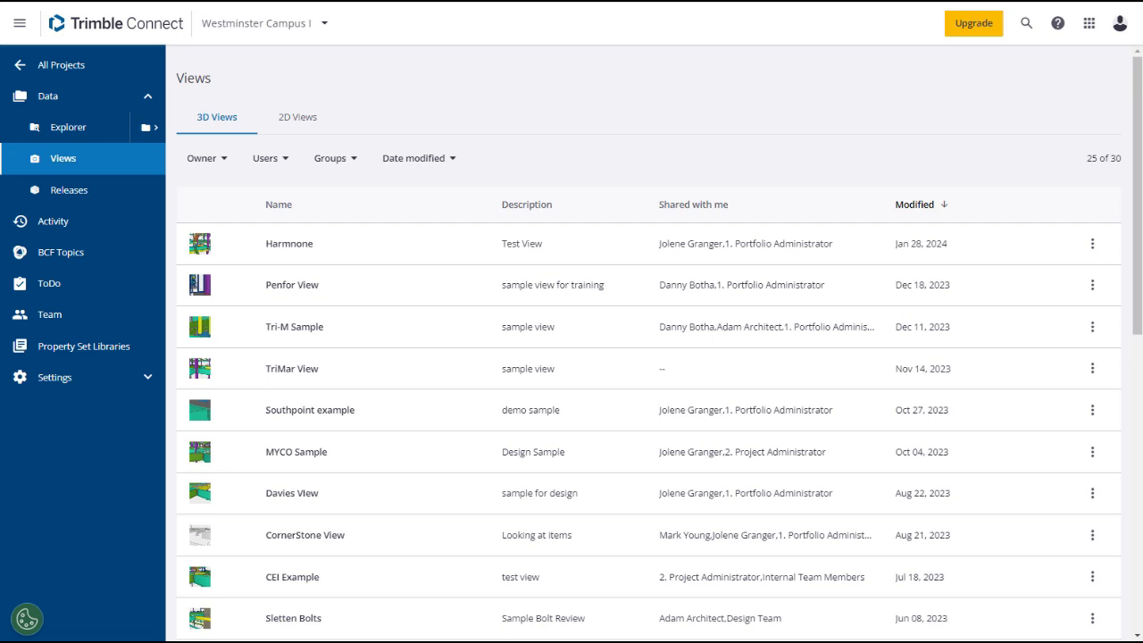
pyautogui.moveTo(55, 195)
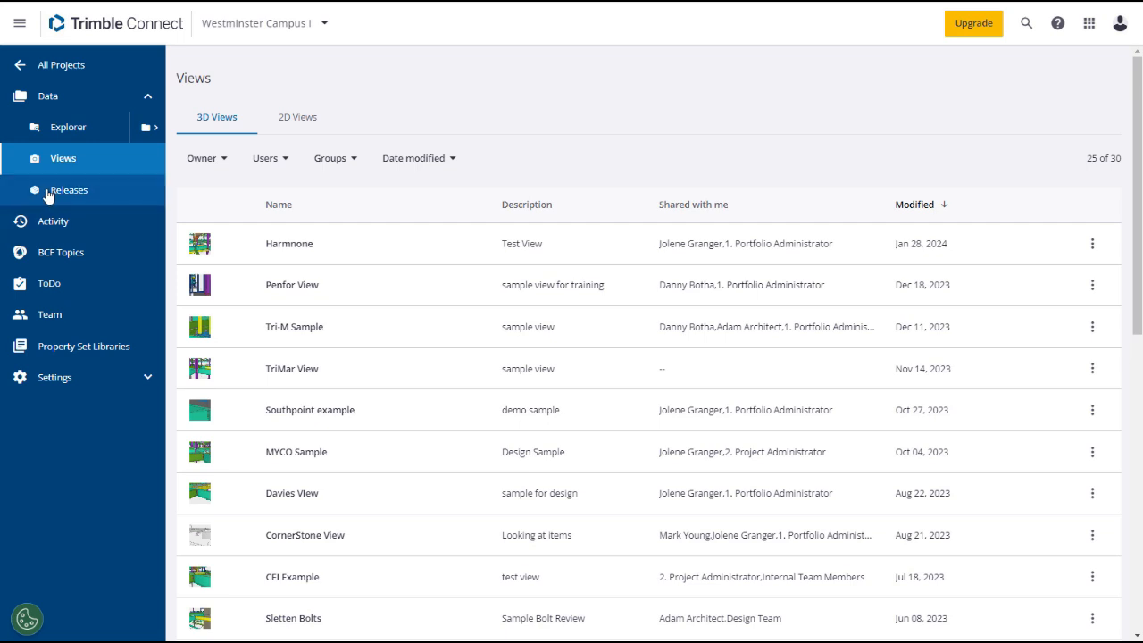
# - Open Releases and show the Approved Drawing Set draft's details and actions menu
pyautogui.click(69, 189)
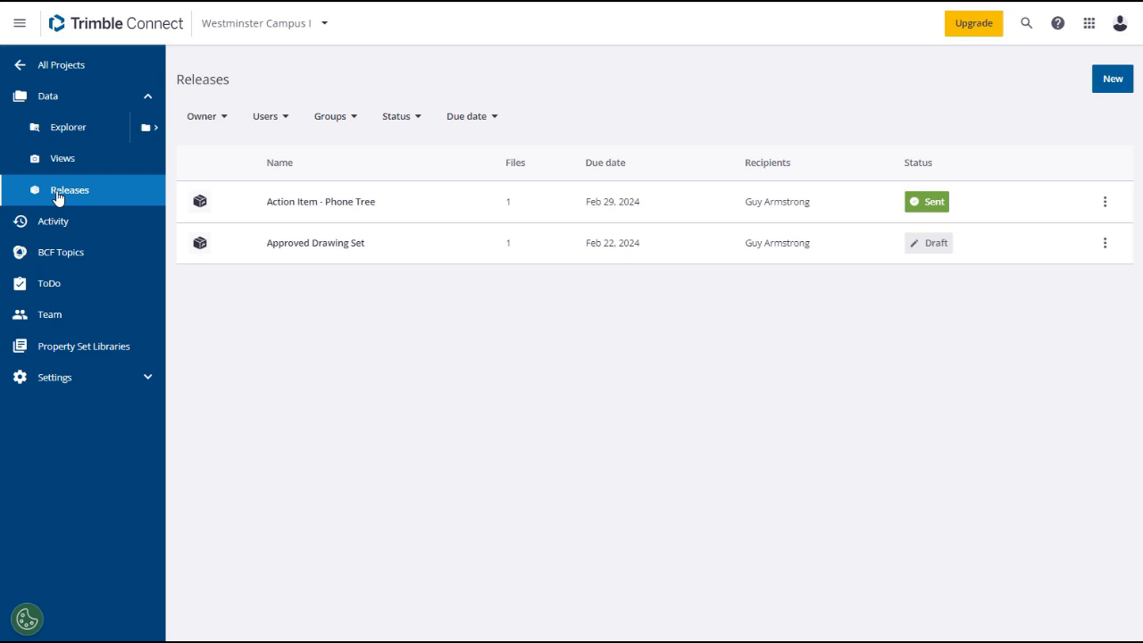
pyautogui.moveTo(139, 227)
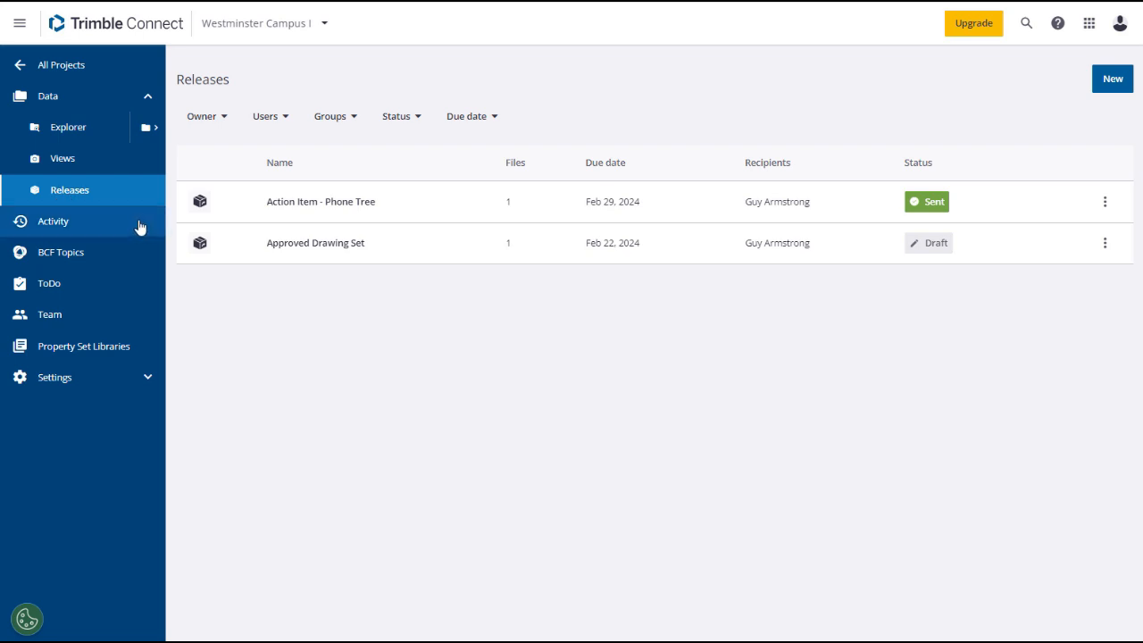
pyautogui.click(299, 242)
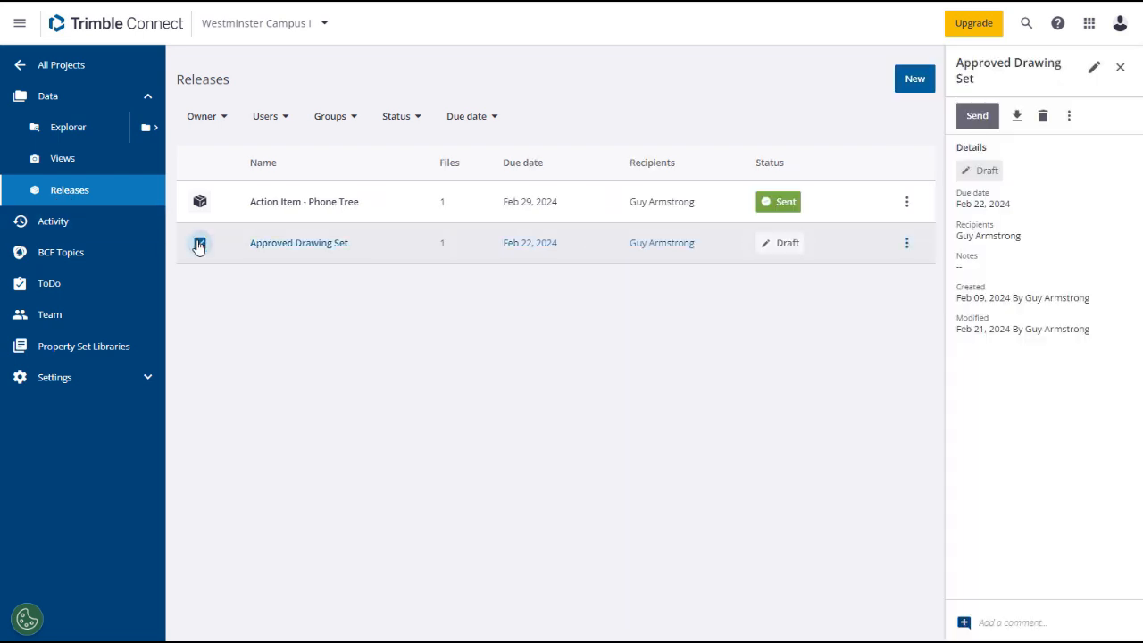
pyautogui.click(199, 243)
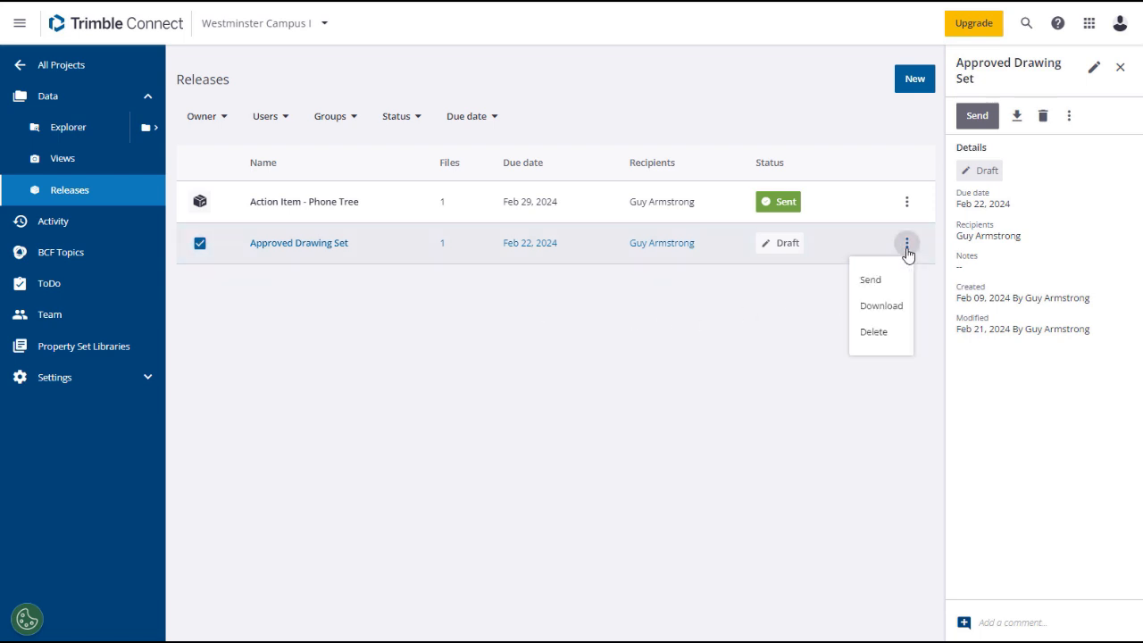
pyautogui.moveTo(870, 280)
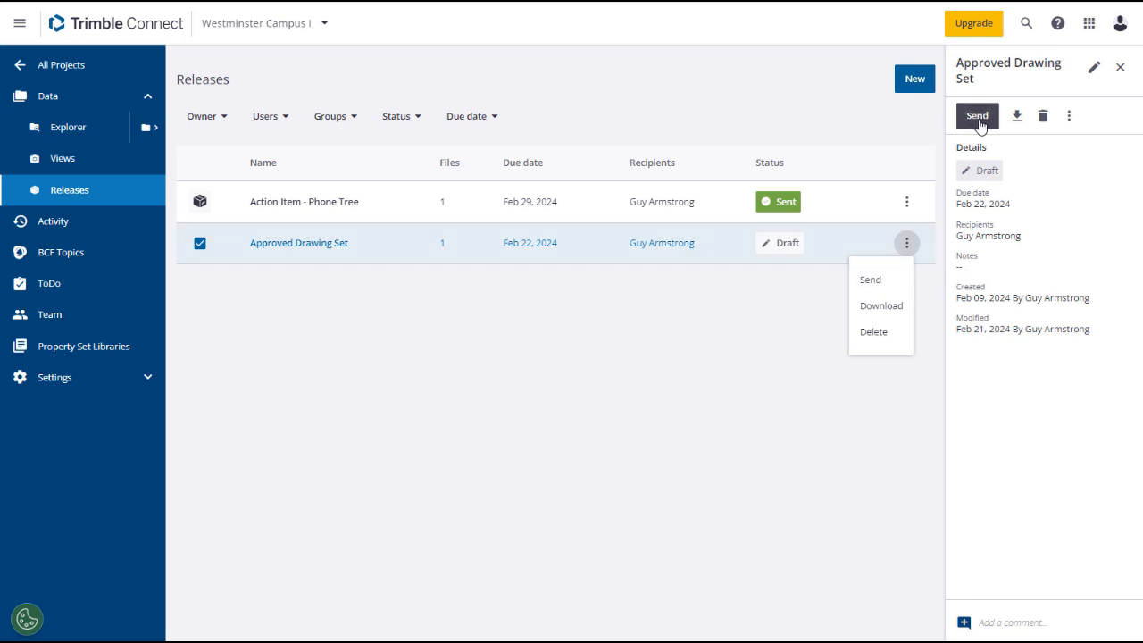
pyautogui.moveTo(936, 287)
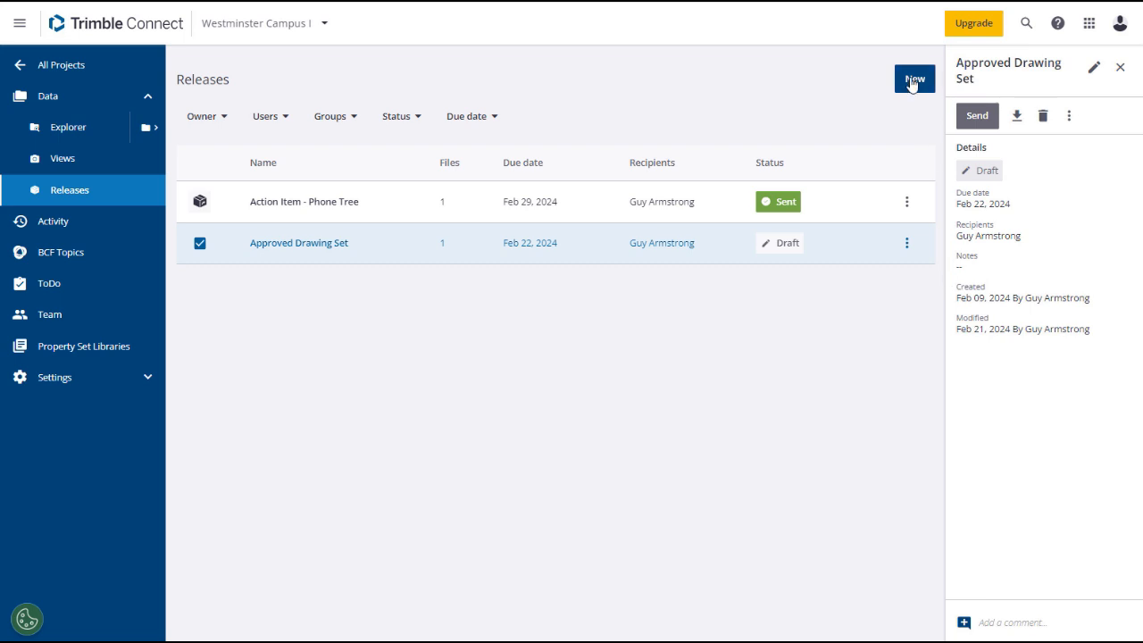
# - Fill in release 'Project Documents for Review', due Mar 01, 2024, with note 'Please review and respond'
pyautogui.click(909, 78)
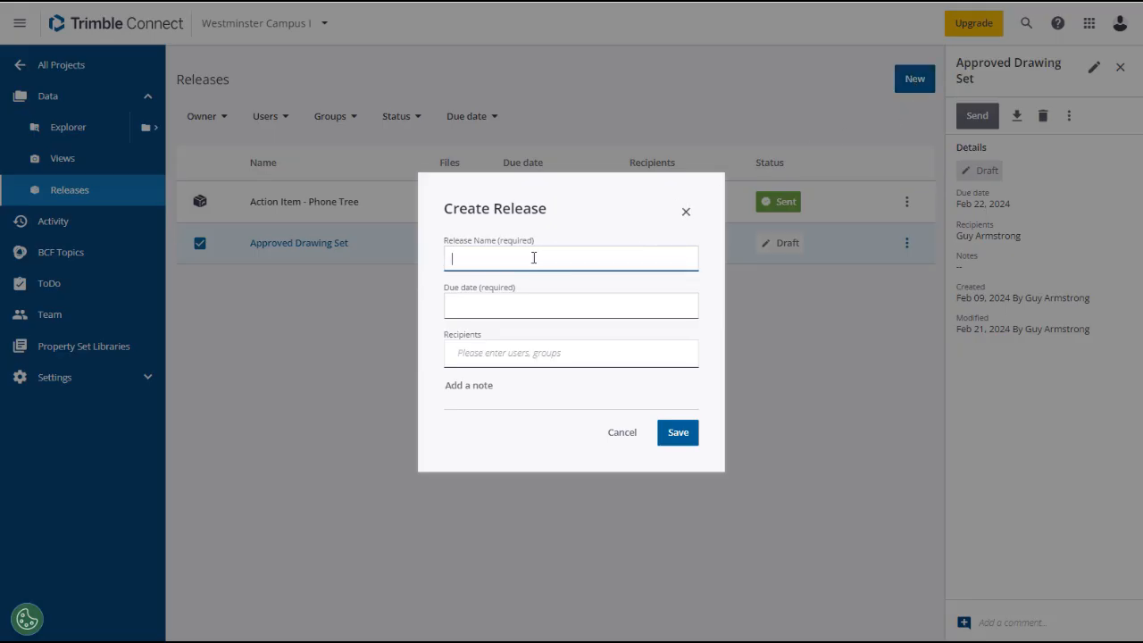
pyautogui.write('Project Documents for Review')
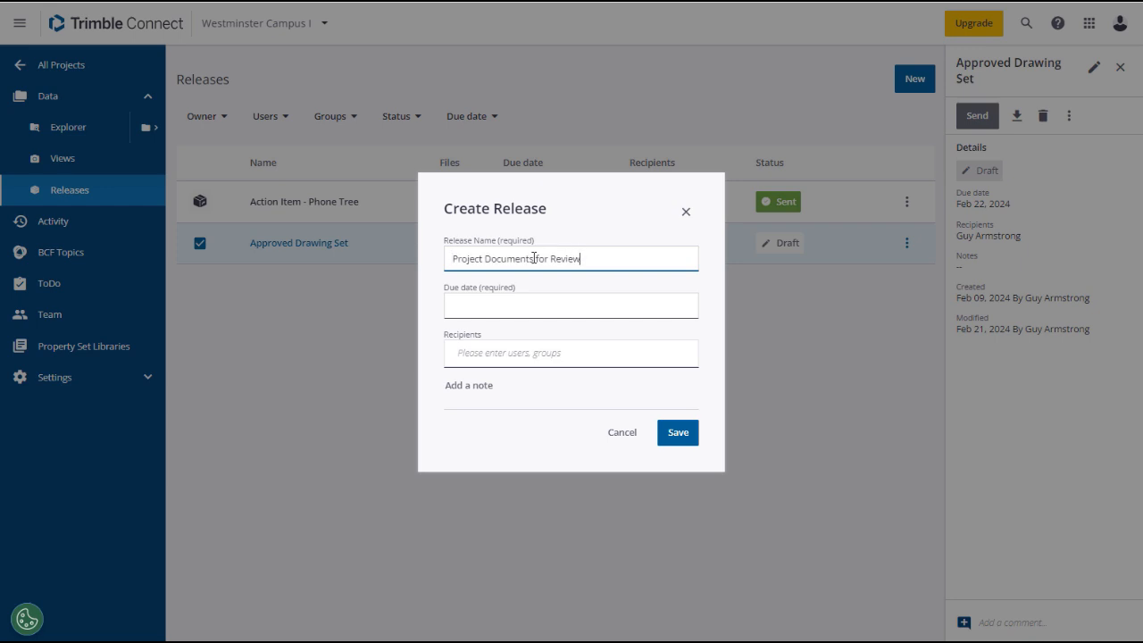
pyautogui.click(570, 305)
pyautogui.write('g')
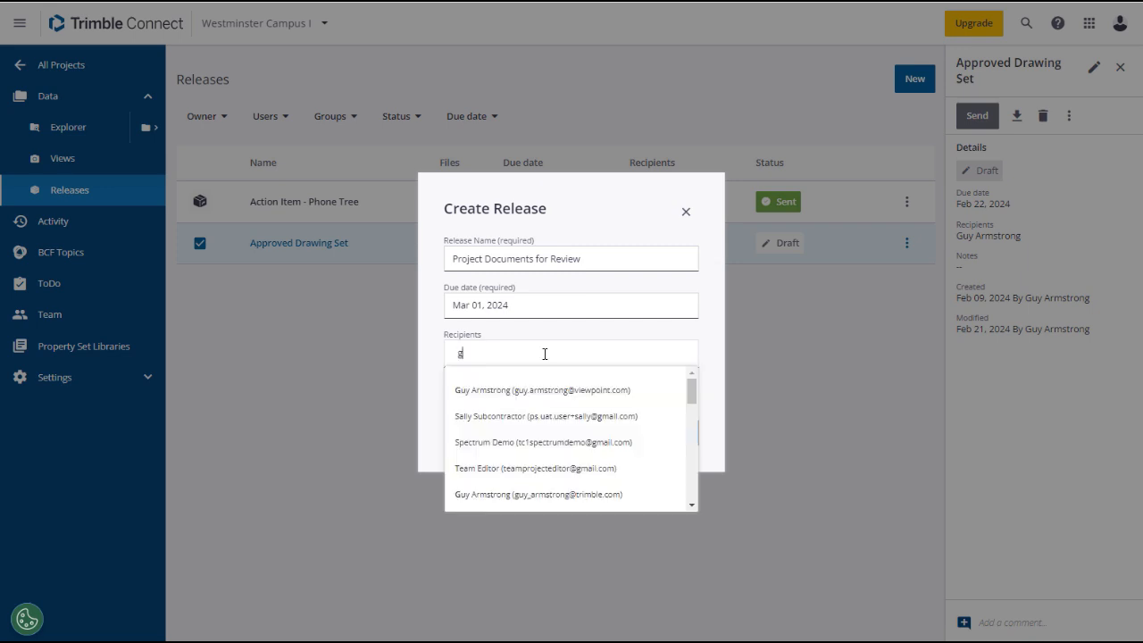
pyautogui.click(543, 389)
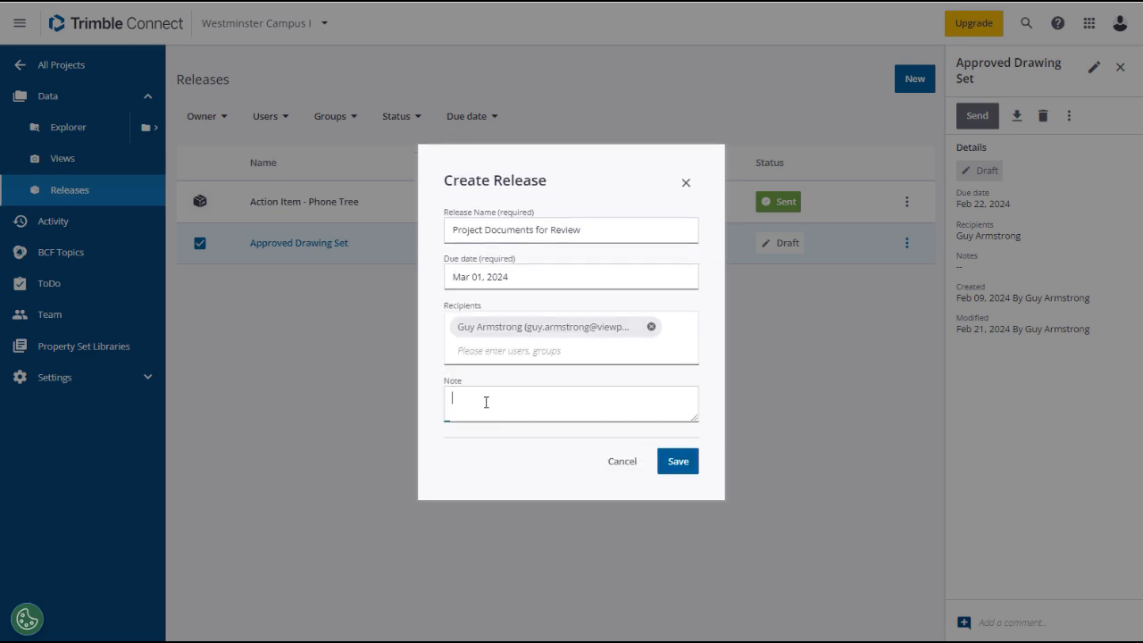
pyautogui.write('Please review and respond')
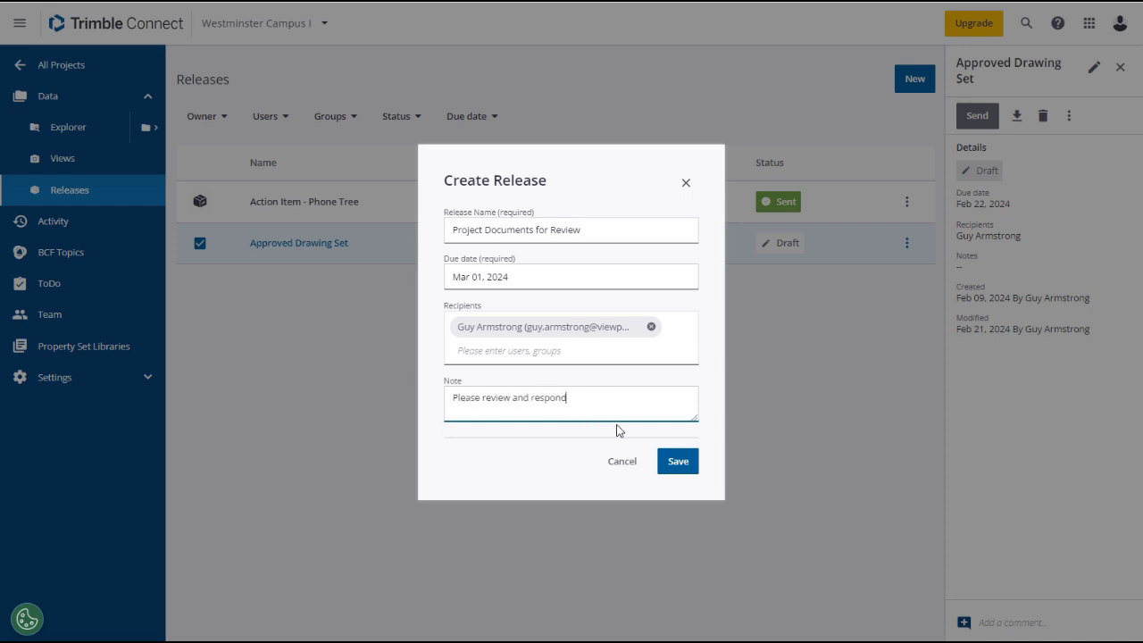
pyautogui.click(678, 461)
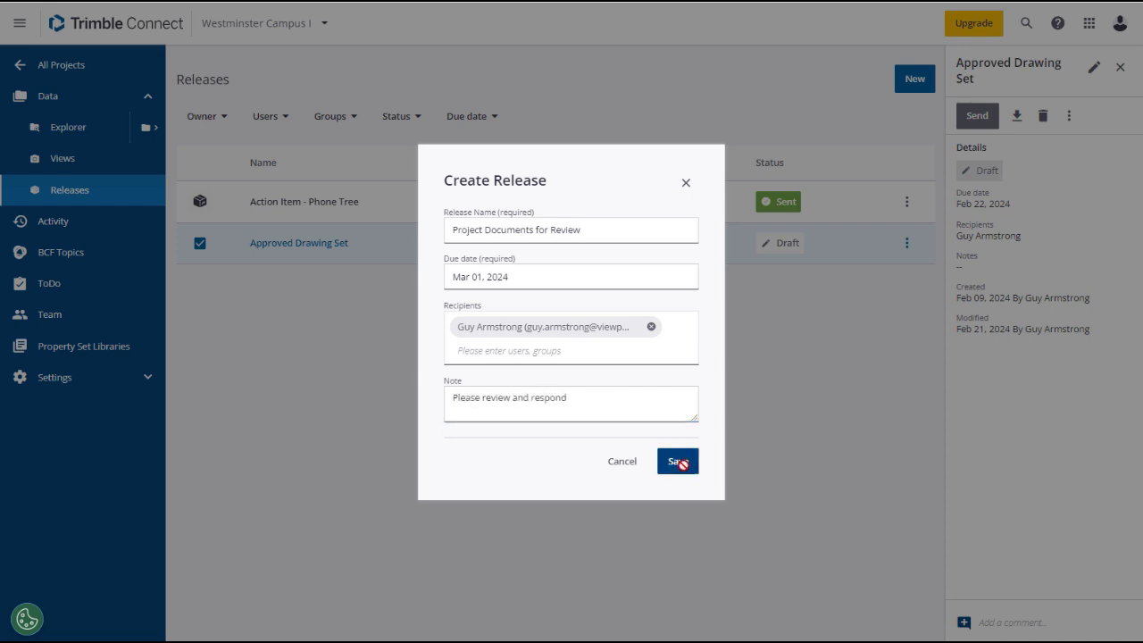
# - Save the release so Project Documents for Review is listed as a draft
pyautogui.click(677, 460)
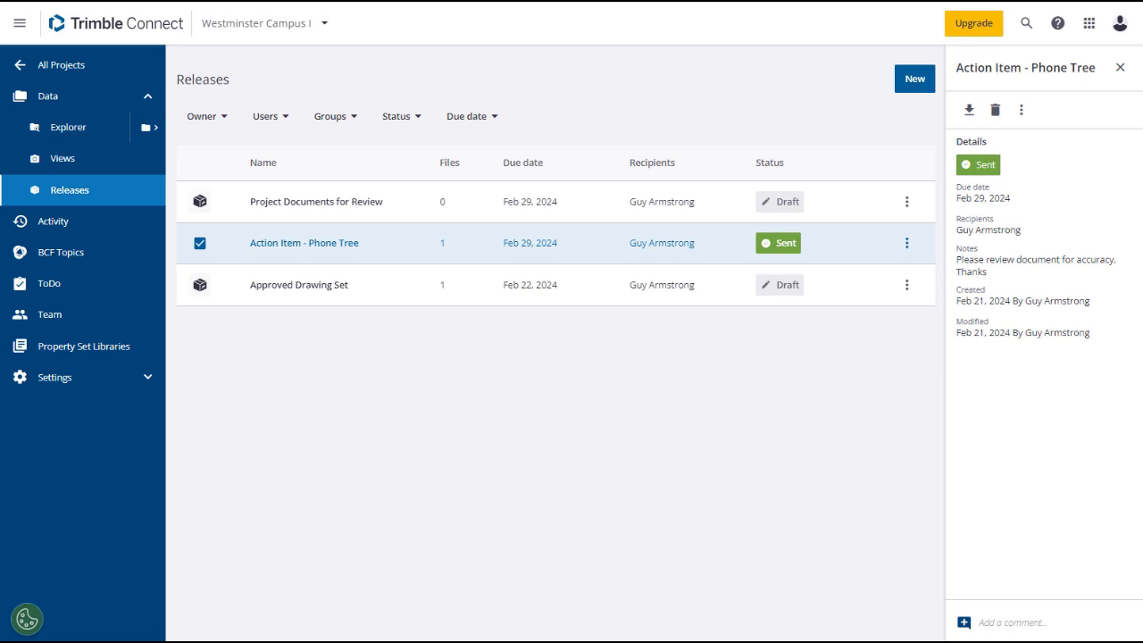
pyautogui.moveTo(14, 433)
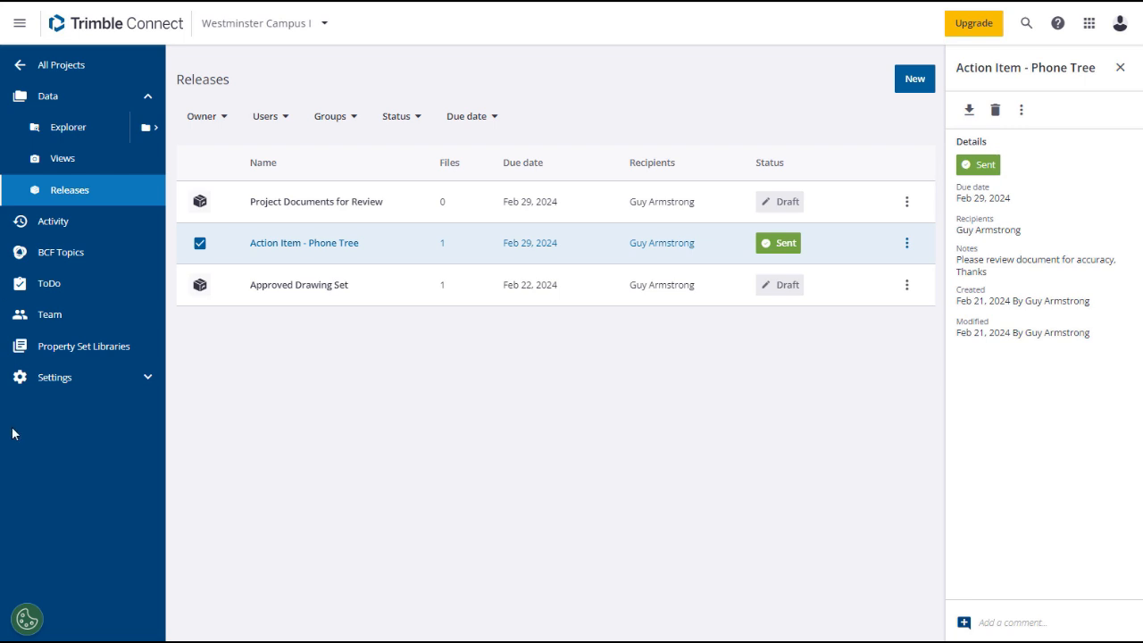
pyautogui.moveTo(81, 133)
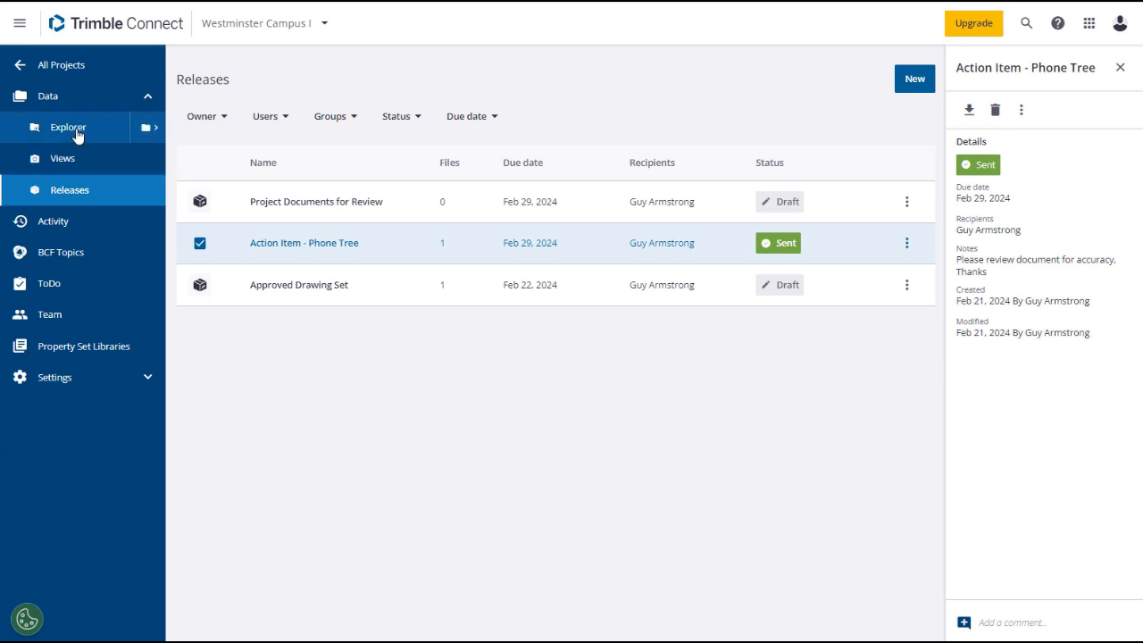
# - Select the Application For Payment 001 PDF under ProjectSight Documents and show its actions
pyautogui.click(68, 126)
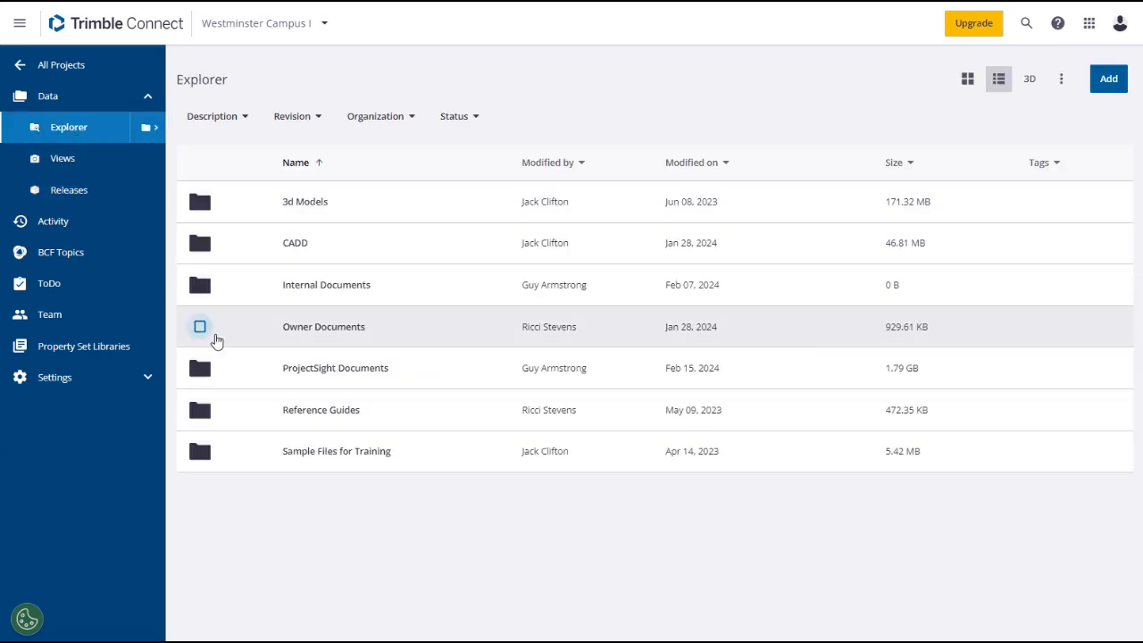
pyautogui.doubleClick(335, 368)
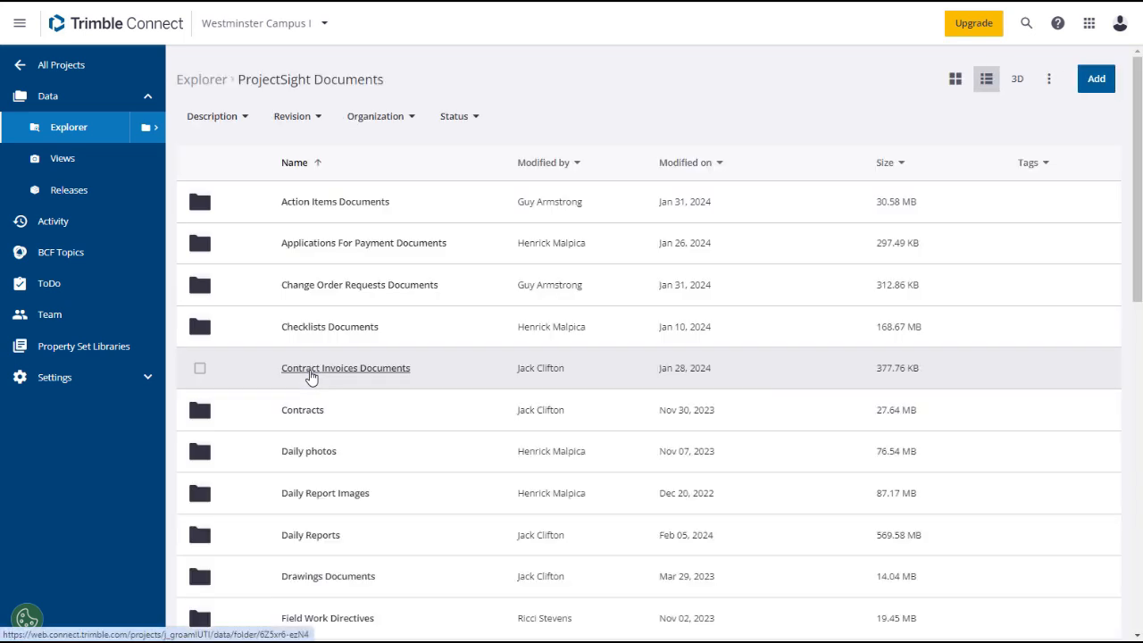
pyautogui.moveTo(328, 253)
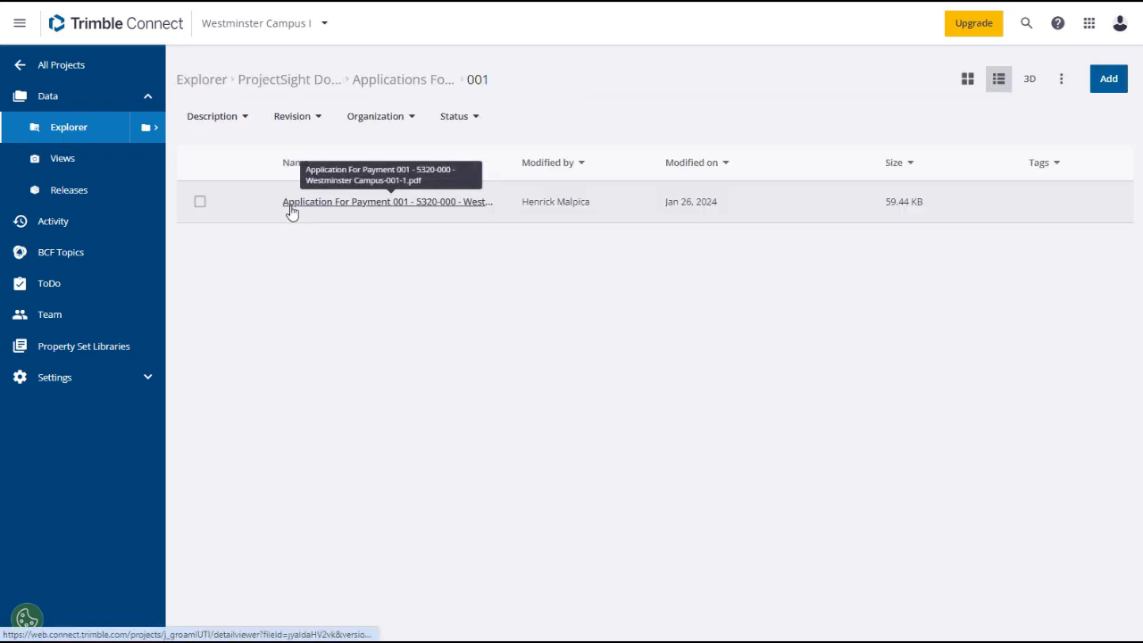
pyautogui.moveTo(305, 287)
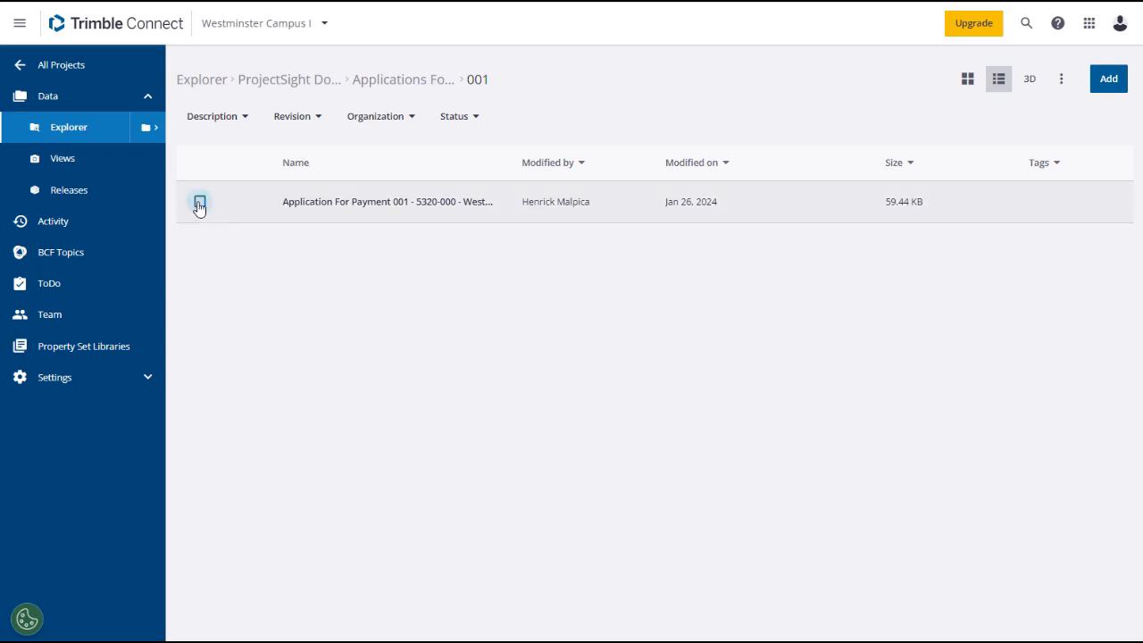
pyautogui.click(199, 201)
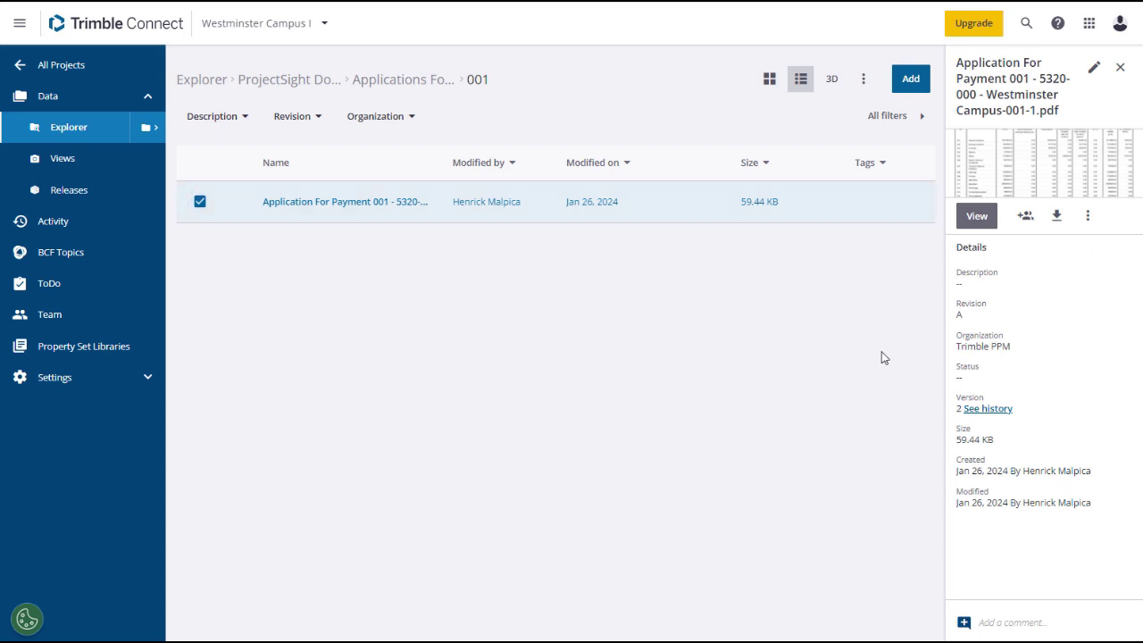
pyautogui.click(1090, 216)
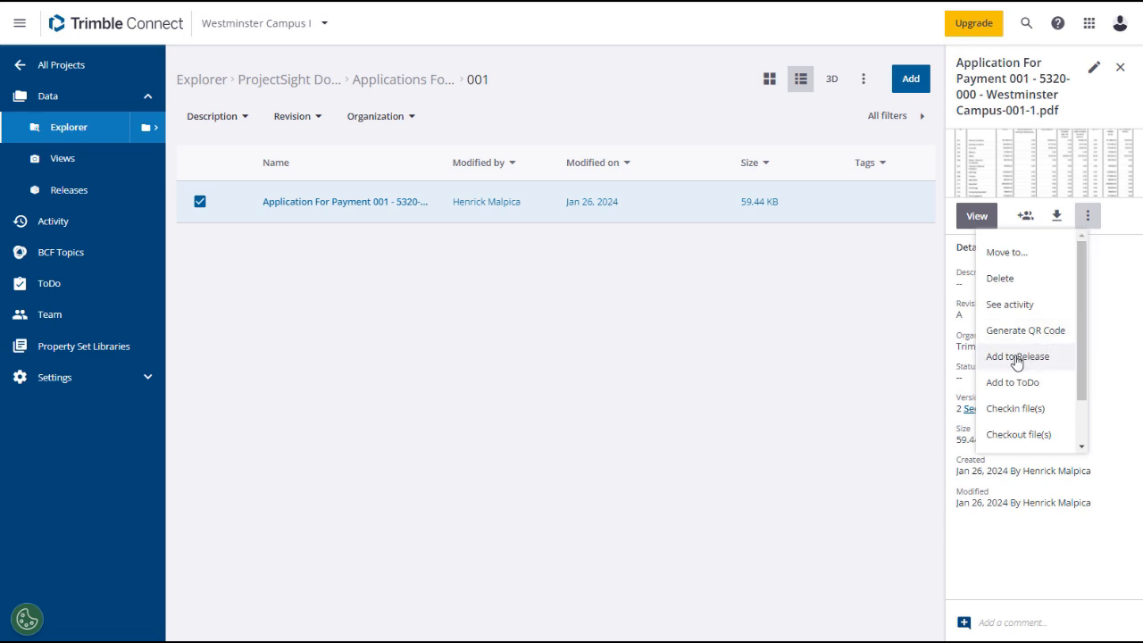
# - Choose Add to Release for the Application For Payment 001 PDF
pyautogui.click(1012, 353)
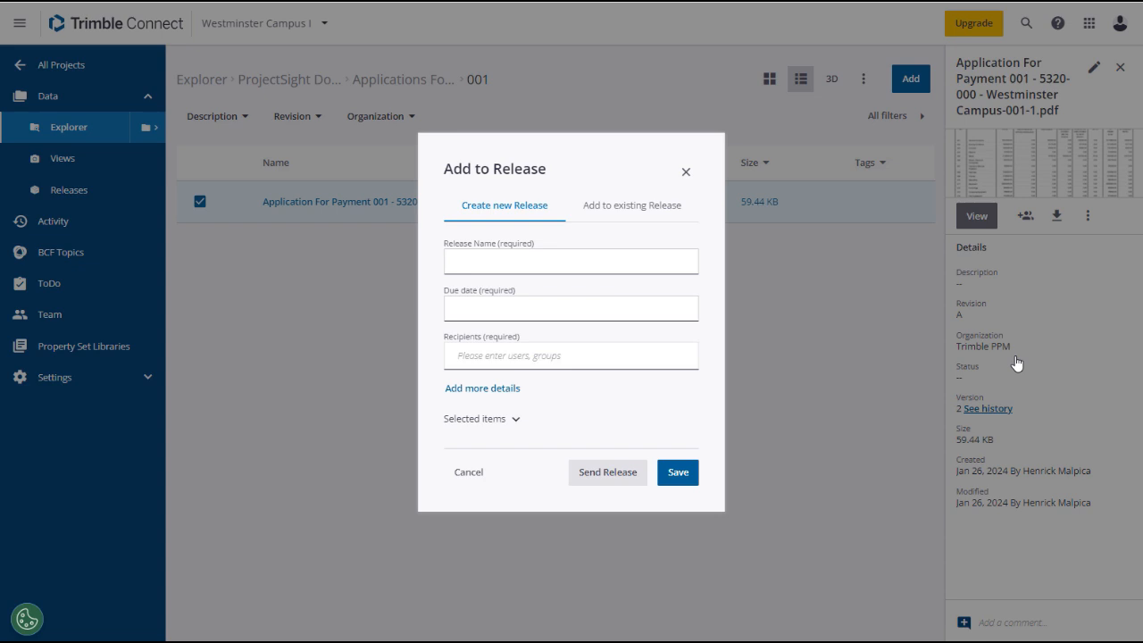
# - Send new release 'AFP Review', due Feb 29, 2024, with recipient 'guy' and a release note
pyautogui.click(634, 205)
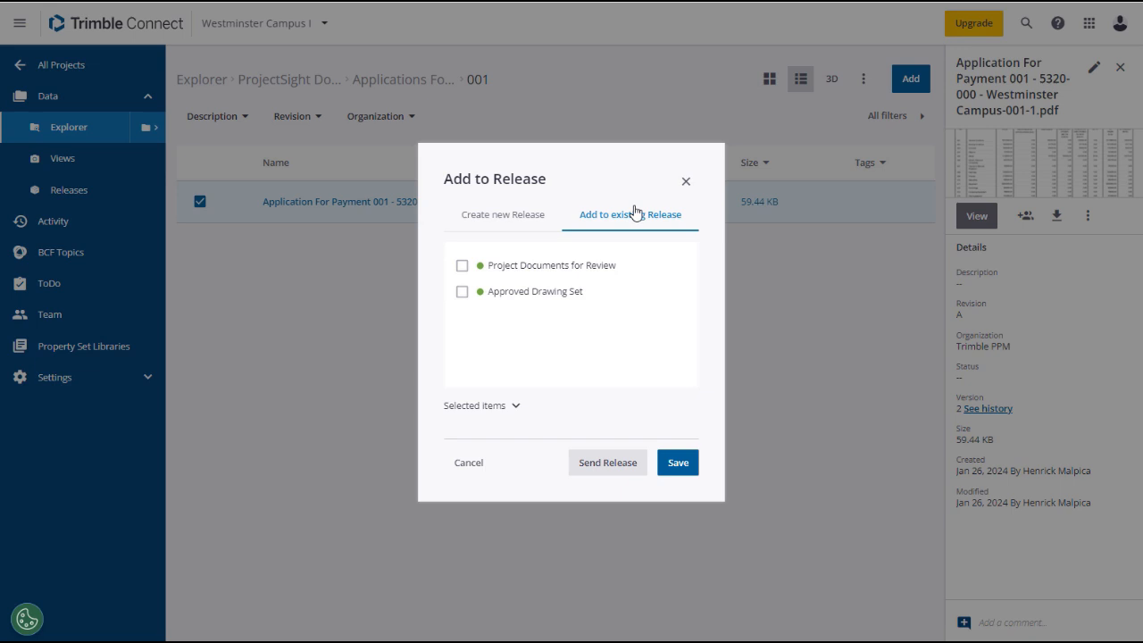
pyautogui.click(503, 214)
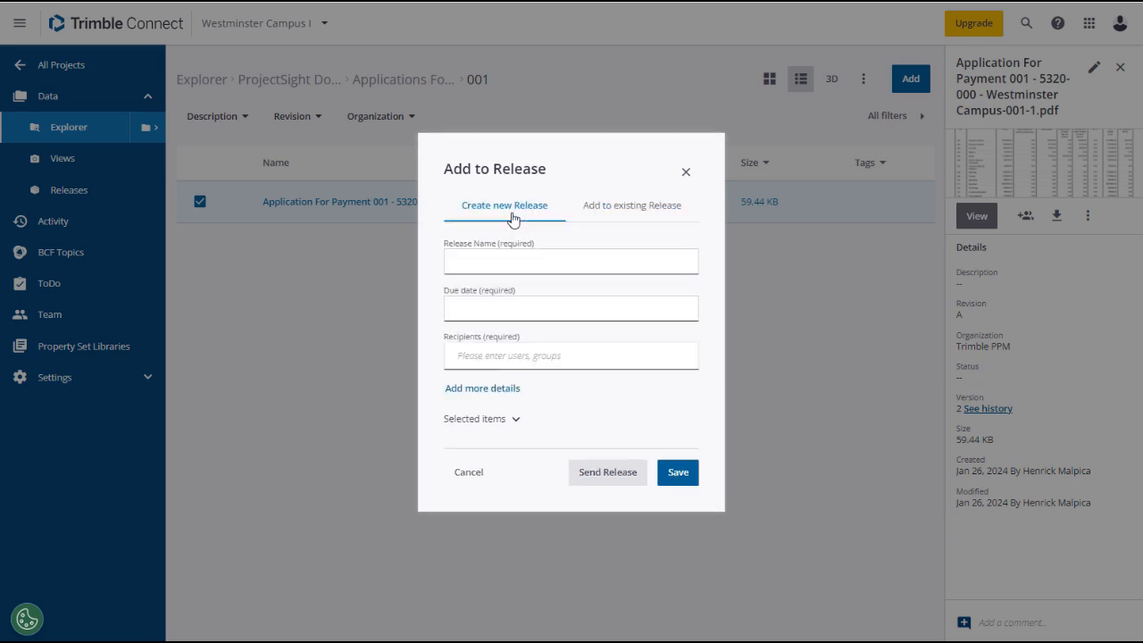
pyautogui.click(571, 261)
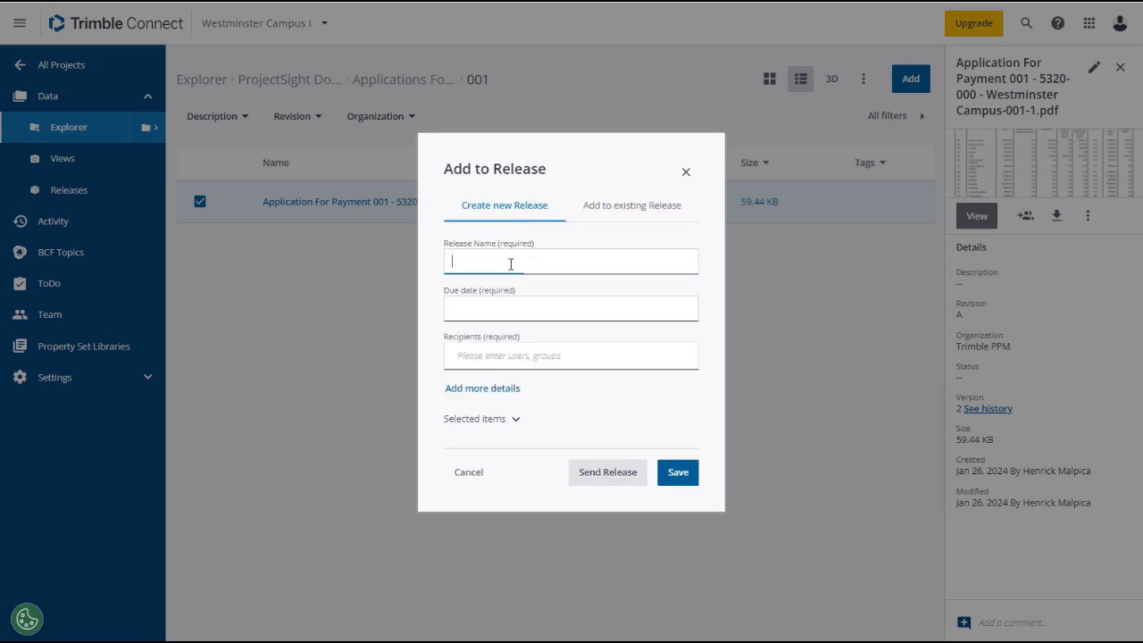
pyautogui.write('AFP Review')
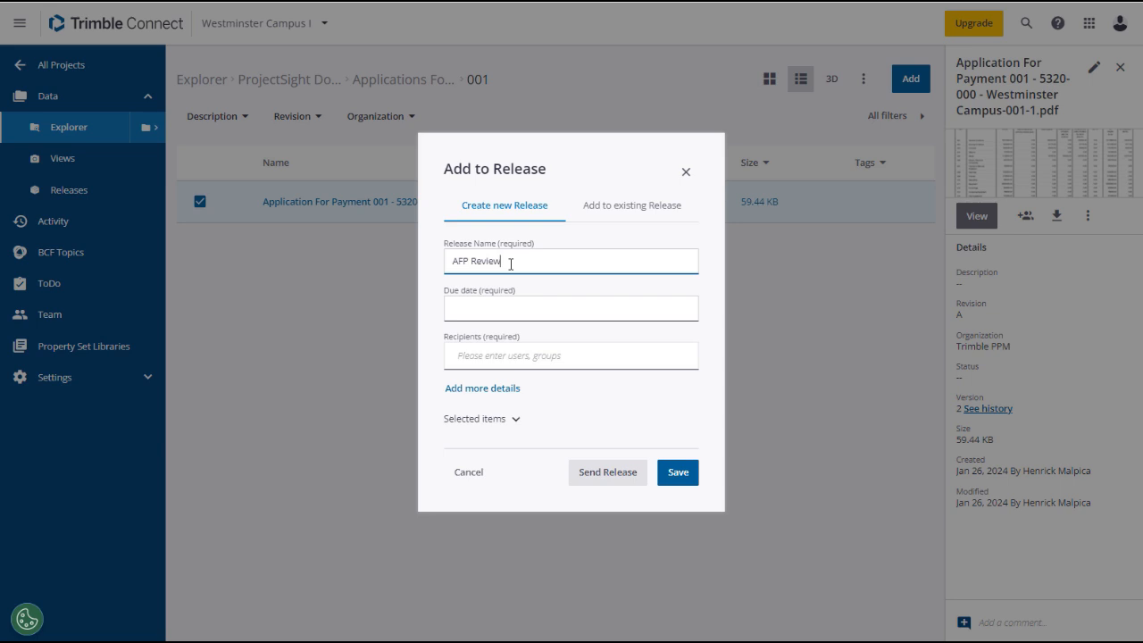
pyautogui.click(570, 307)
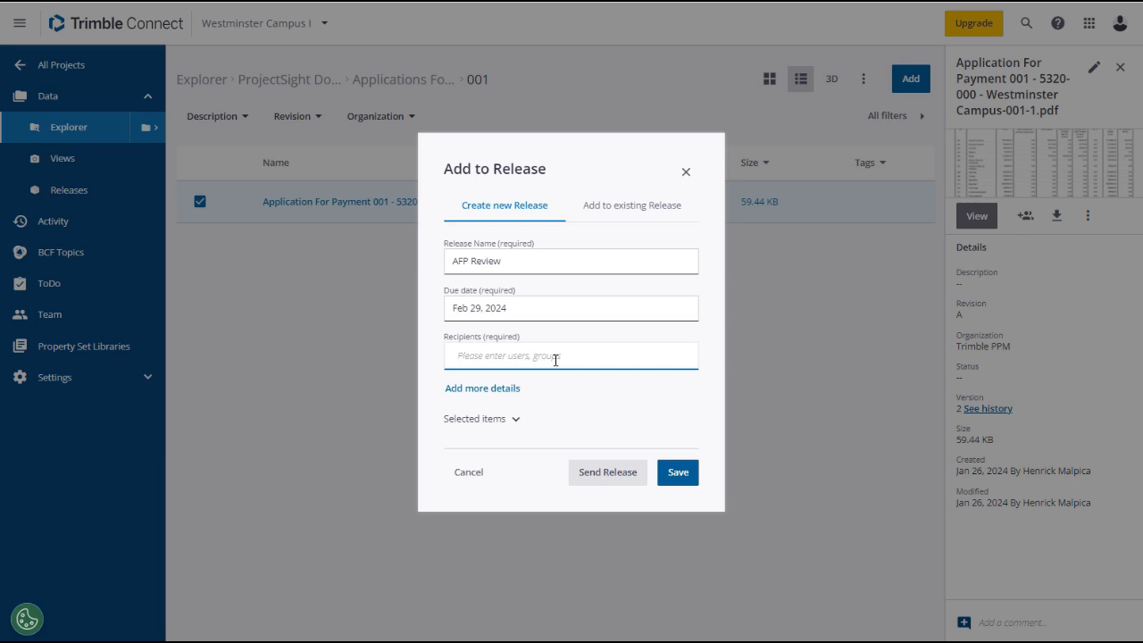
pyautogui.write('guy')
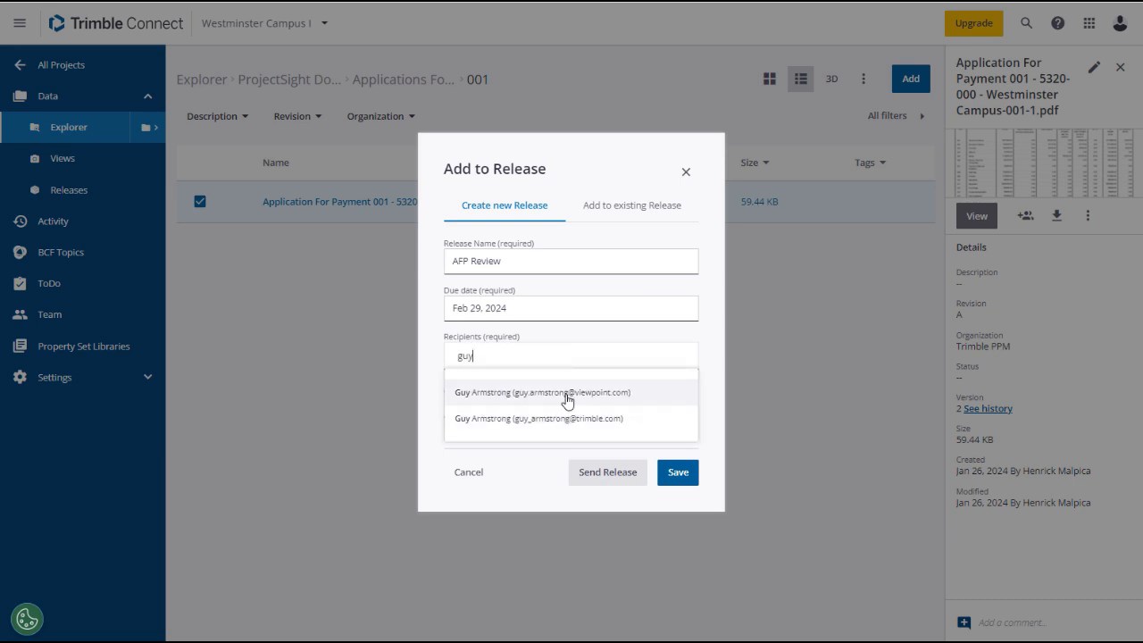
pyautogui.click(551, 392)
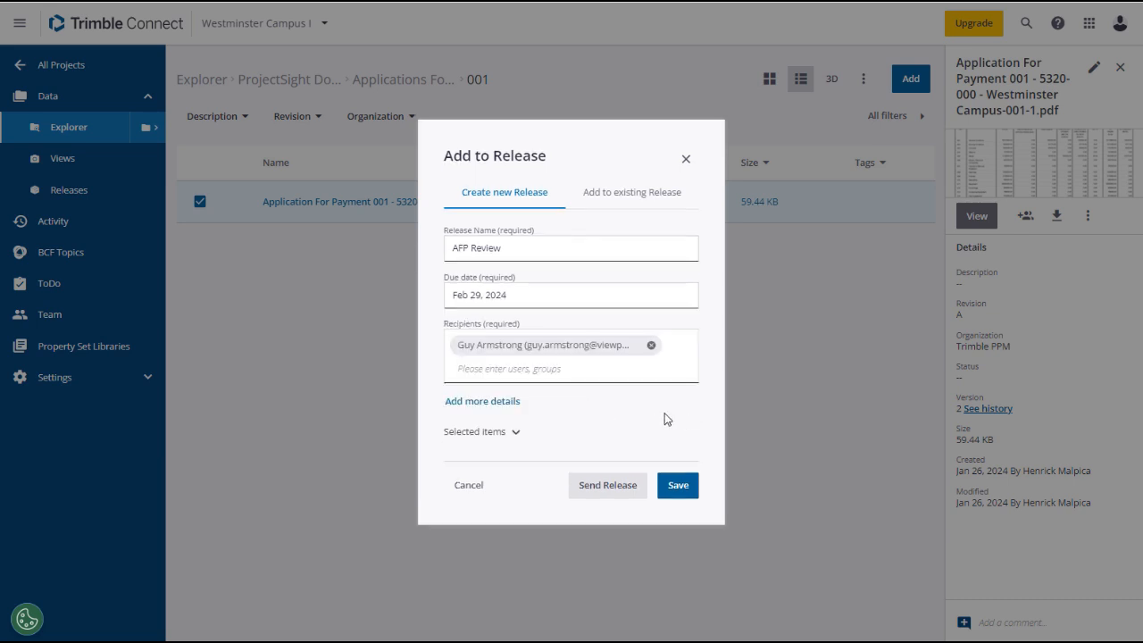
pyautogui.click(483, 402)
pyautogui.write('Please review and approved')
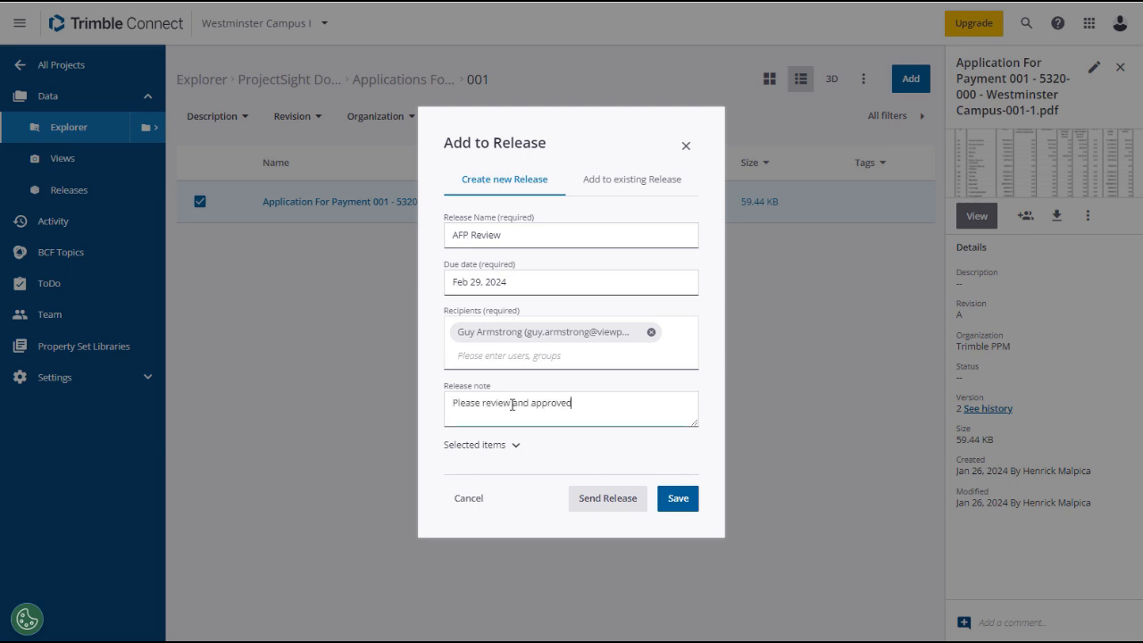
pyautogui.click(483, 445)
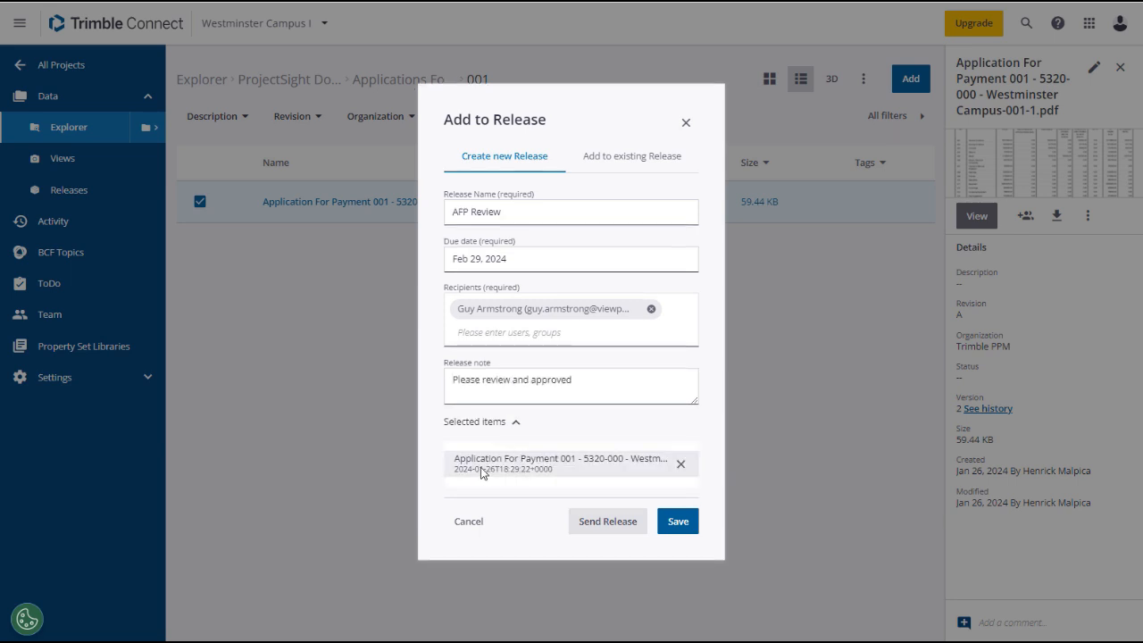
pyautogui.moveTo(618, 479)
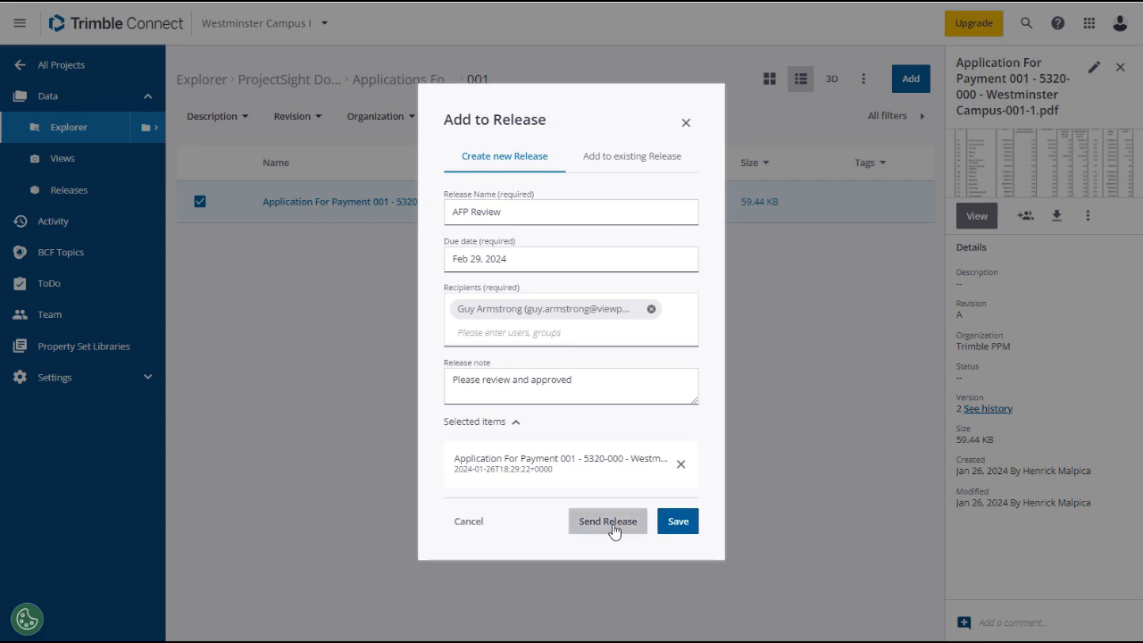
pyautogui.click(607, 521)
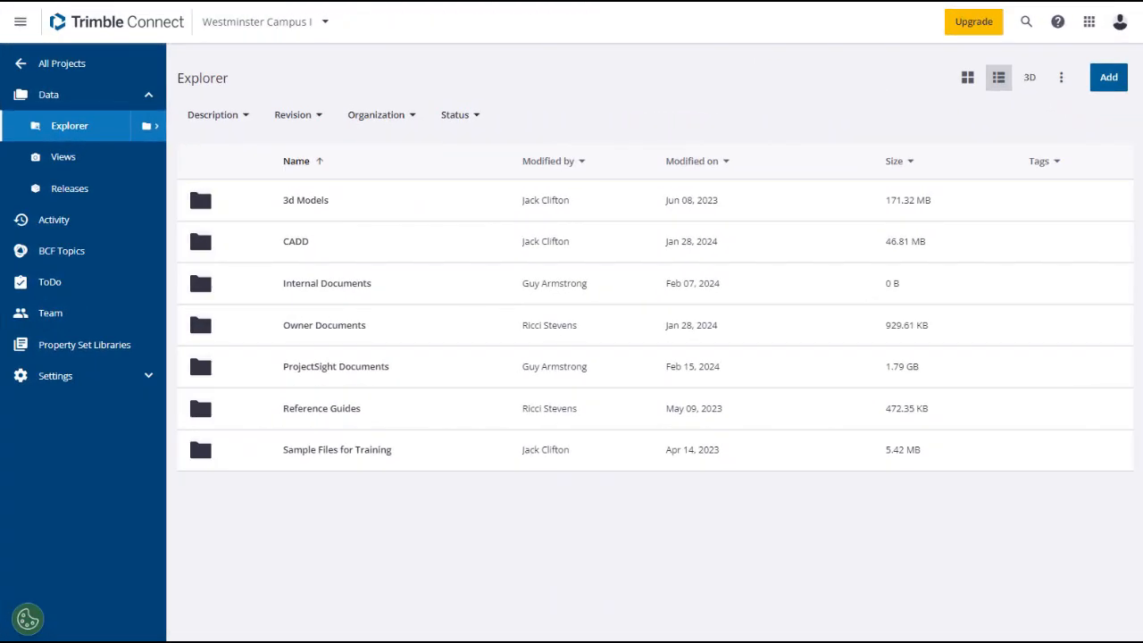
pyautogui.moveTo(53, 220)
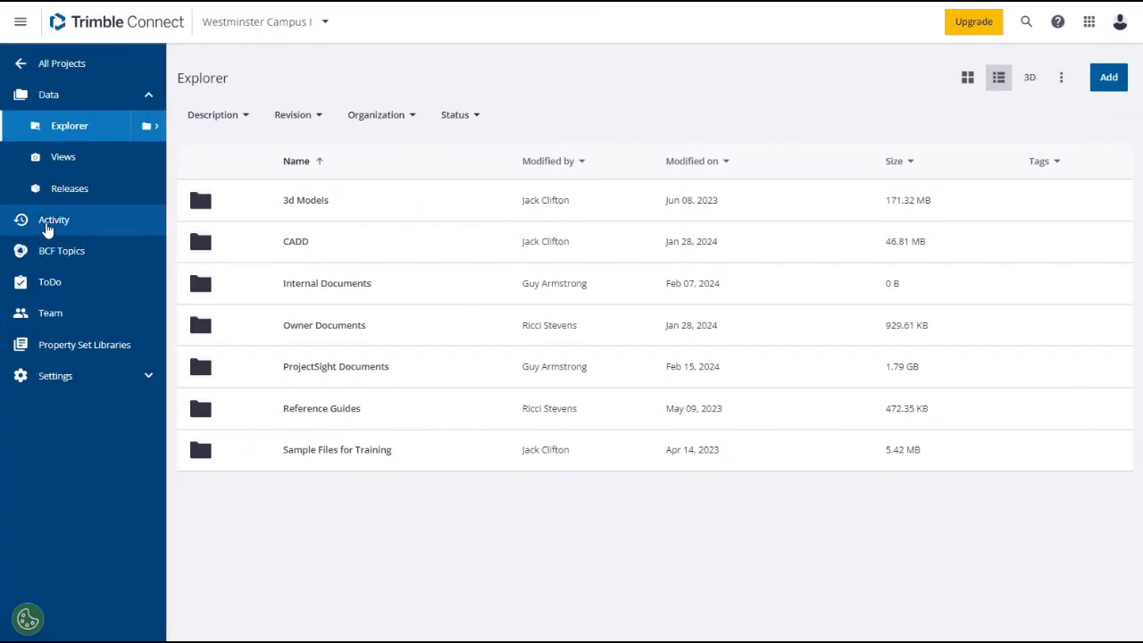
# - Open the project Activity log and browse its filter-by-user list
pyautogui.click(53, 220)
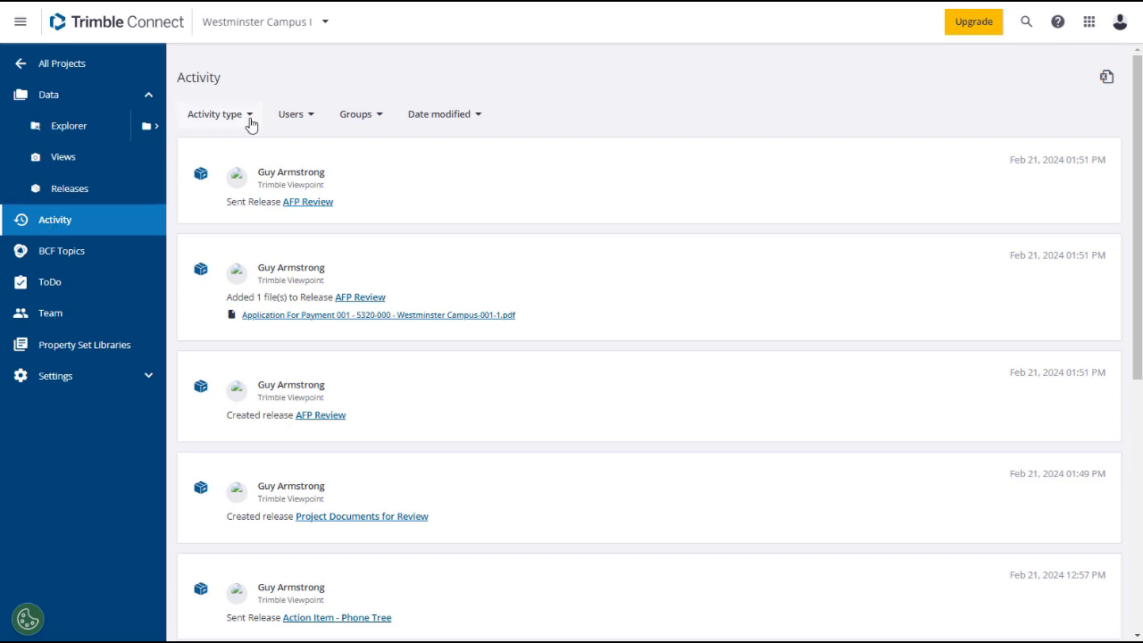
pyautogui.click(291, 114)
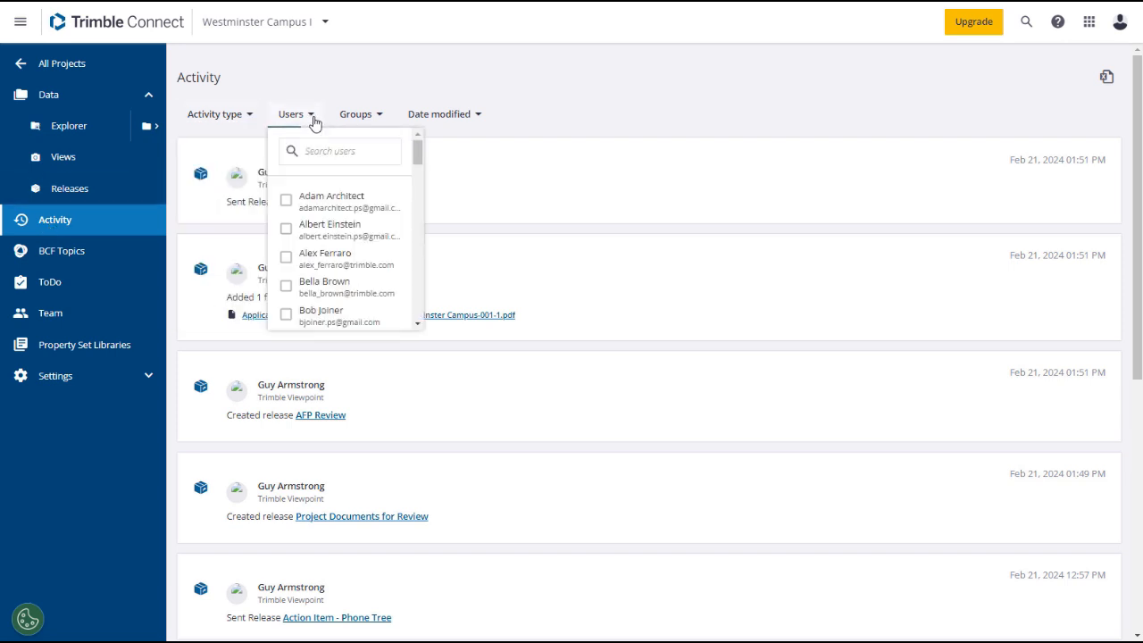
pyautogui.click(355, 114)
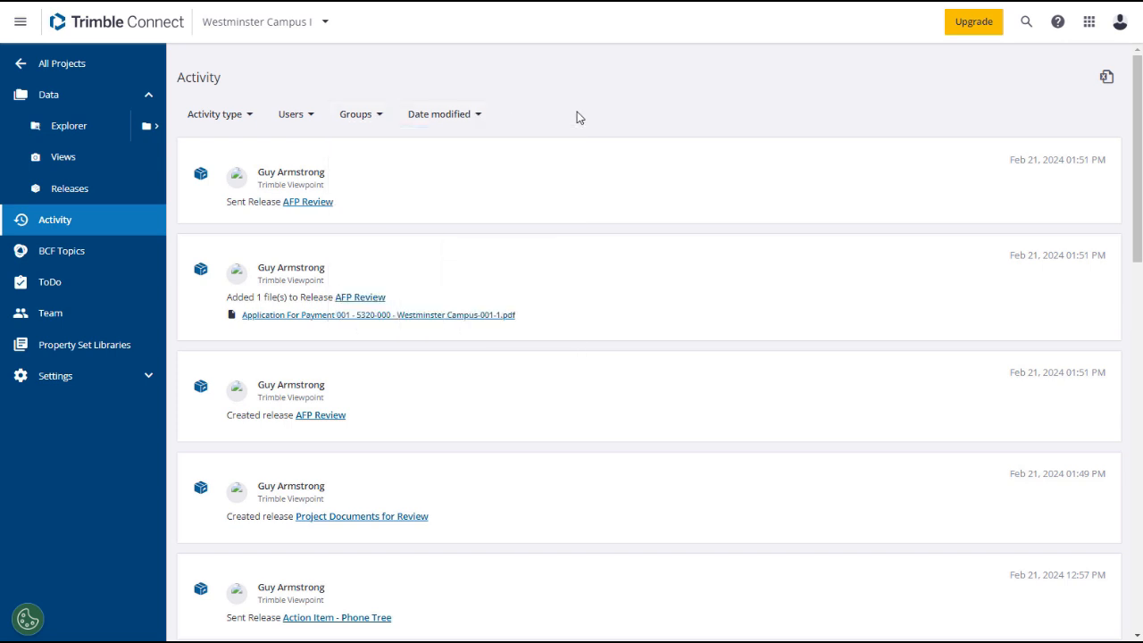
pyautogui.moveTo(555, 399)
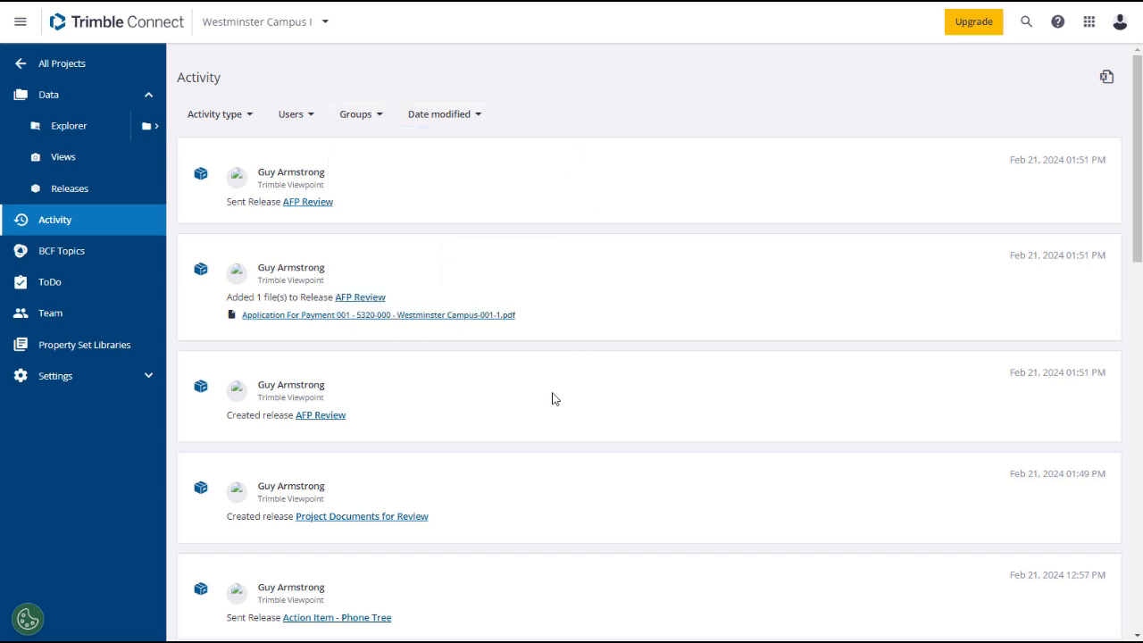
pyautogui.moveTo(385, 526)
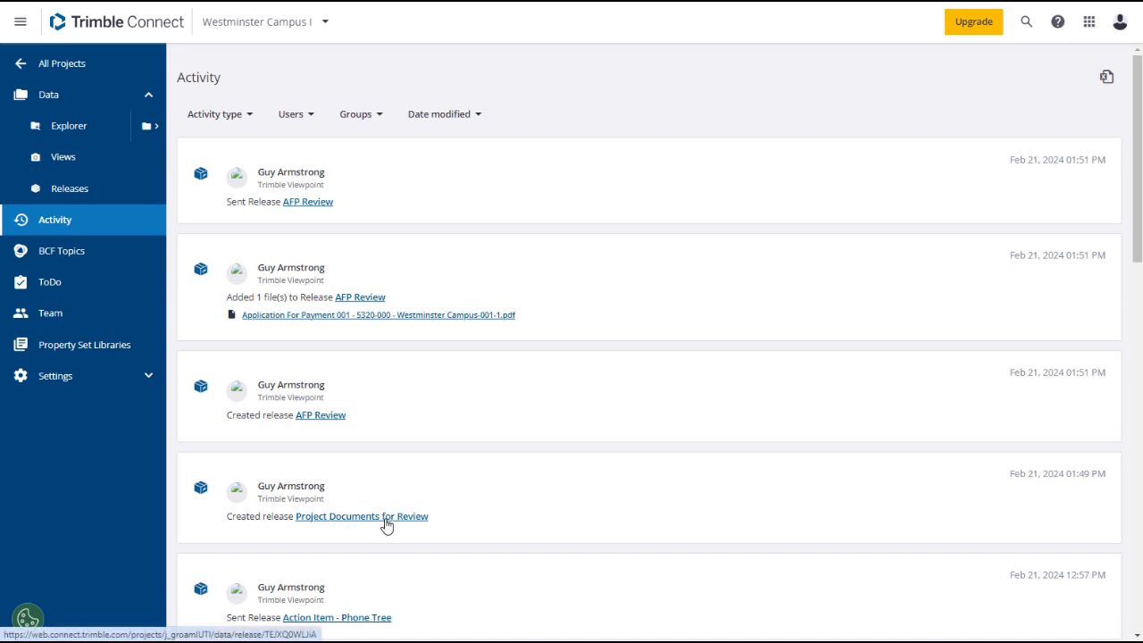
pyautogui.moveTo(775, 256)
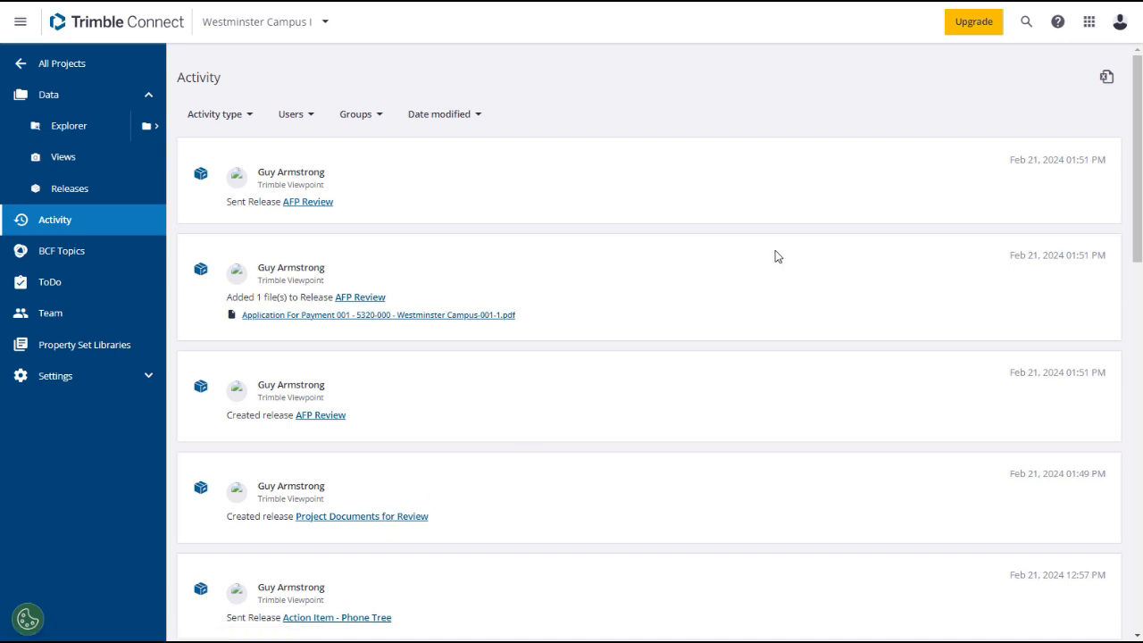
pyautogui.moveTo(1108, 81)
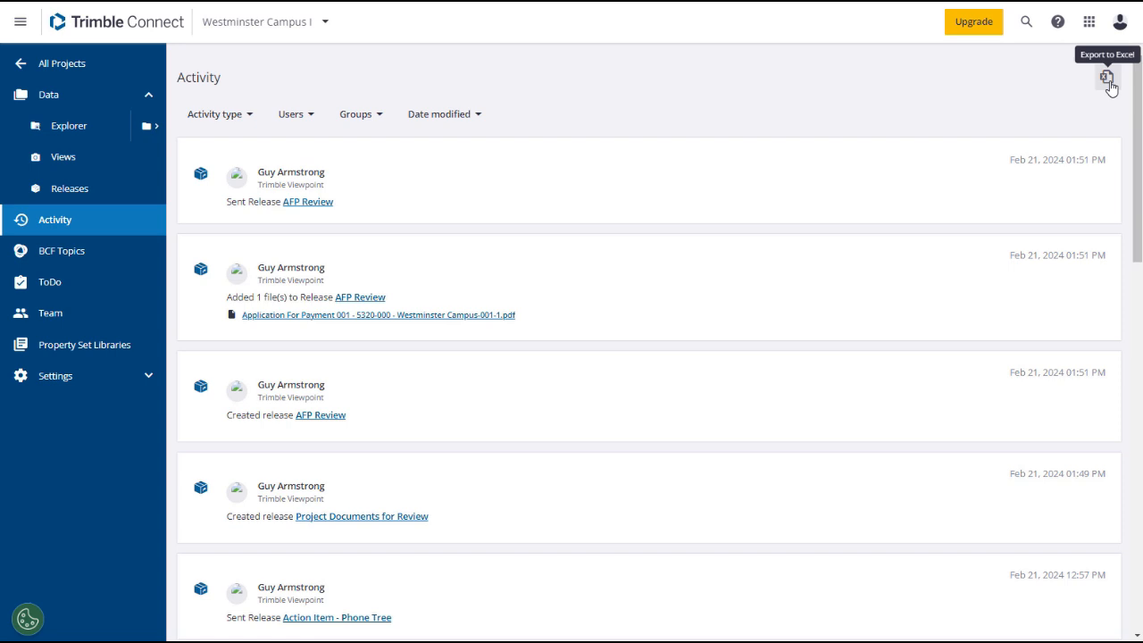
pyautogui.moveTo(1079, 118)
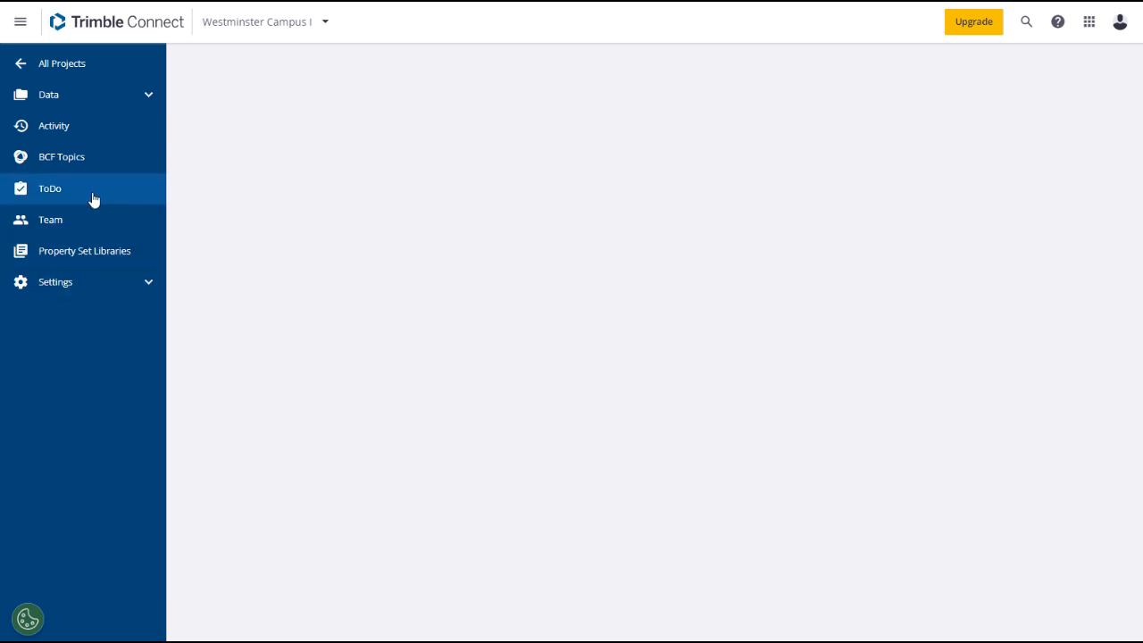
# - Open the ToDo list and check the Owner and Users filter dropdowns
pyautogui.click(50, 188)
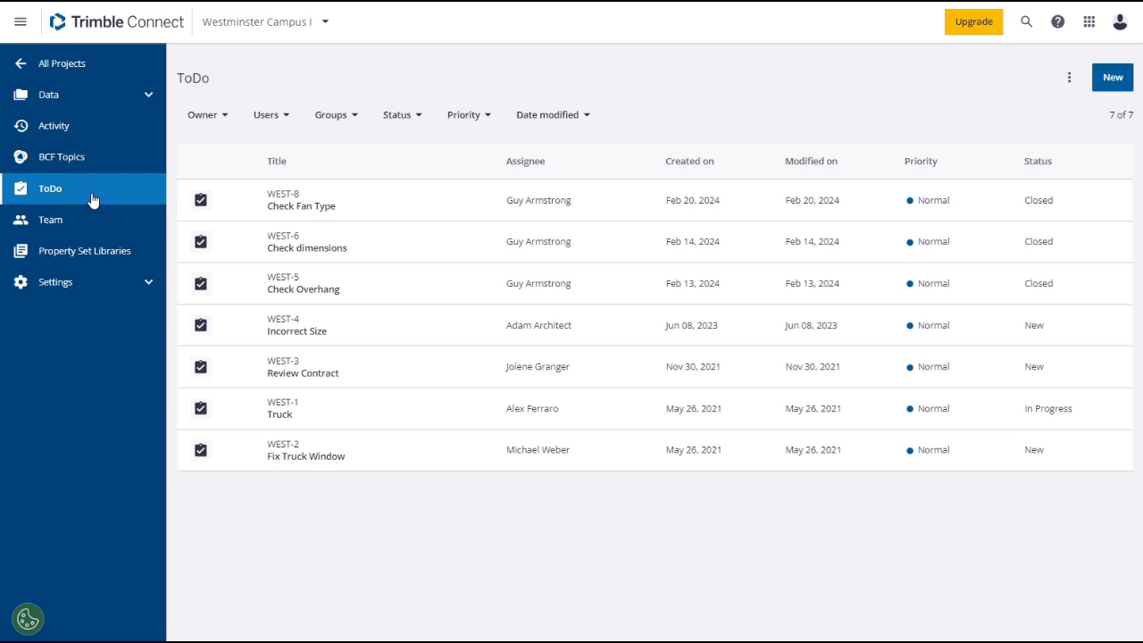
pyautogui.moveTo(141, 186)
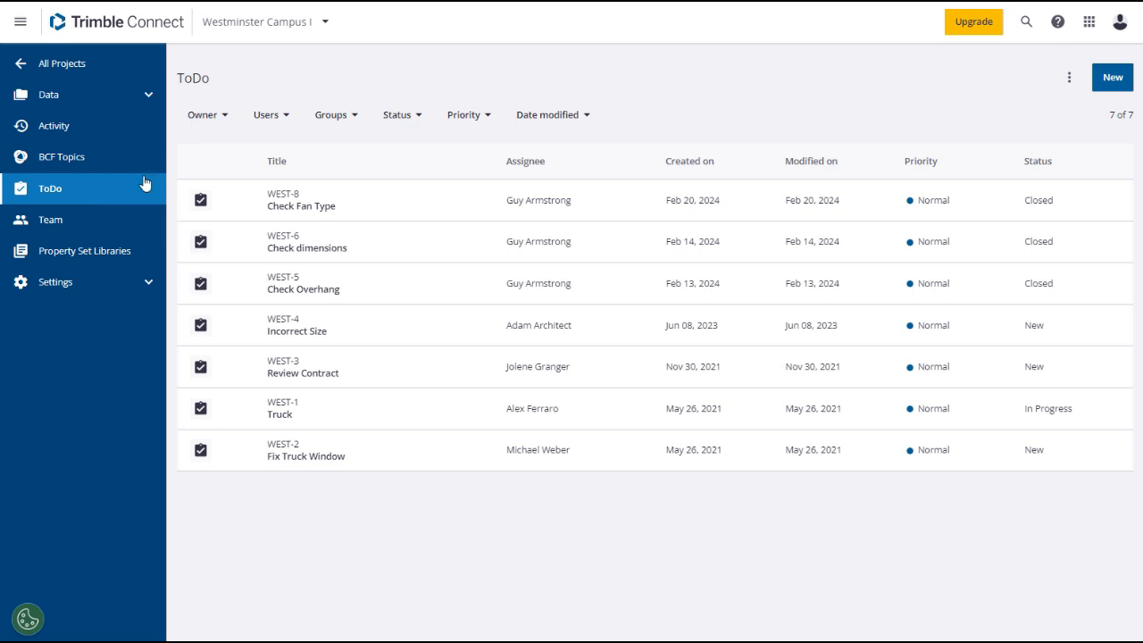
pyautogui.click(209, 114)
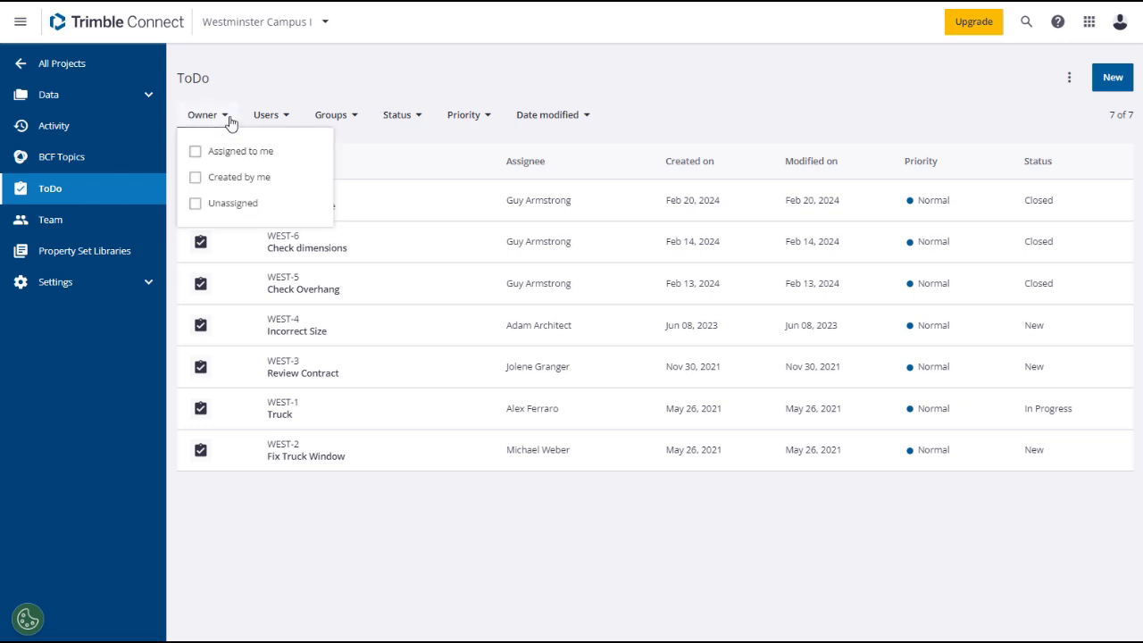
pyautogui.click(269, 114)
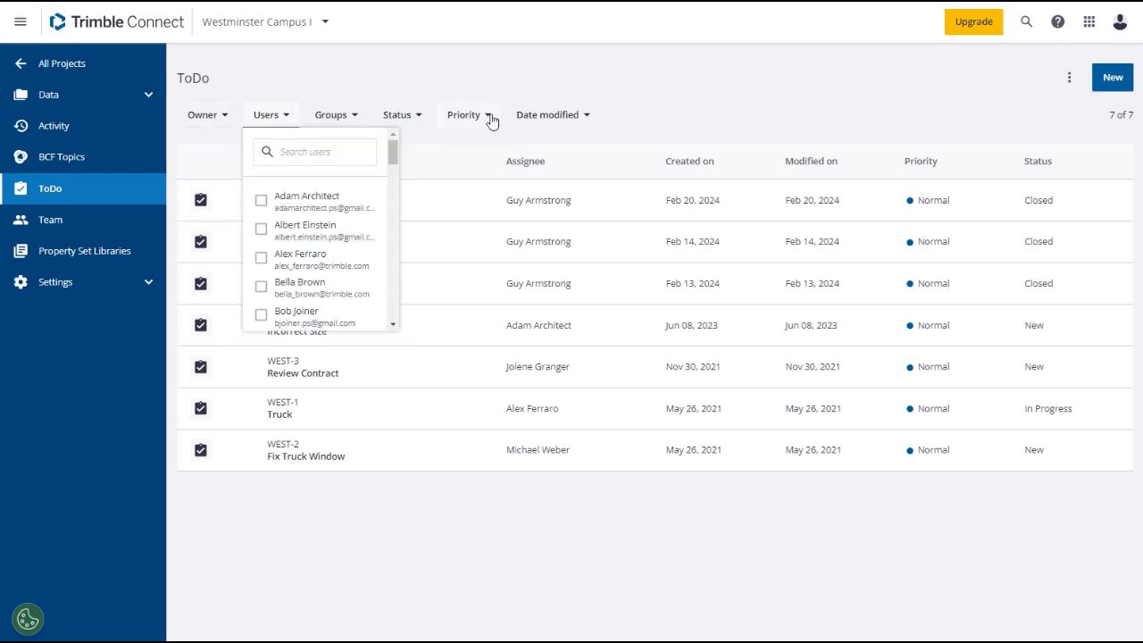
pyautogui.click(465, 115)
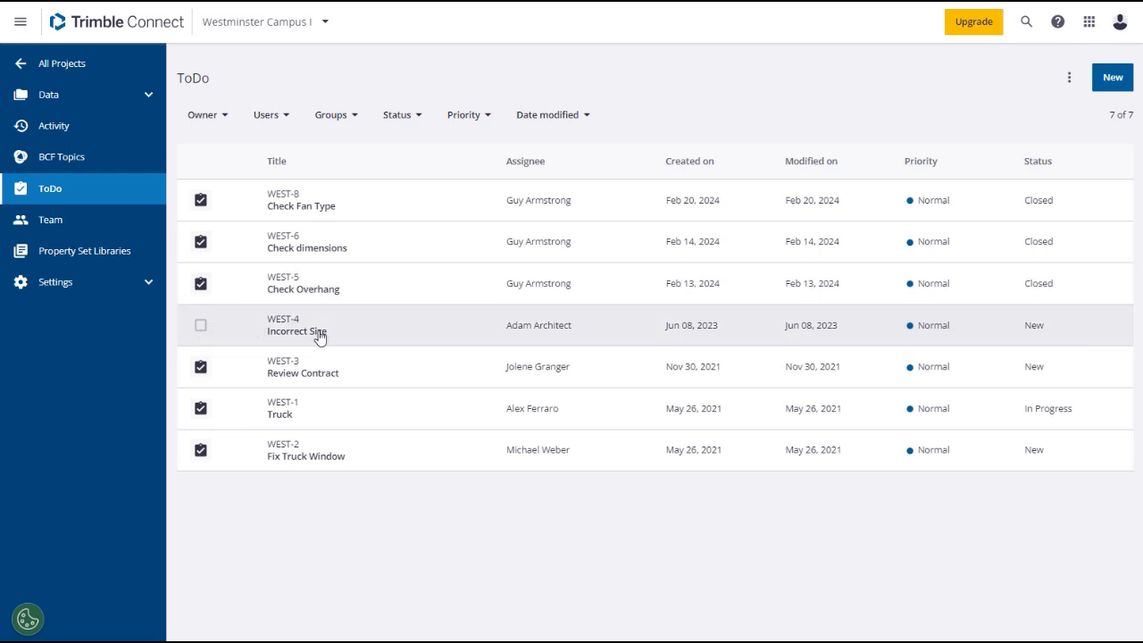
# - Open the WEST-4 Incorrect Size ToDo details and go to its saved model view
pyautogui.click(297, 329)
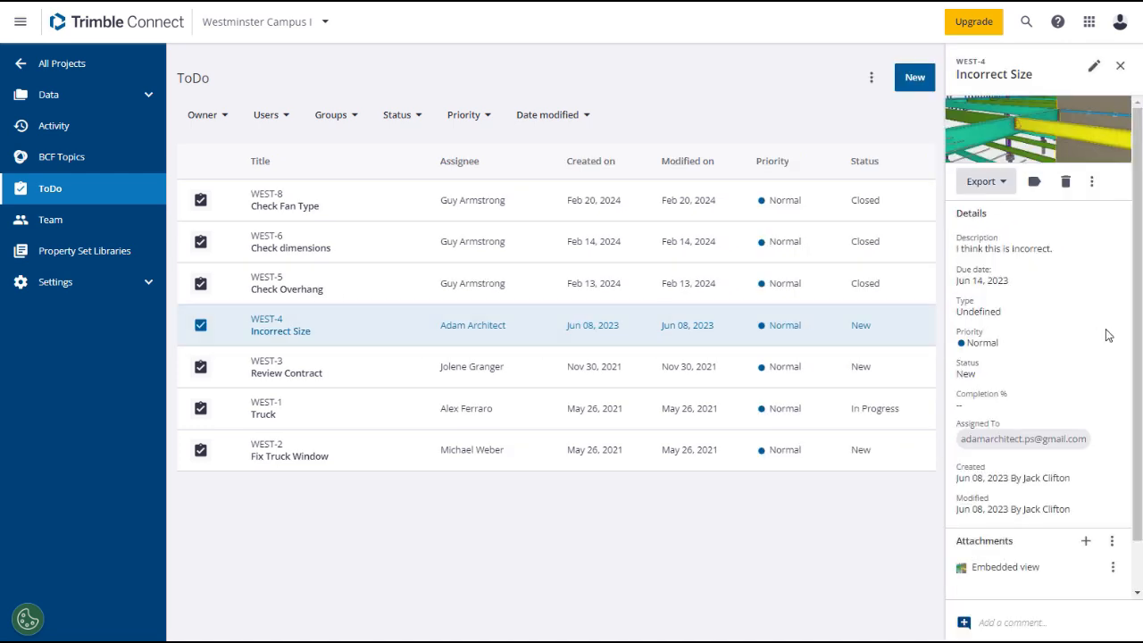
pyautogui.scroll(-3)
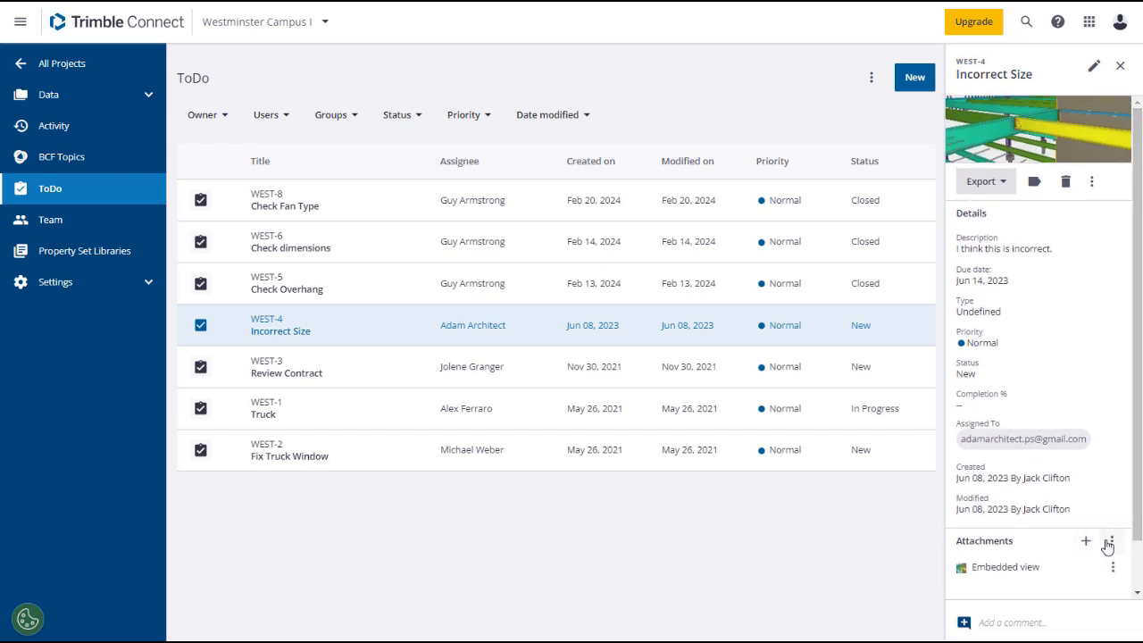
pyautogui.click(981, 181)
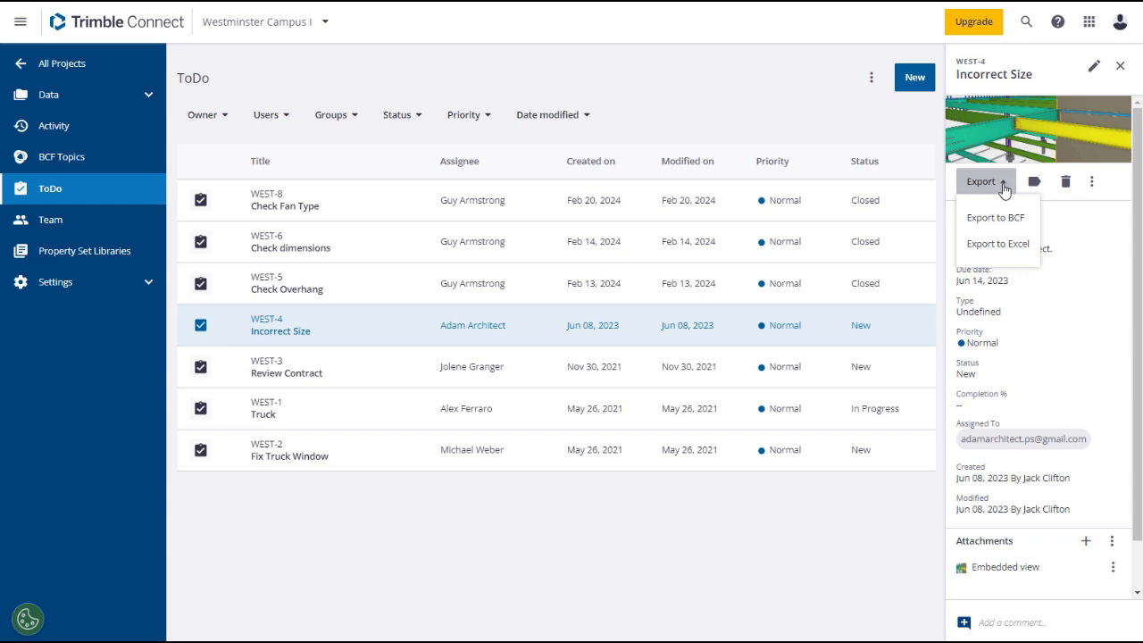
pyautogui.click(981, 181)
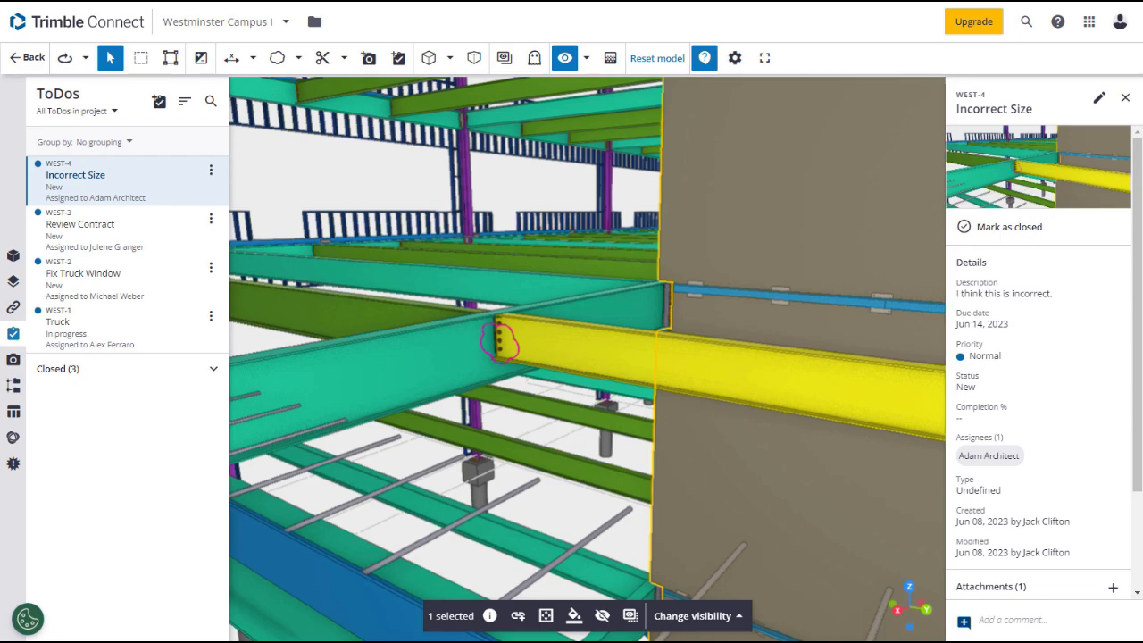
pyautogui.moveTo(29, 56)
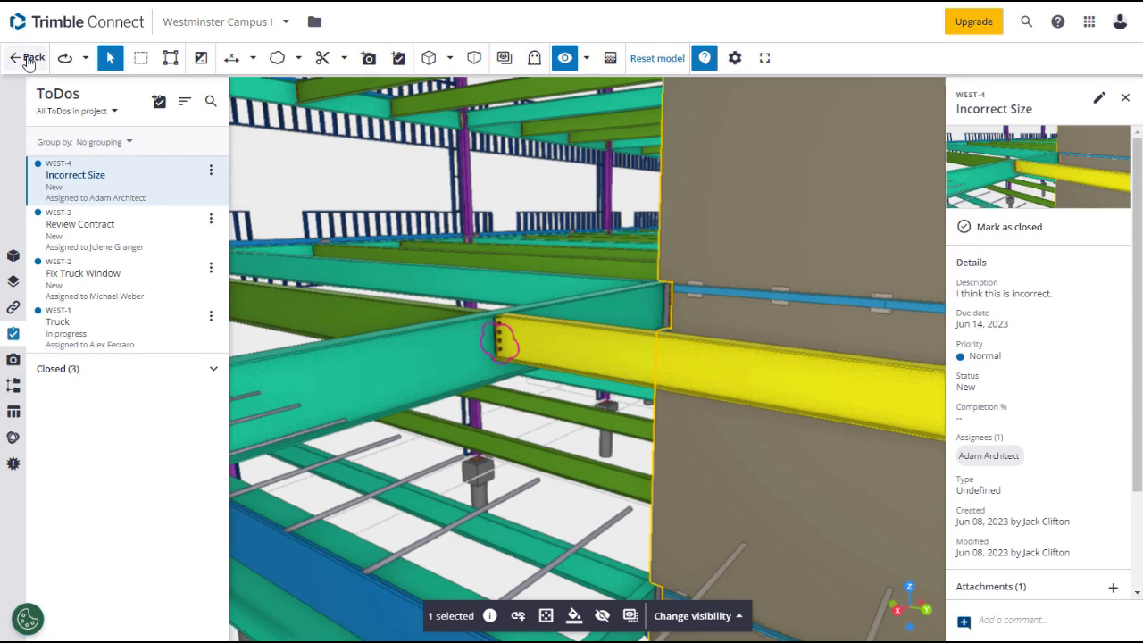
# - Exit the Incorrect Size ToDo view, leaving the steel model
pyautogui.click(25, 55)
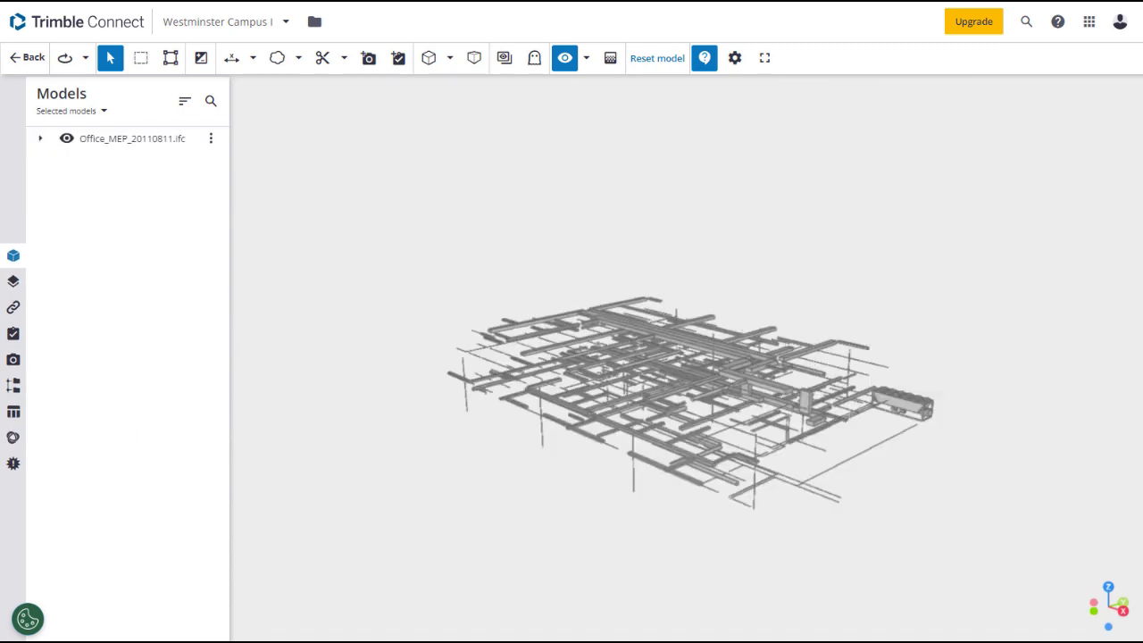
# - Select a Flex Duct Round in the MEP tree, zoom to it, and start a new ToDo
pyautogui.click(39, 140)
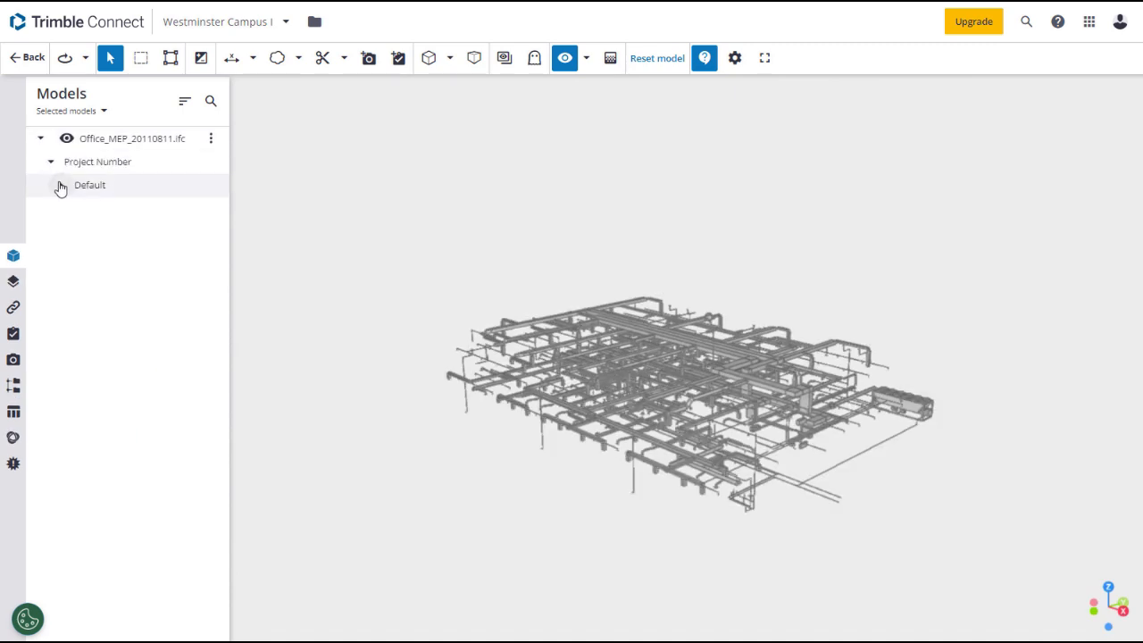
pyautogui.click(56, 185)
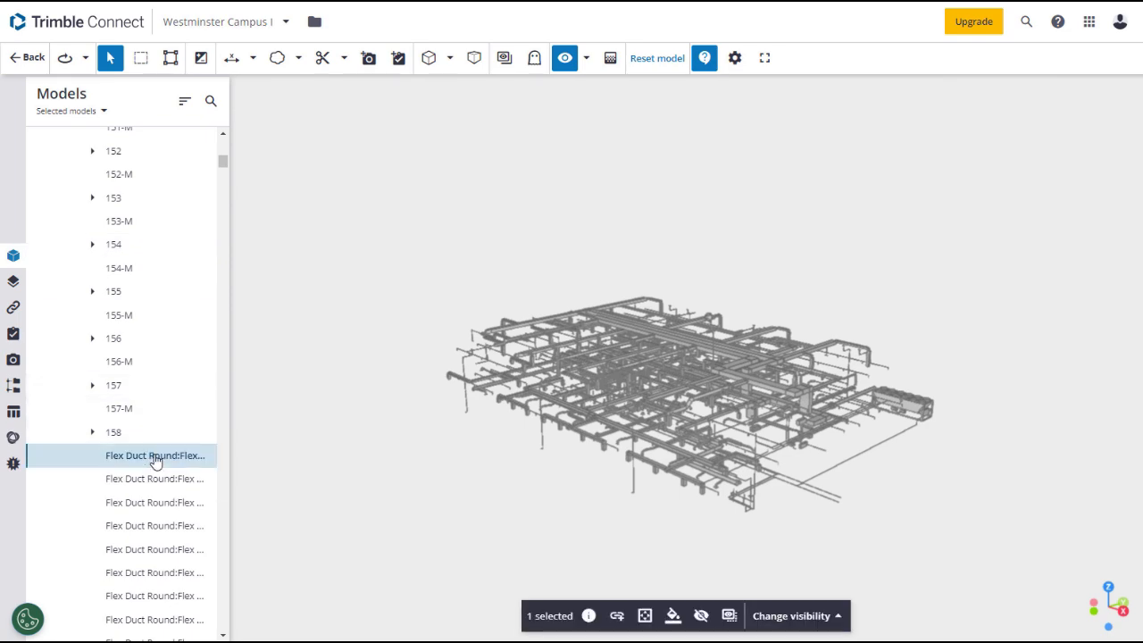
pyautogui.click(645, 616)
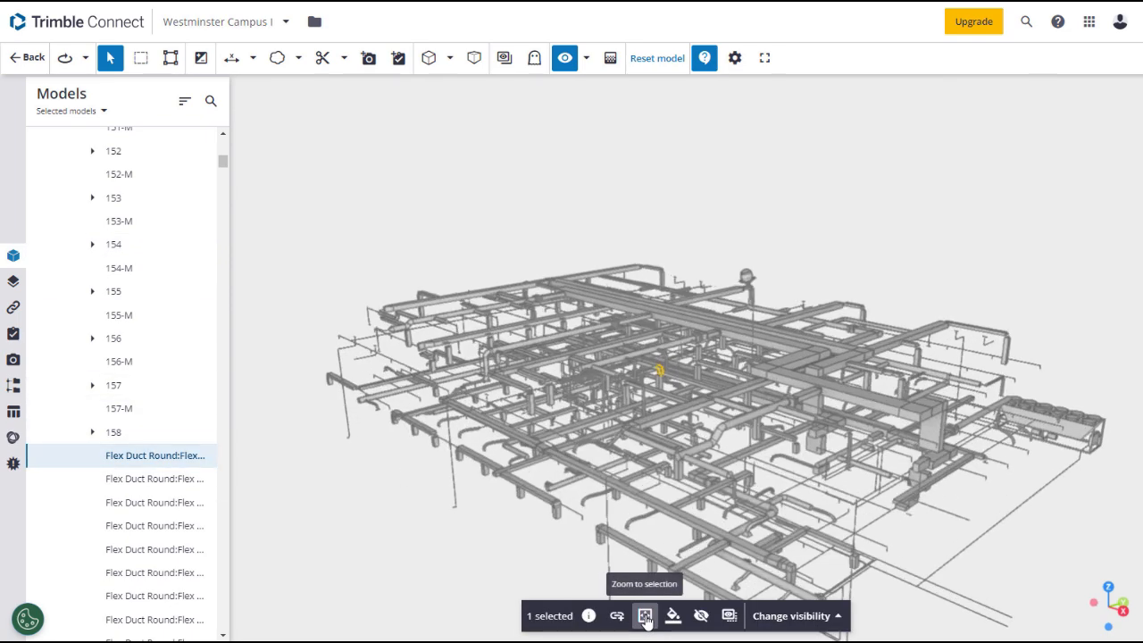
pyautogui.click(643, 617)
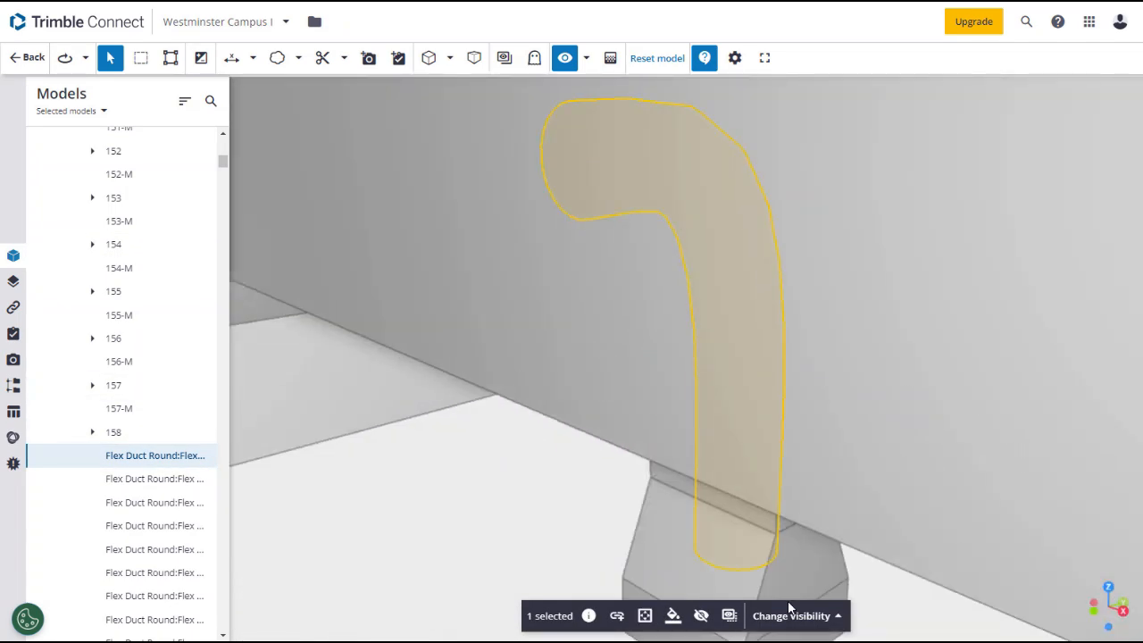
pyautogui.click(618, 615)
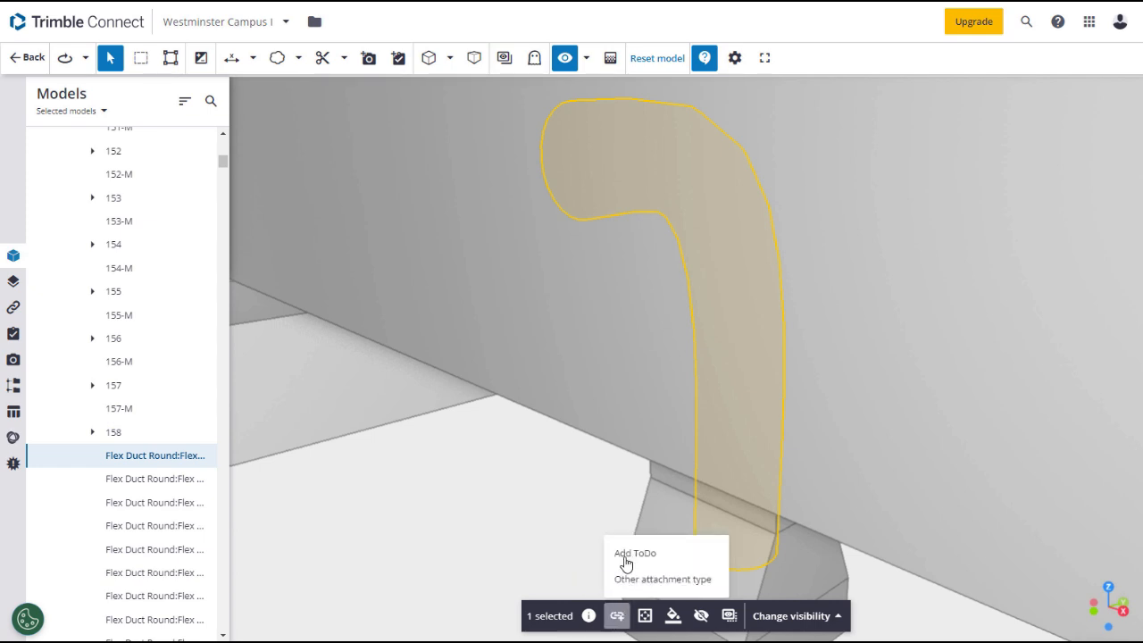
pyautogui.click(631, 554)
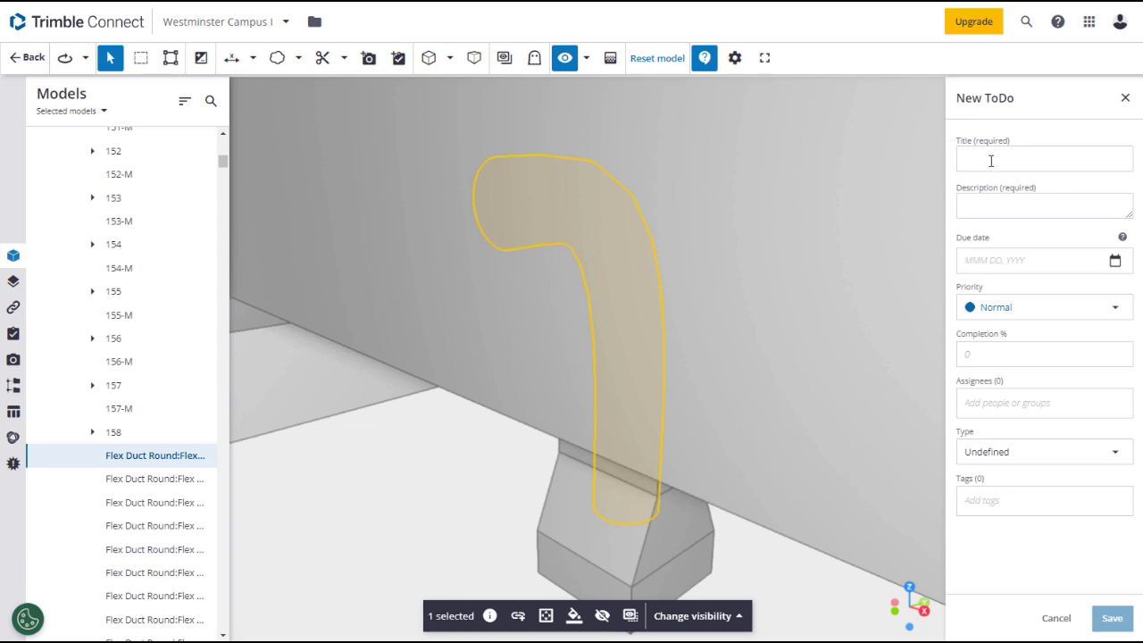
# - Title the ToDo 'Size and Dimensions', add the size-question description, and set a March due date
pyautogui.write('Size and Dimensions')
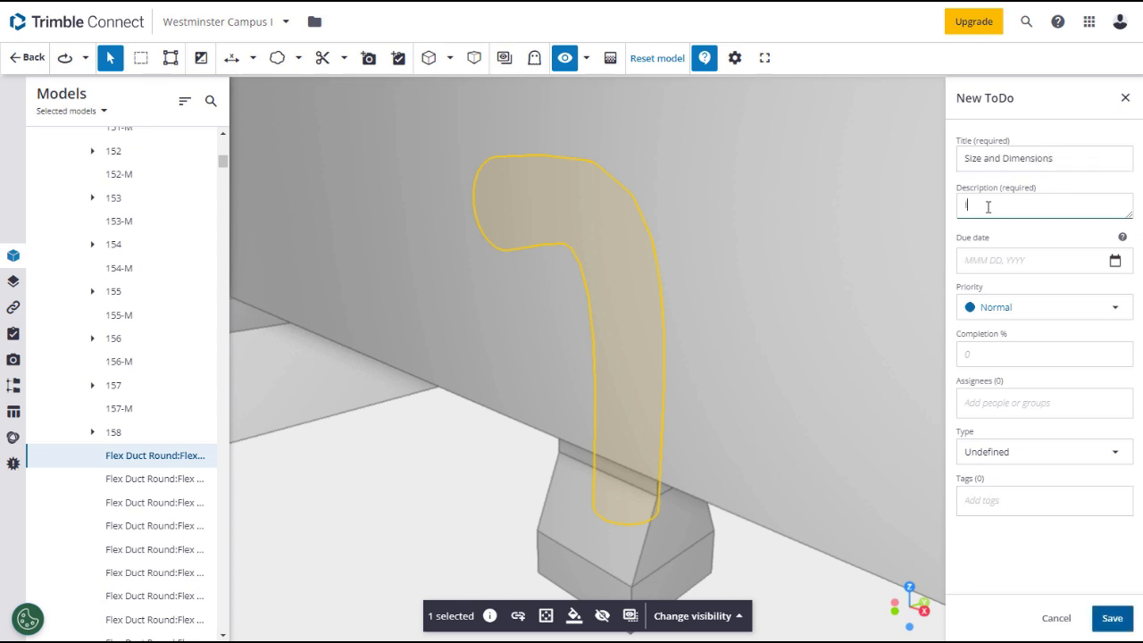
pyautogui.write('Is this Flex Round the same size and dimension as all of the others?')
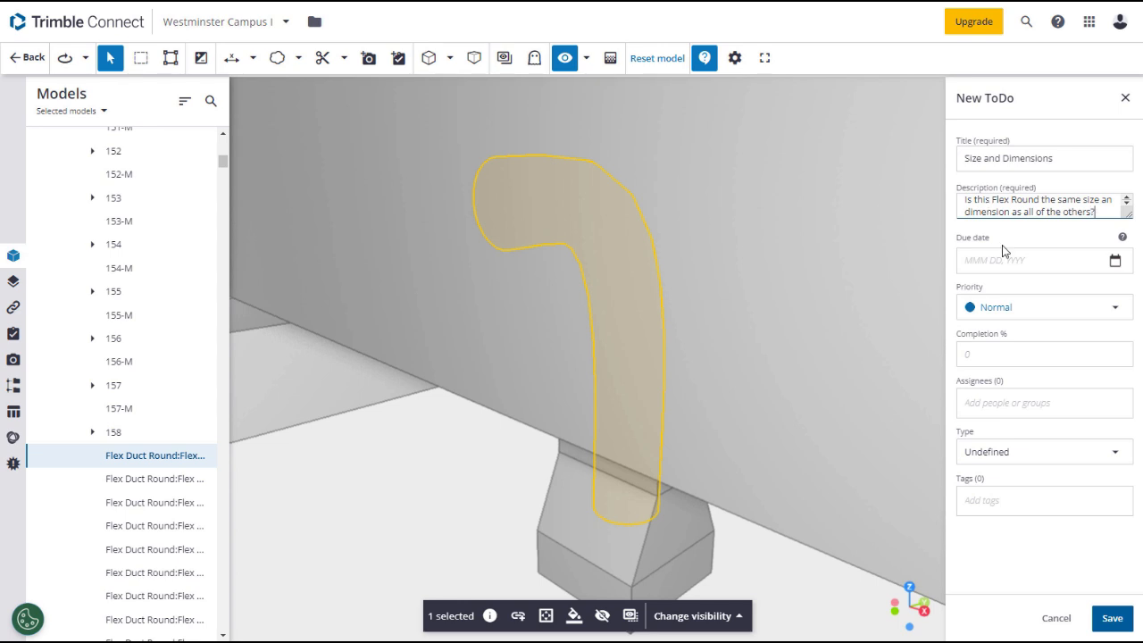
pyautogui.click(1044, 260)
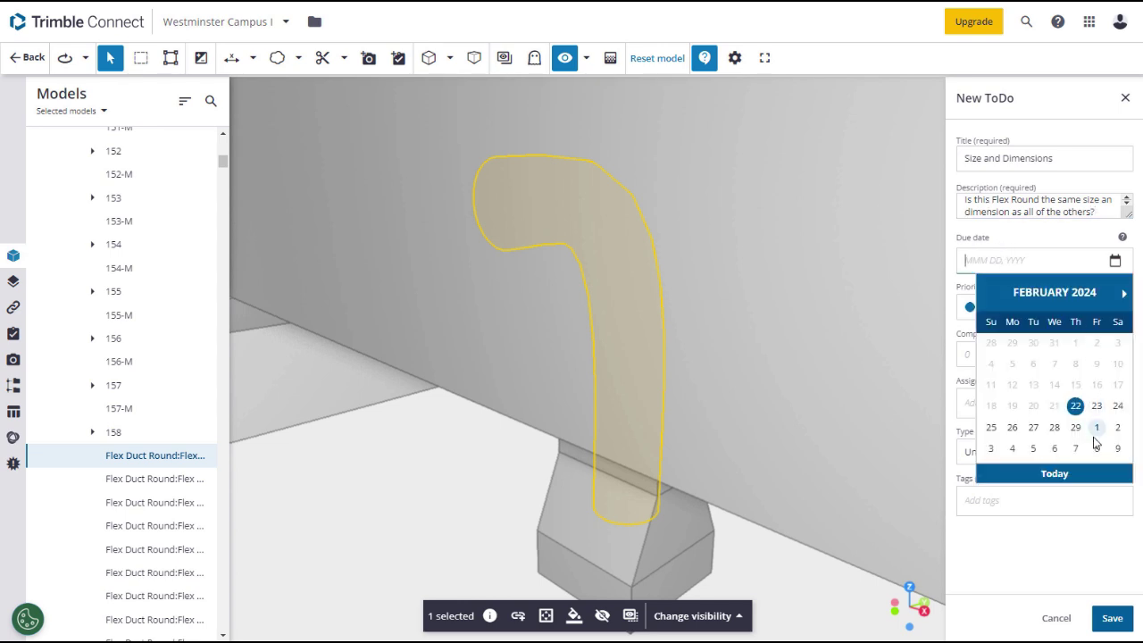
pyautogui.click(1100, 426)
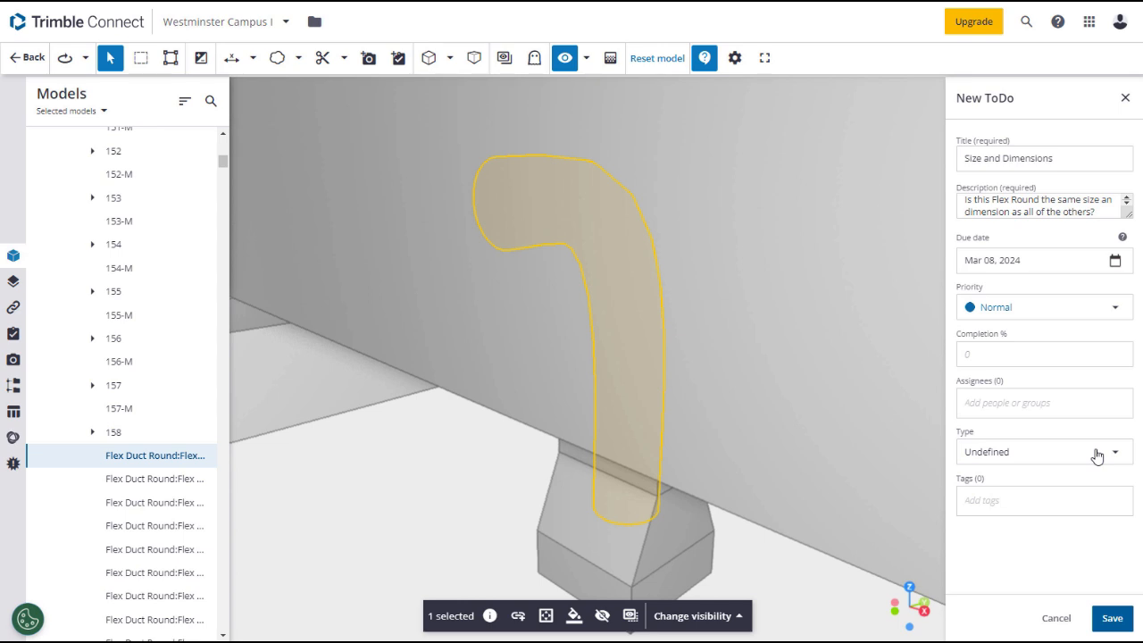
# - Assign the suggested 'guy' team member, set type to Inquiry, and save the ToDo
pyautogui.click(1043, 403)
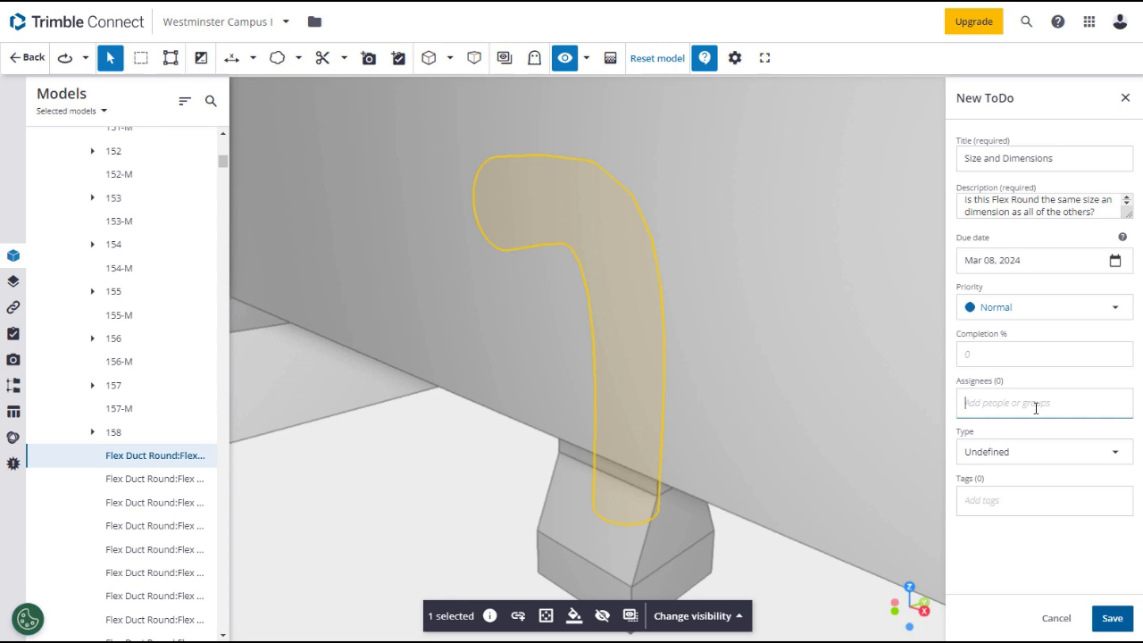
pyautogui.write('guy')
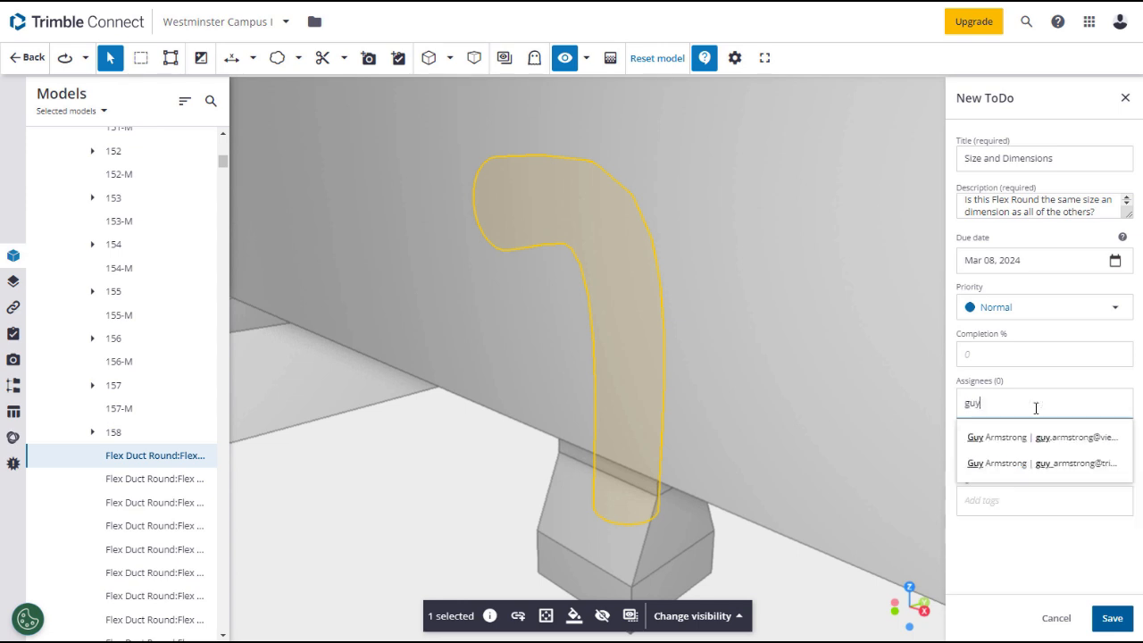
pyautogui.click(996, 433)
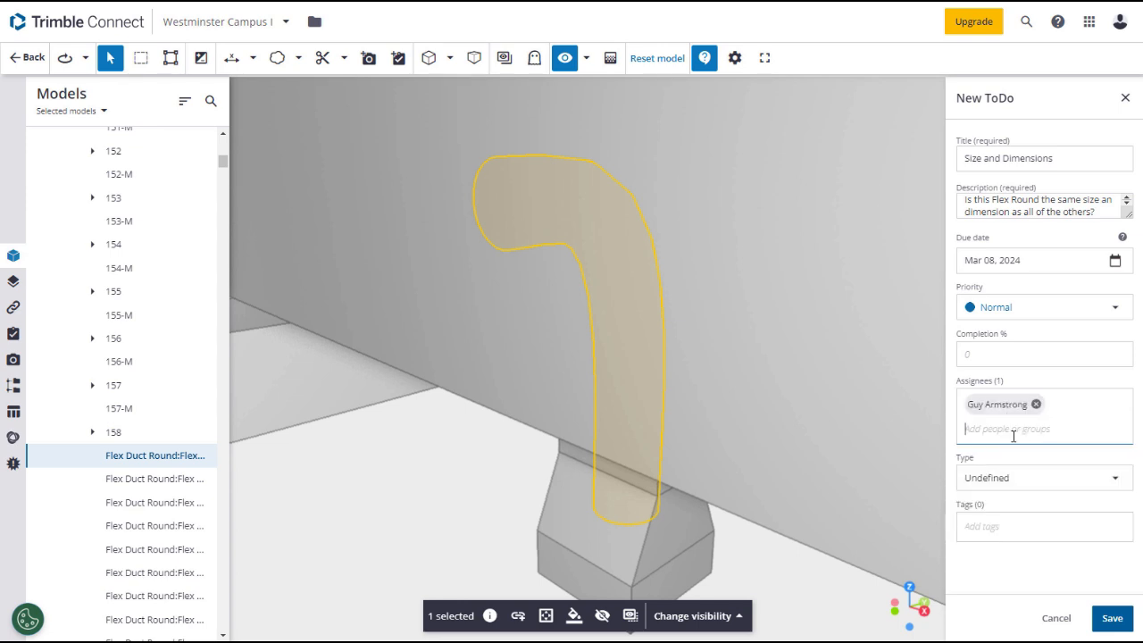
pyautogui.click(1041, 478)
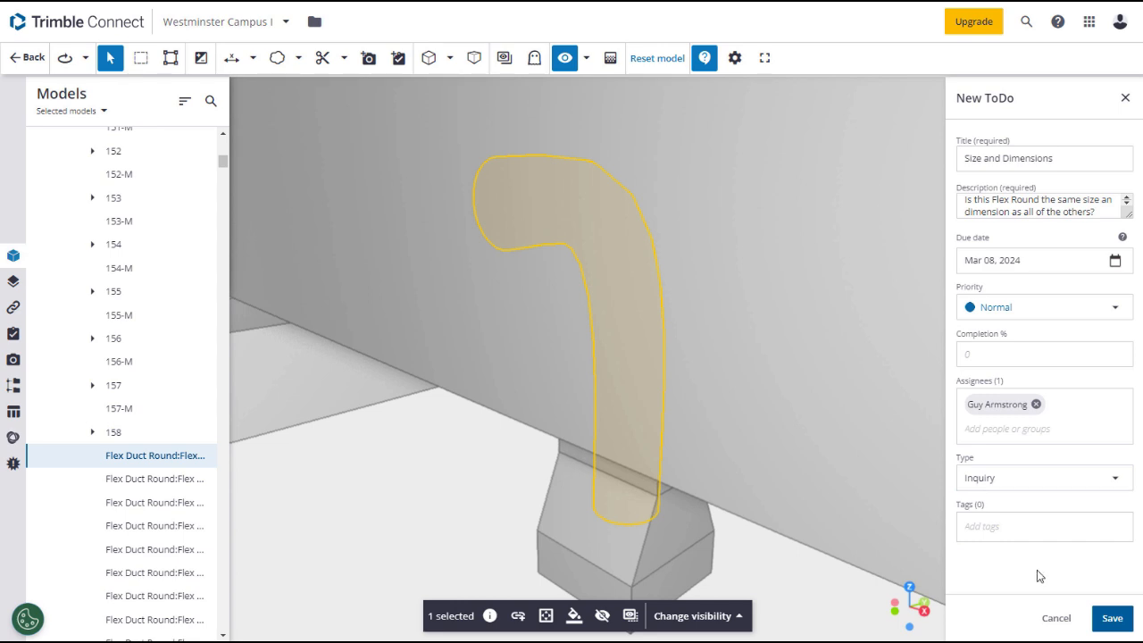
pyautogui.click(1116, 618)
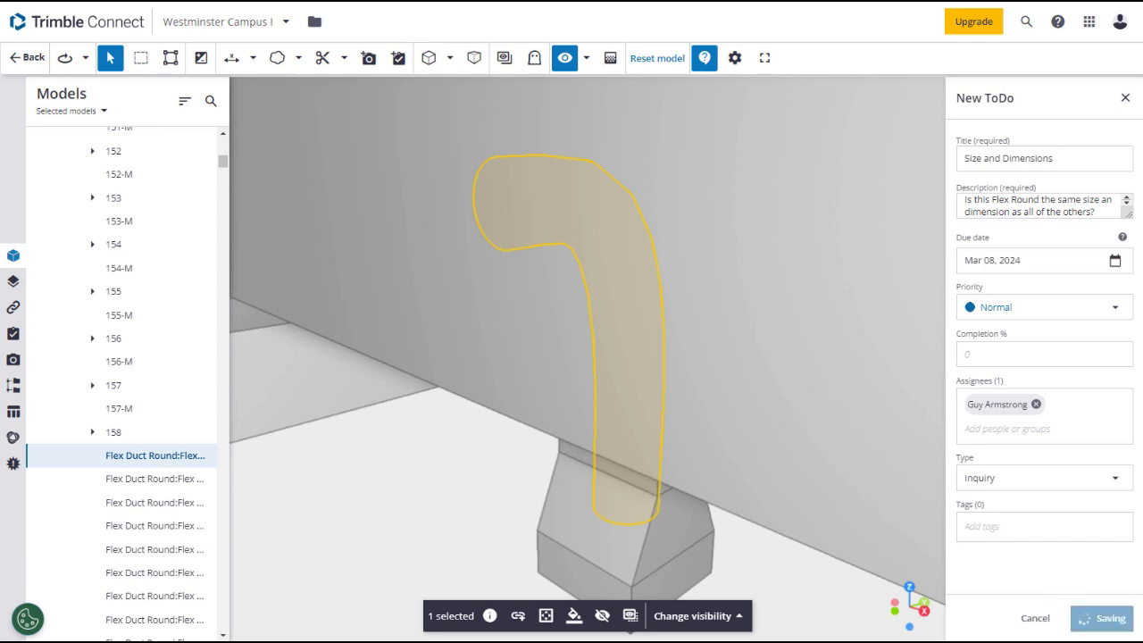
pyautogui.click(1106, 617)
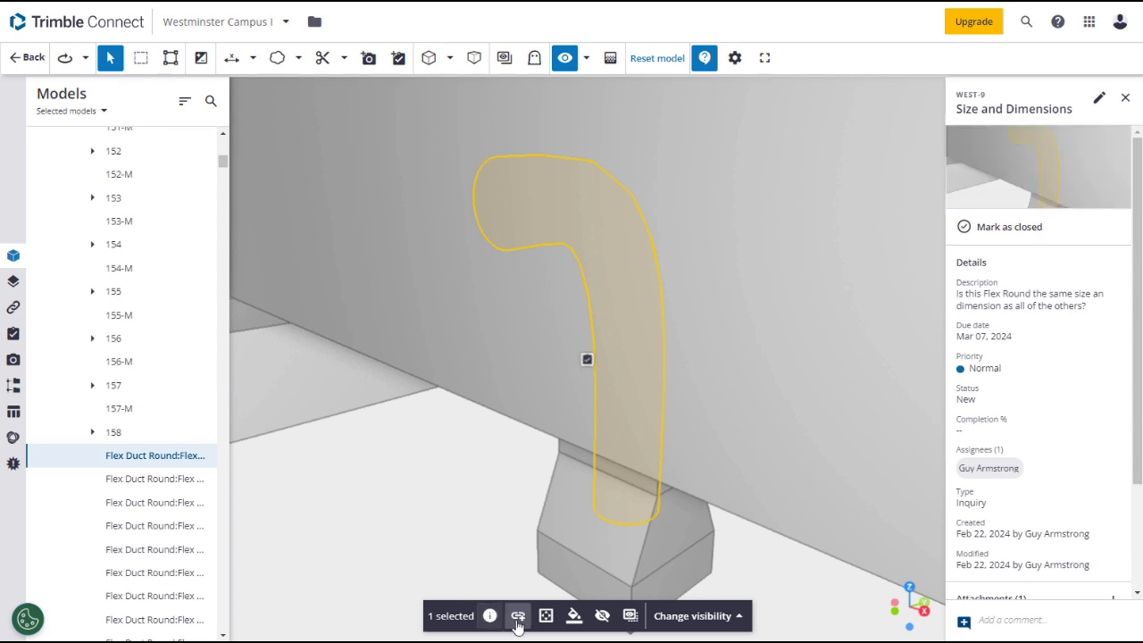
# - Start attaching a project file to the ToDo, browsing the ProjectSight Documents folders
pyautogui.click(520, 616)
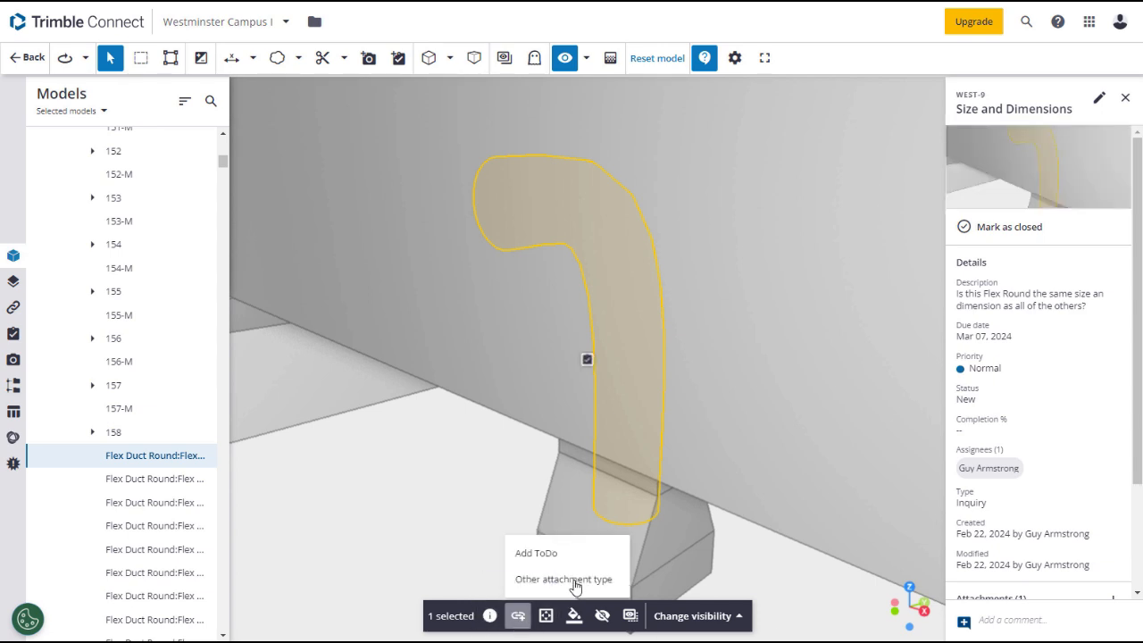
pyautogui.click(565, 579)
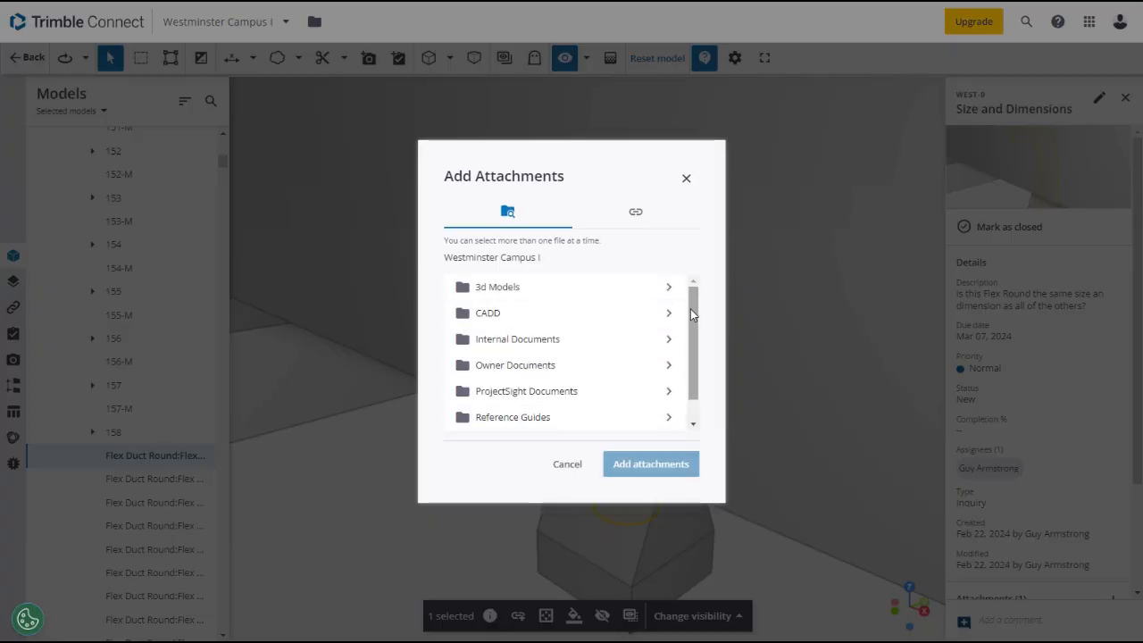
pyautogui.scroll(-3)
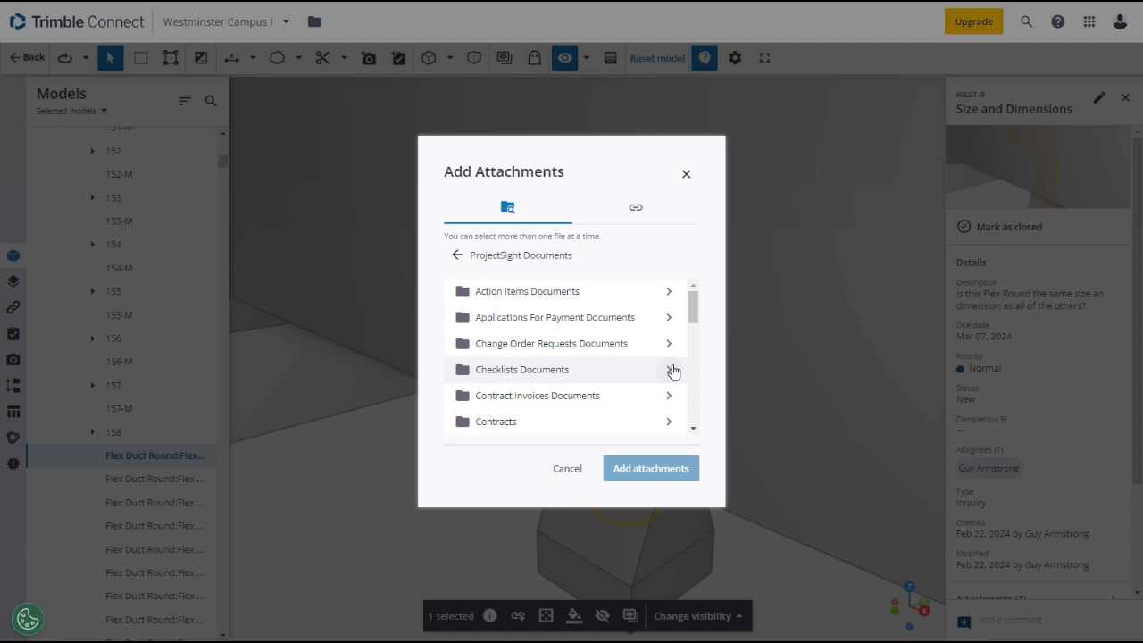
pyautogui.moveTo(569, 380)
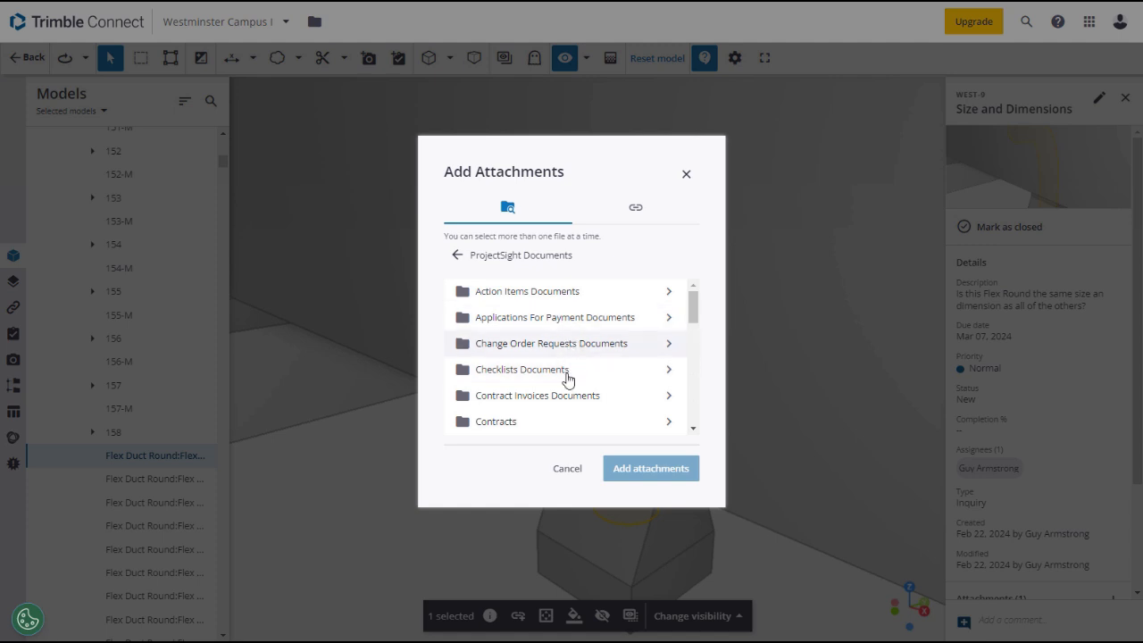
pyautogui.moveTo(663, 364)
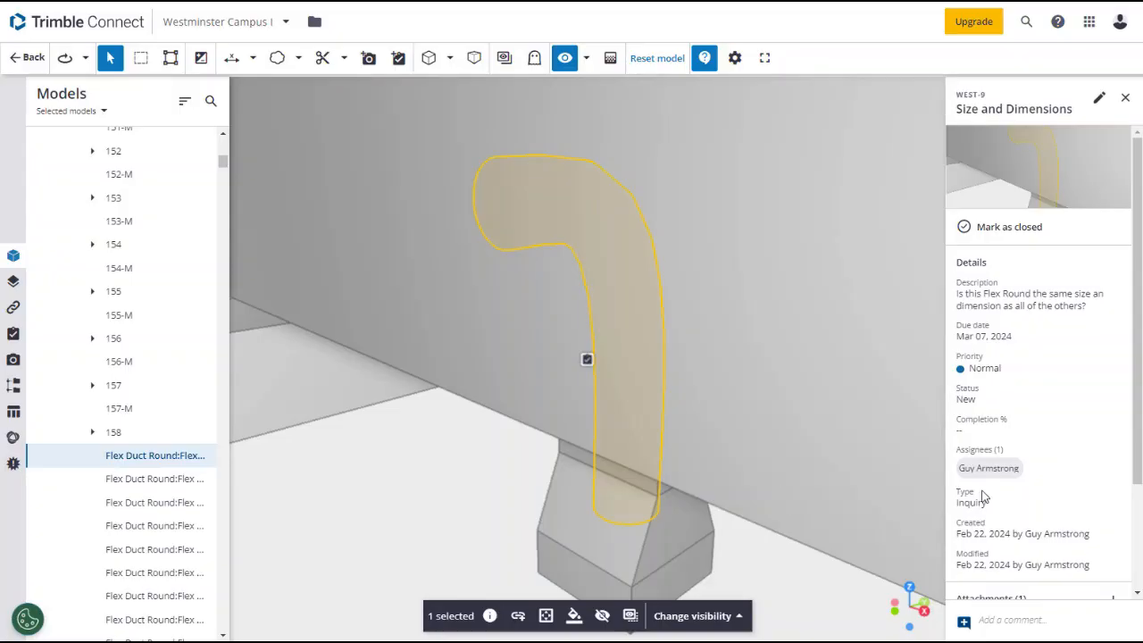
pyautogui.moveTo(17, 143)
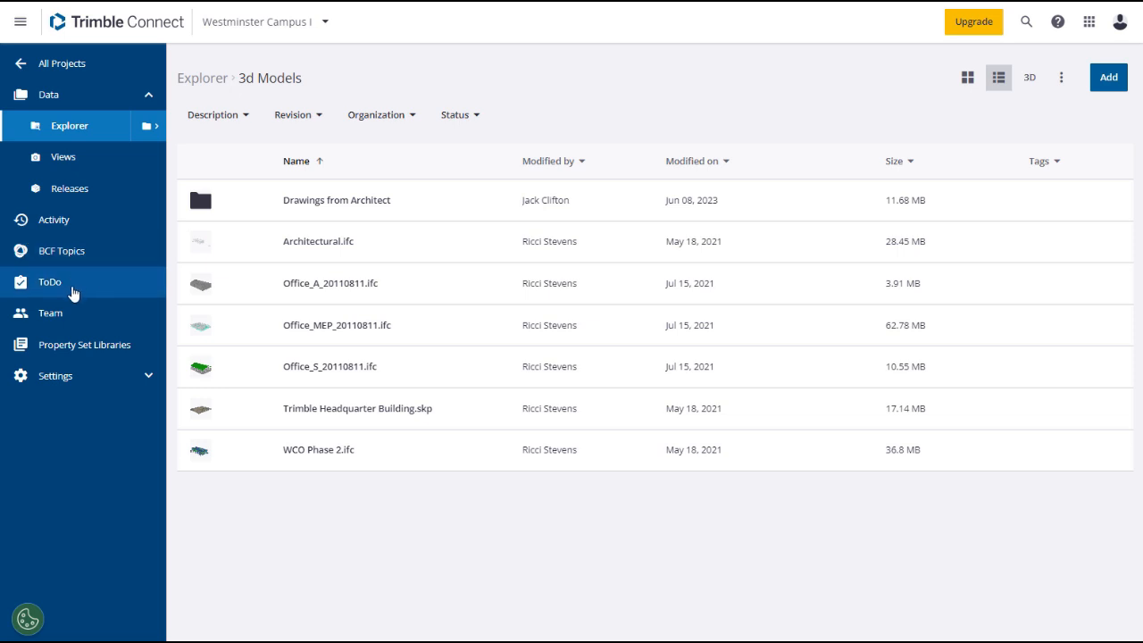
# - Open the WEST-9 Size and Dimensions ToDo from the project ToDo list
pyautogui.click(50, 281)
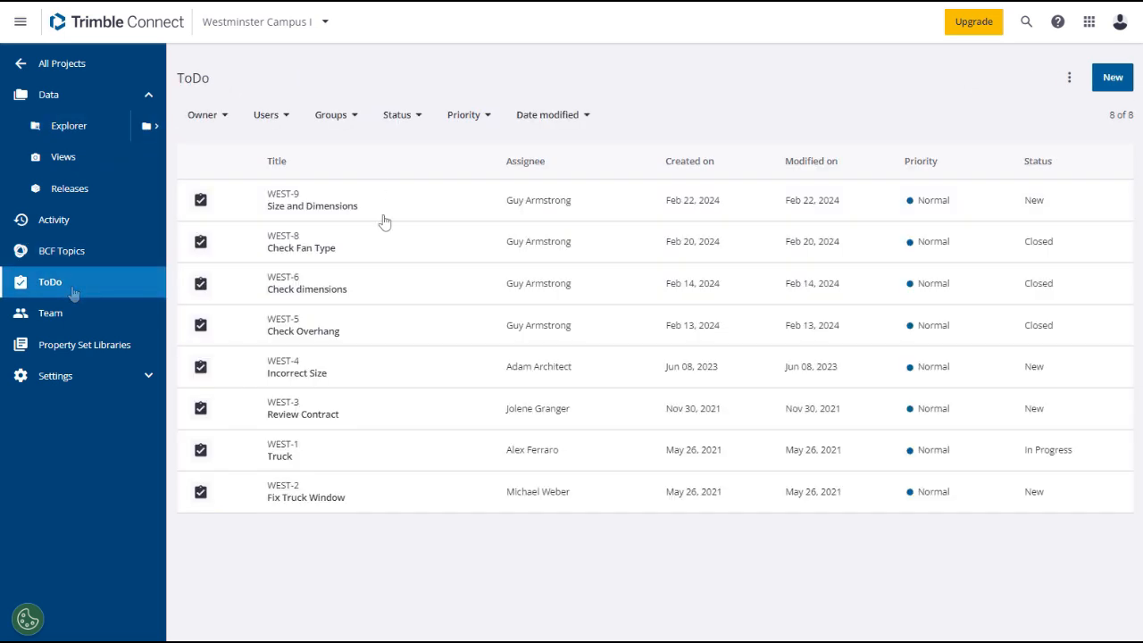
pyautogui.click(200, 199)
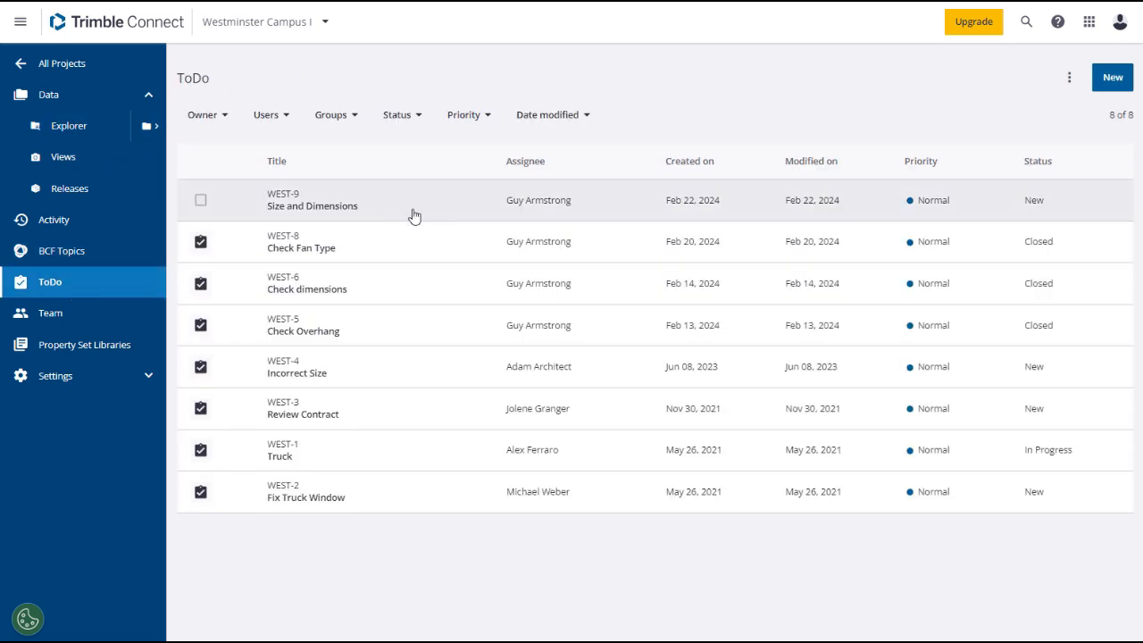
pyautogui.click(312, 205)
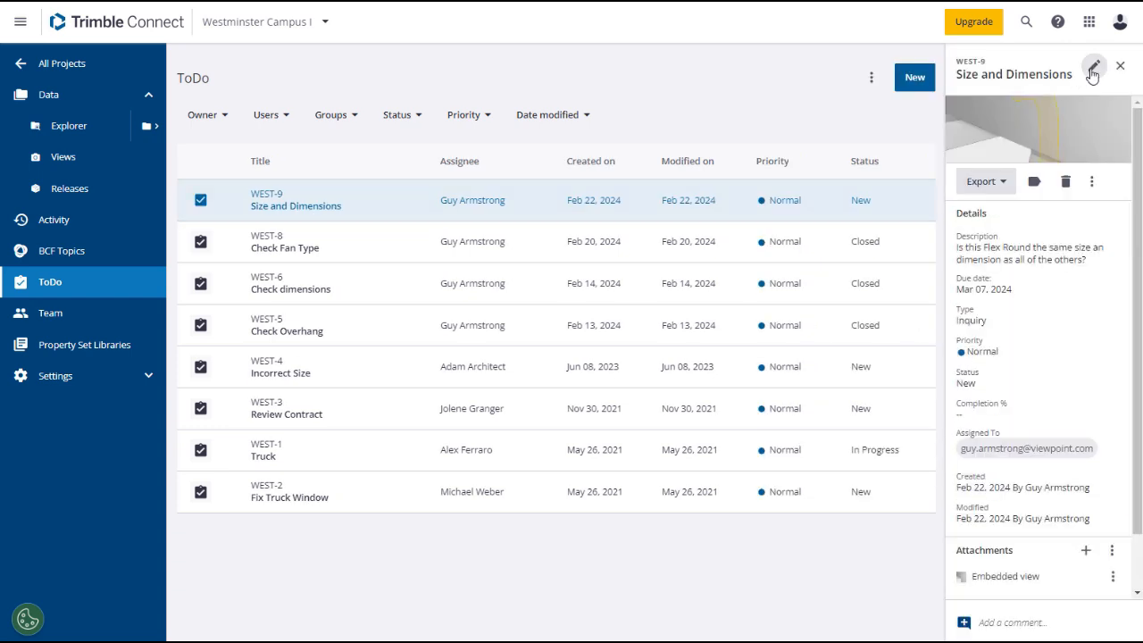
# - Edit the ToDo to review Status options, keeping New, then open its embedded view
pyautogui.click(1091, 74)
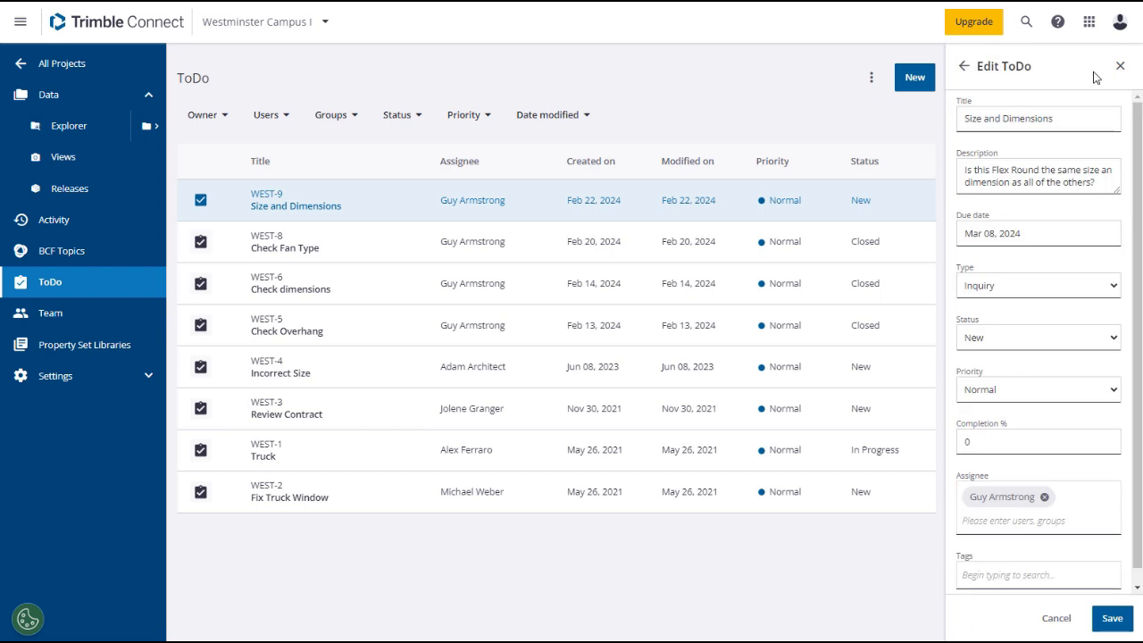
pyautogui.click(1037, 338)
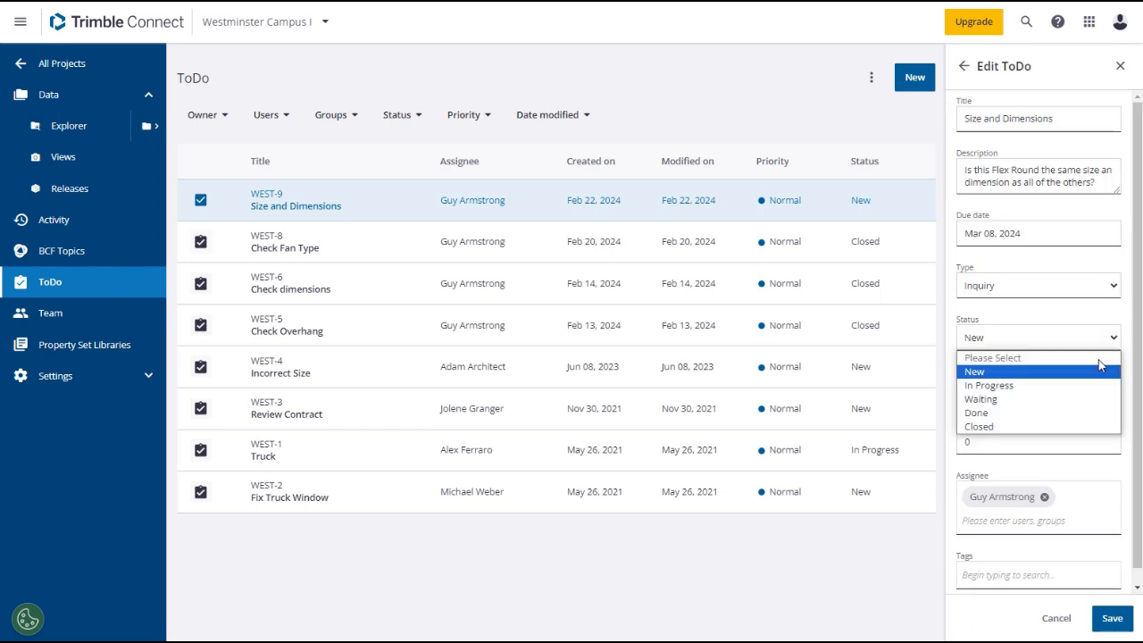
pyautogui.click(996, 386)
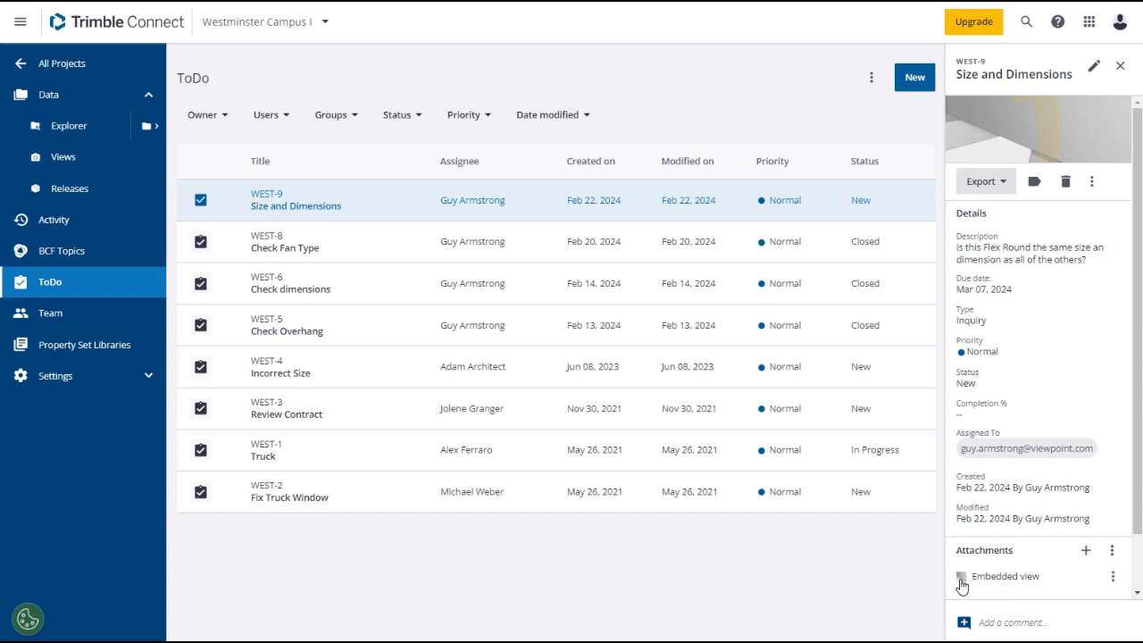
pyautogui.click(1006, 575)
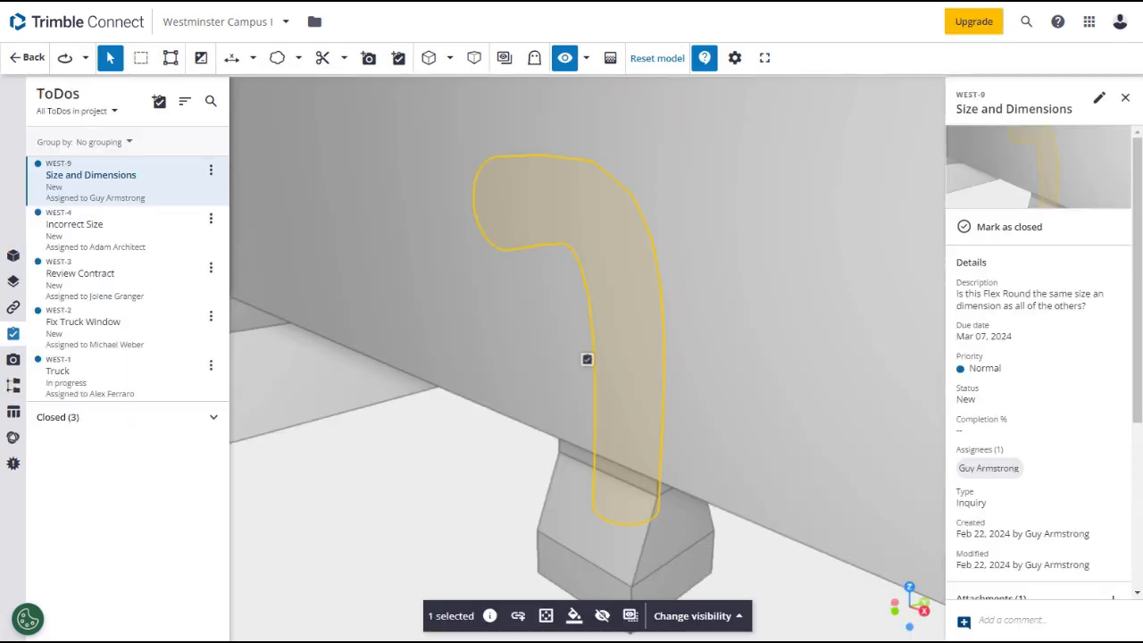
# - Scroll the Size and Dimensions details and mark the ToDo as closed
pyautogui.scroll(-3)
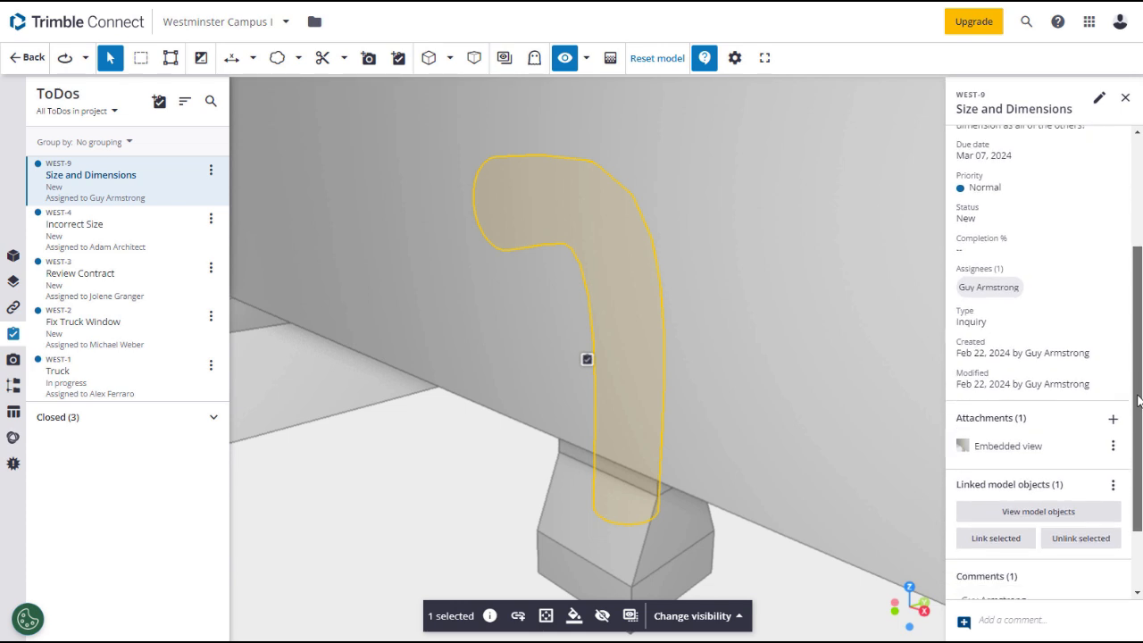
pyautogui.scroll(-3)
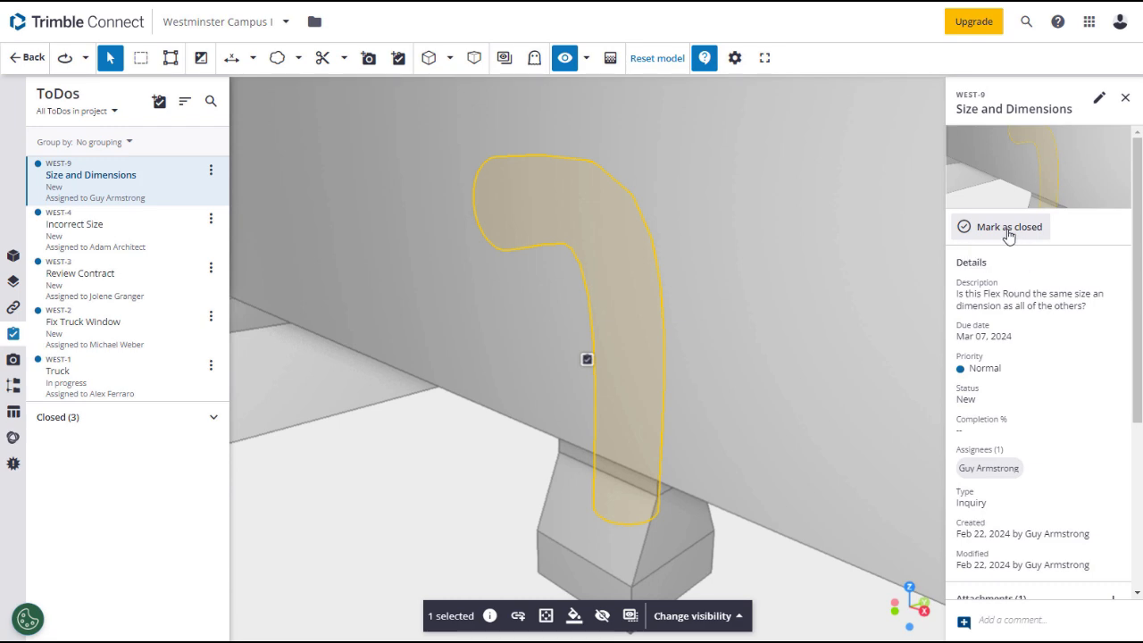
pyautogui.click(1014, 226)
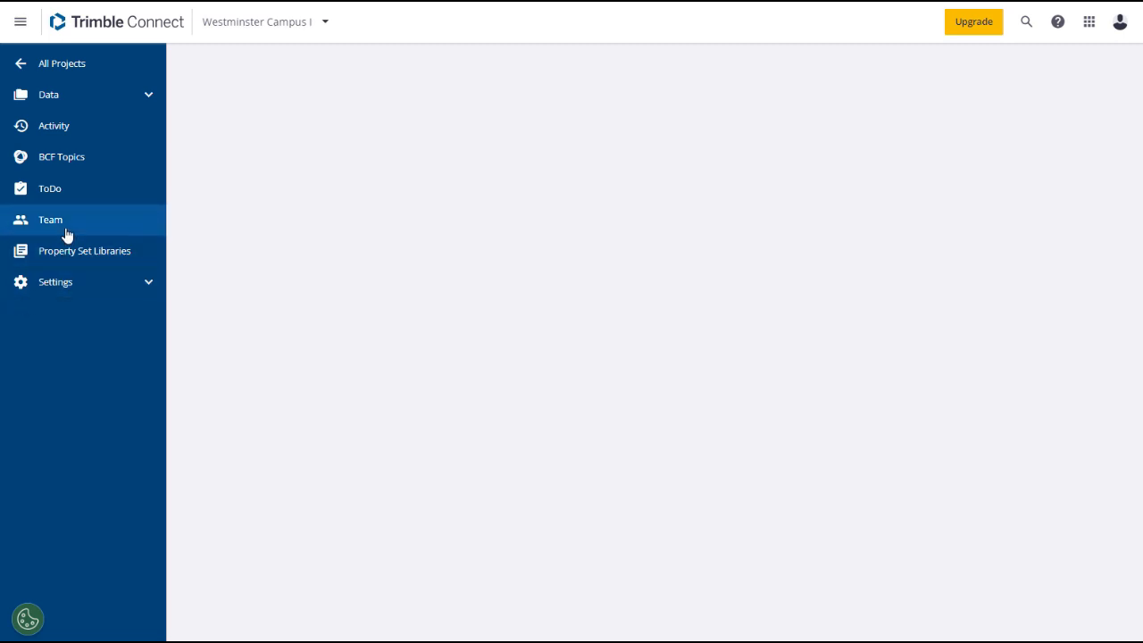
# - In Team, view Design Team, then create and save a new group named MEP Group
pyautogui.click(50, 220)
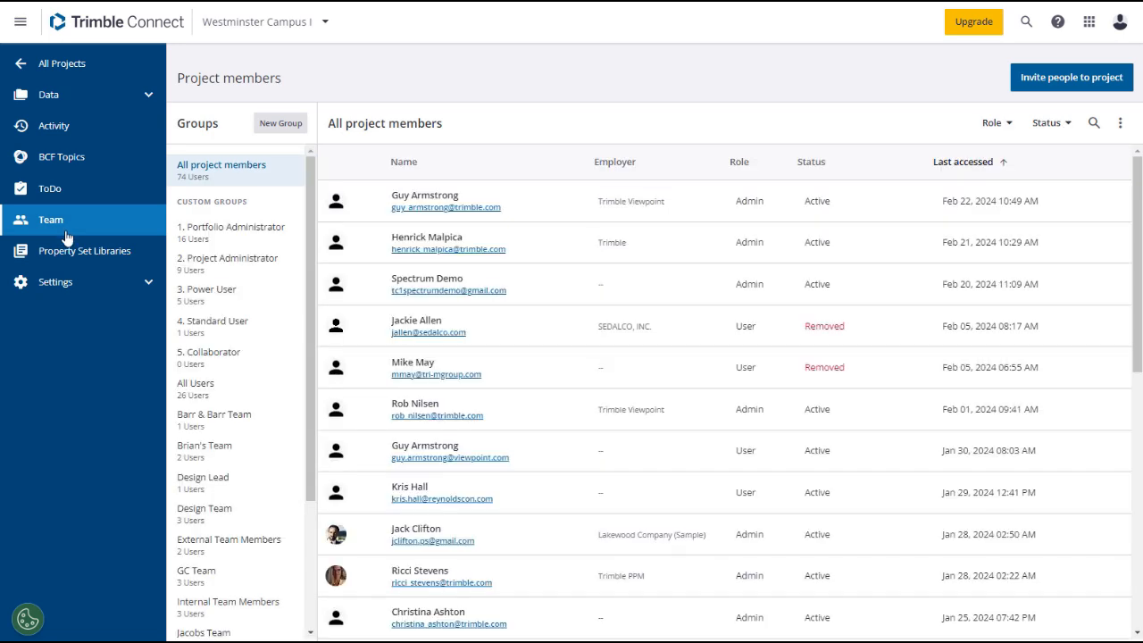
pyautogui.click(205, 508)
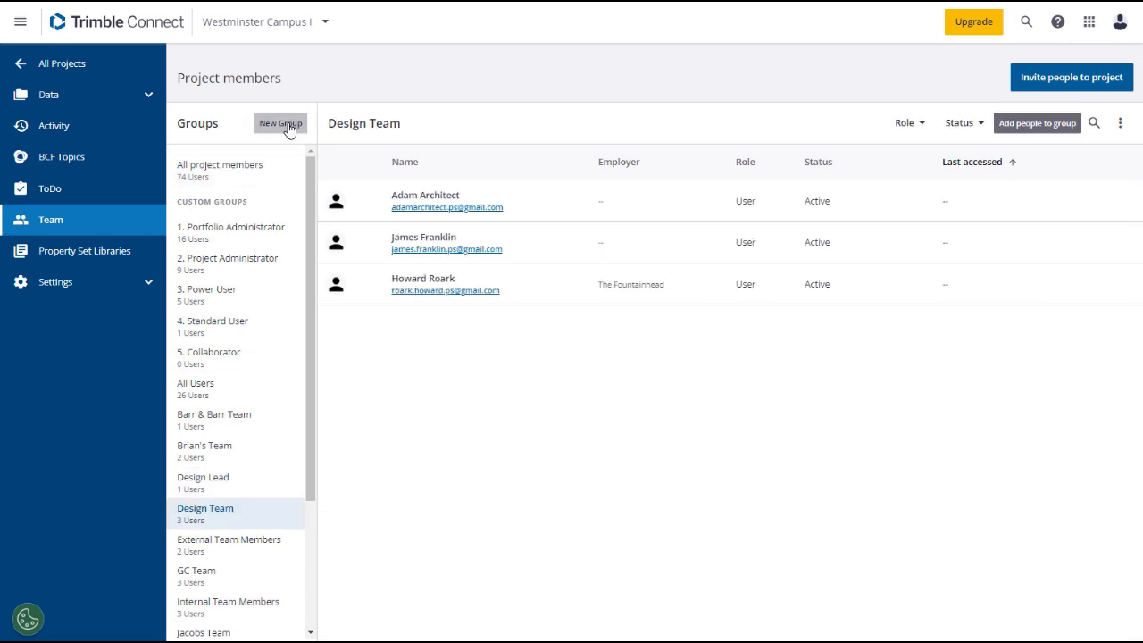
pyautogui.click(280, 123)
pyautogui.write('MEP Group')
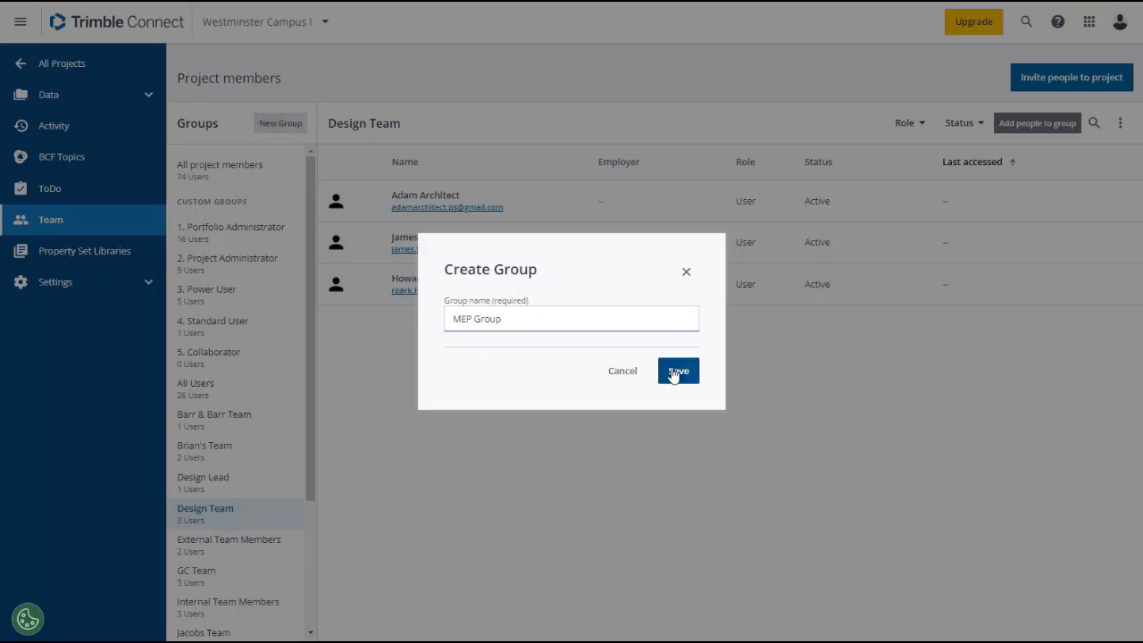
pyautogui.click(678, 371)
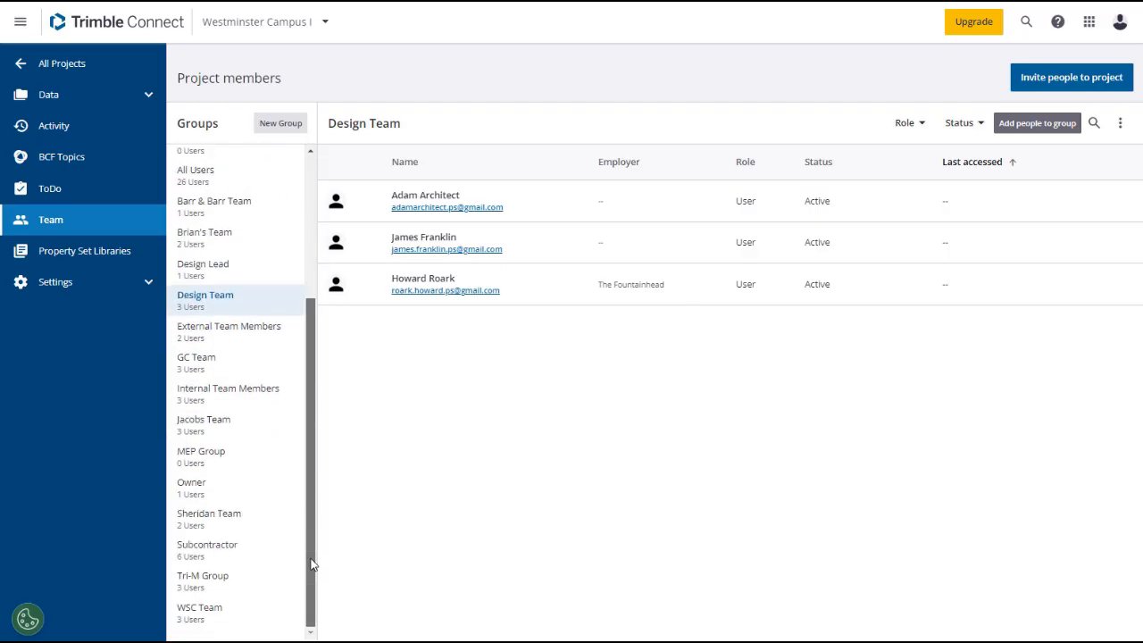
# - Add Guy Armstrong, Bella Brown and Sally Subcontractor as members of the MEP Group
pyautogui.click(201, 457)
pyautogui.write('guy')
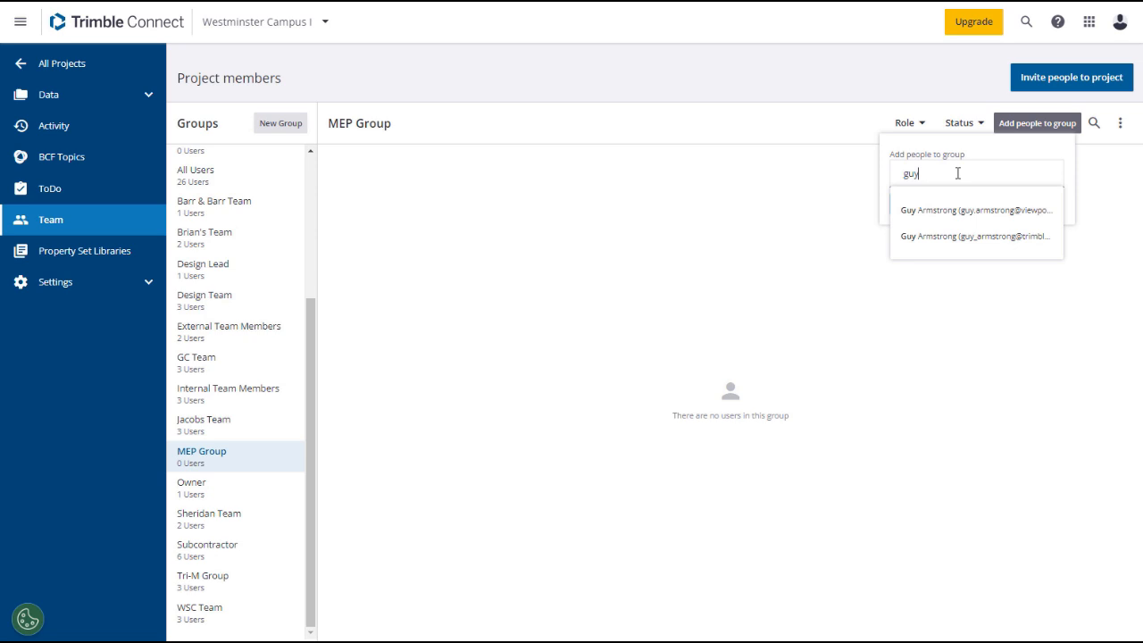
pyautogui.moveTo(937, 211)
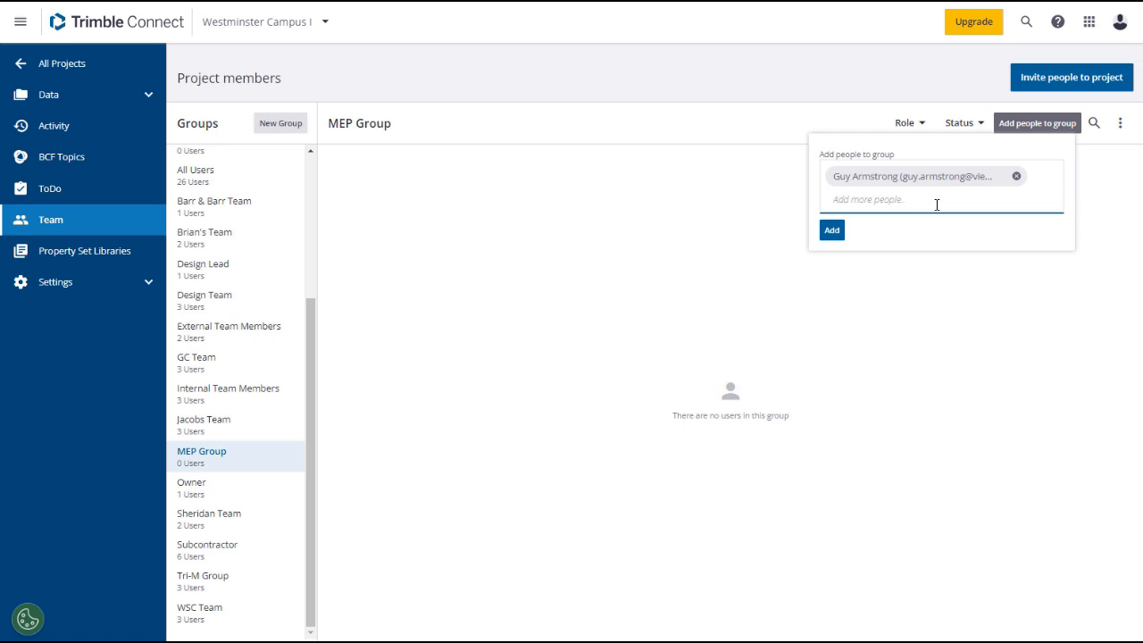
pyautogui.write('r')
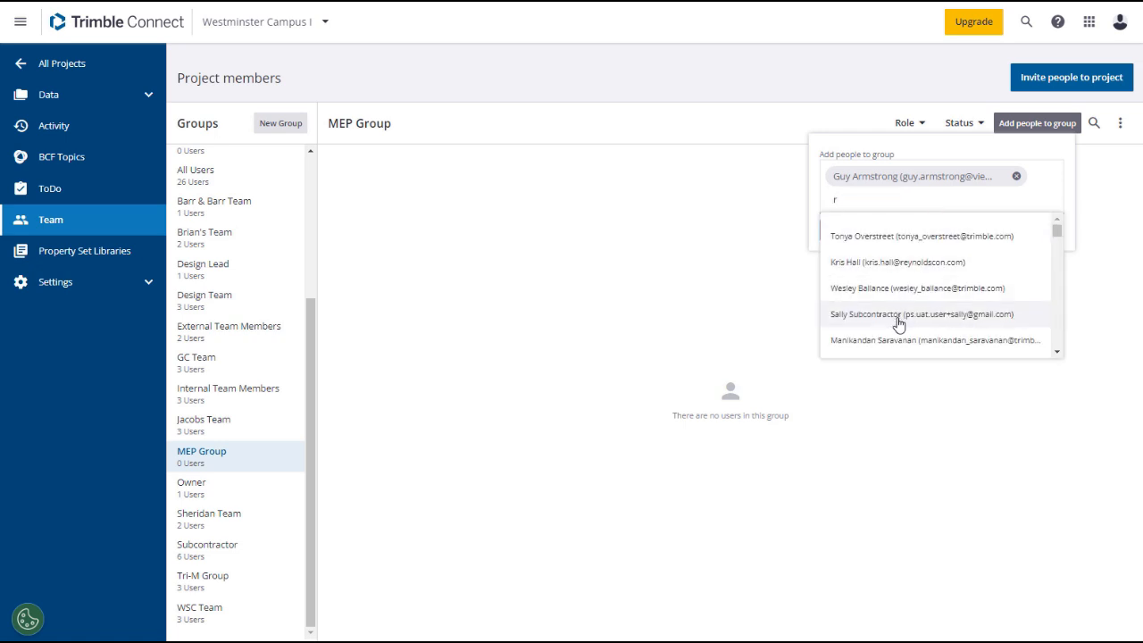
pyautogui.click(913, 314)
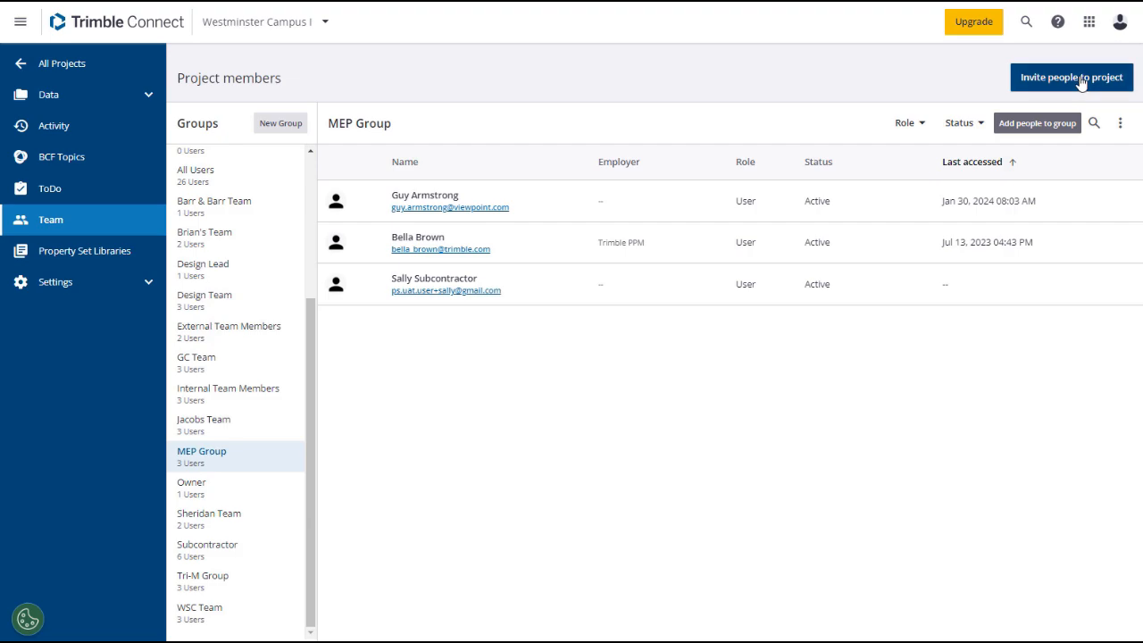
# - Open the project invitation dialog and cancel it without inviting anyone
pyautogui.click(1071, 77)
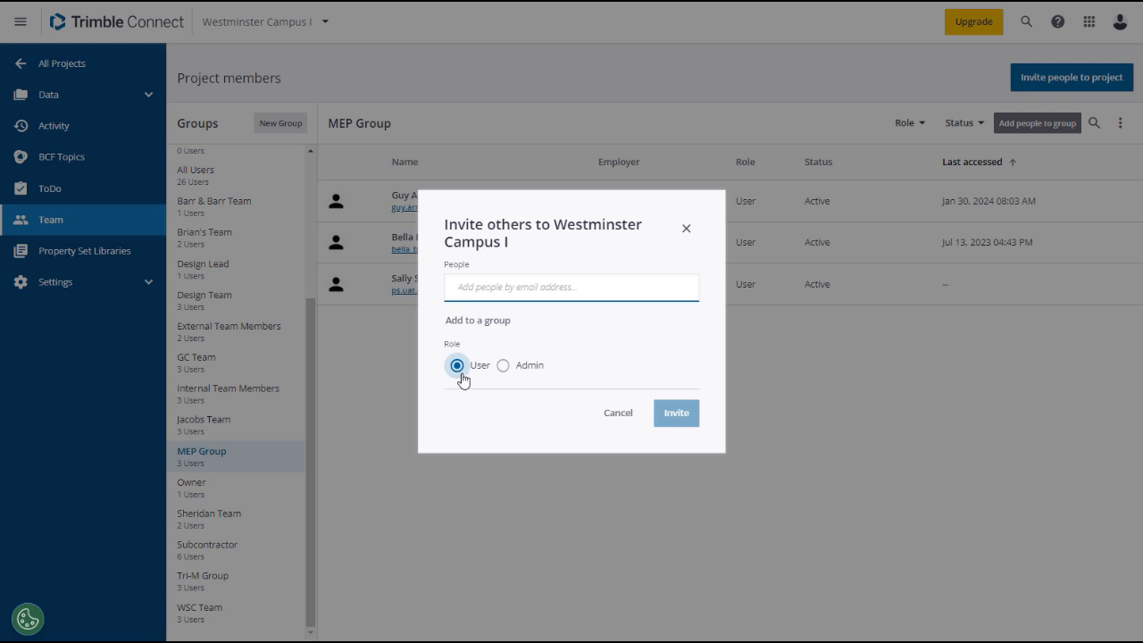
pyautogui.moveTo(570, 432)
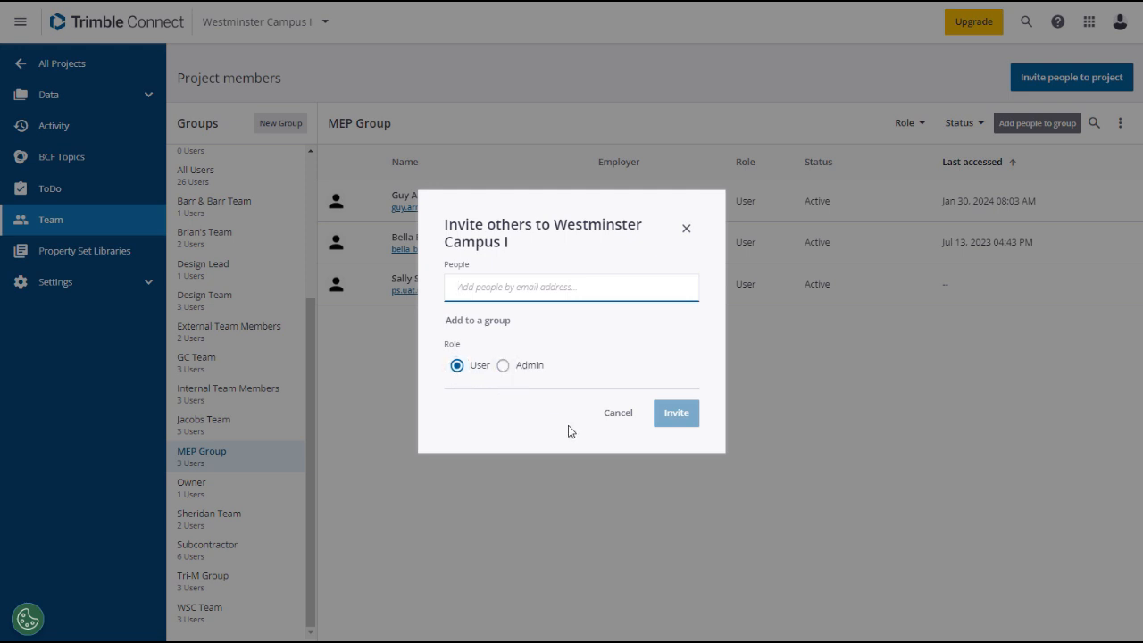
pyautogui.click(619, 412)
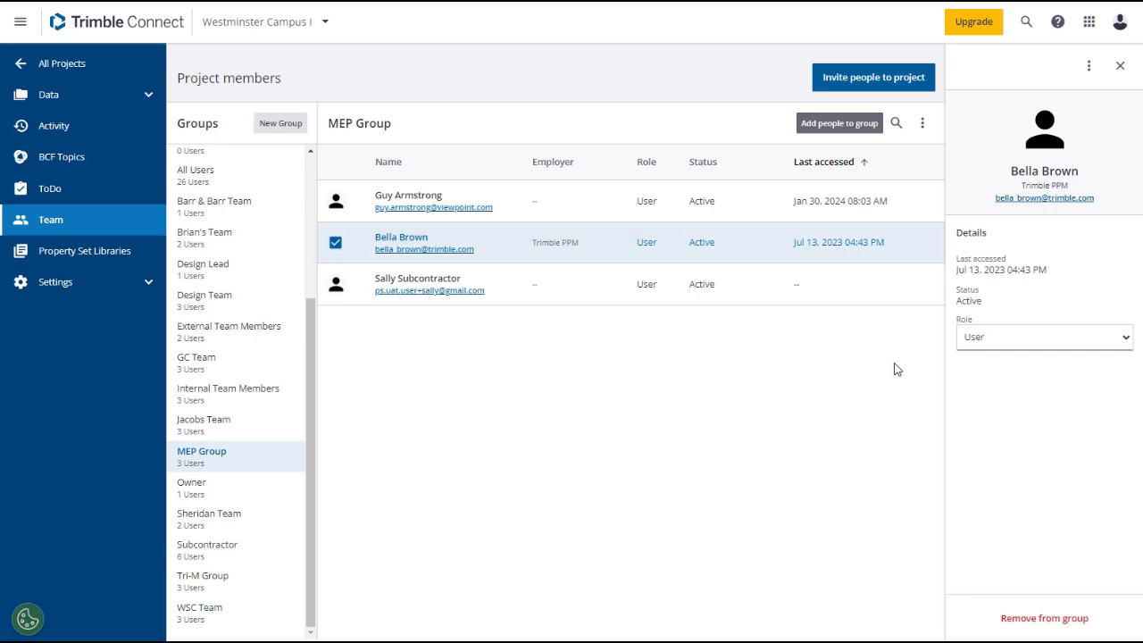
pyautogui.click(1043, 337)
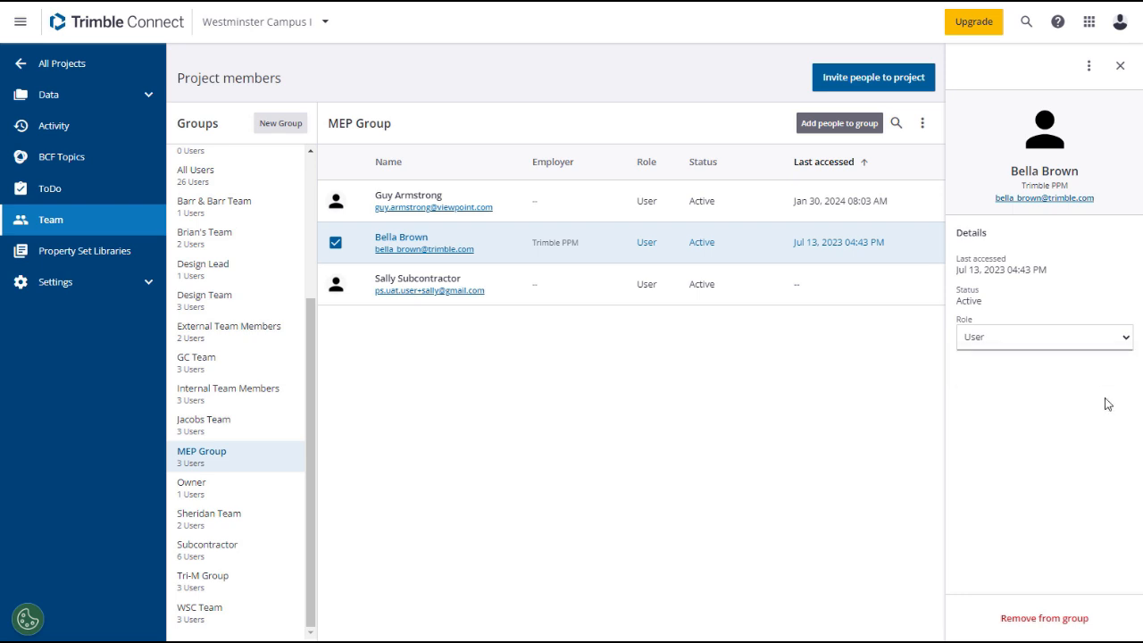
pyautogui.moveTo(1044, 618)
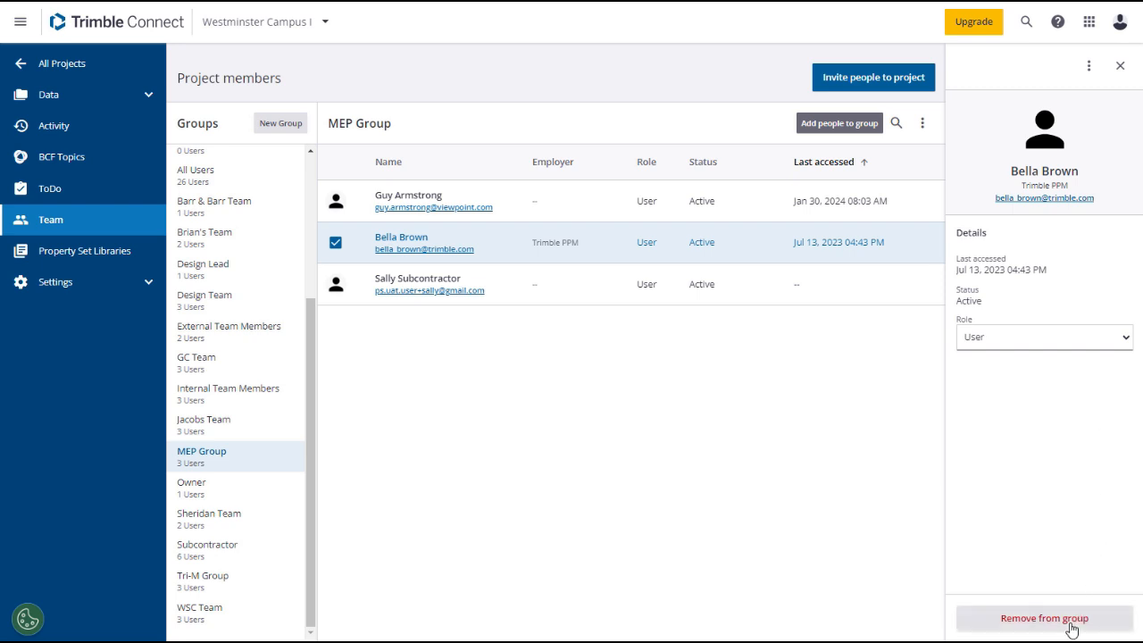
pyautogui.moveTo(1091, 498)
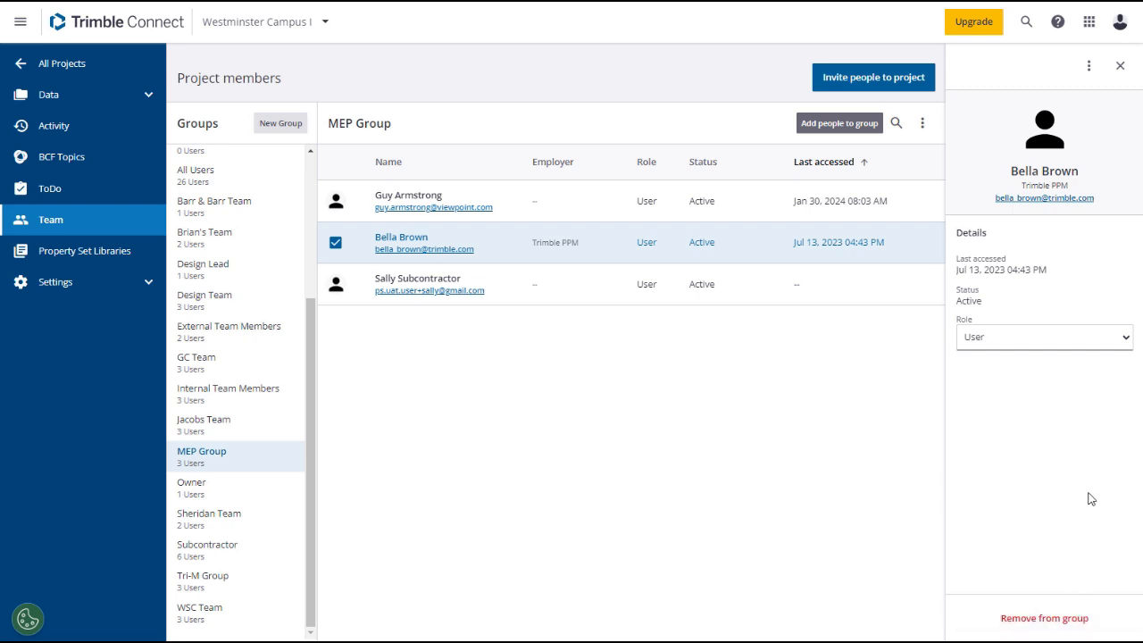
pyautogui.moveTo(1137, 346)
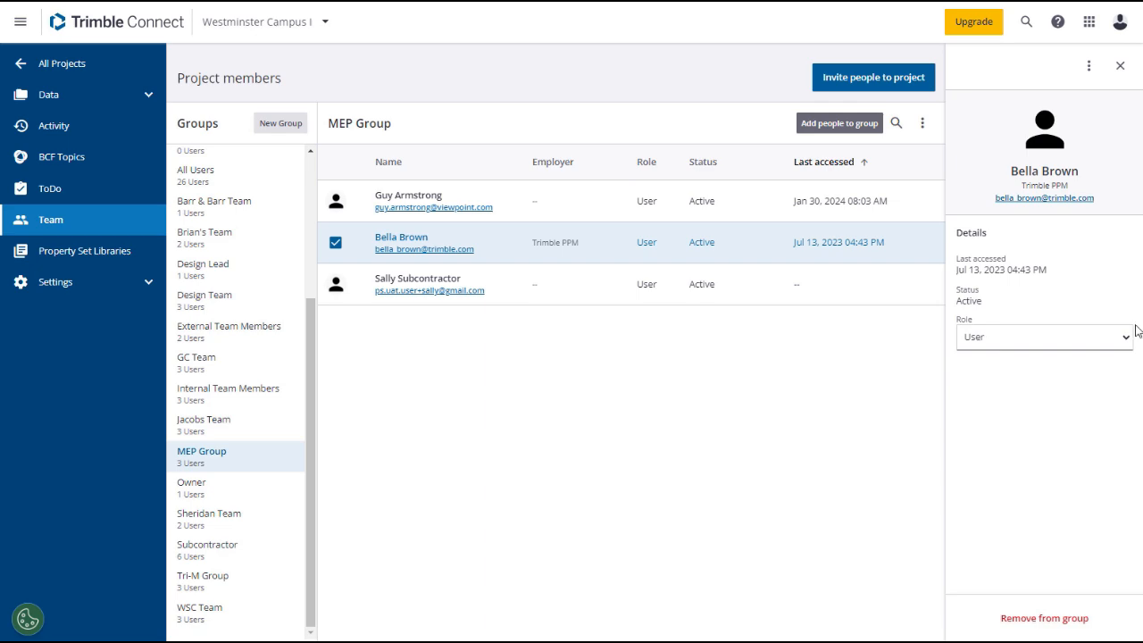